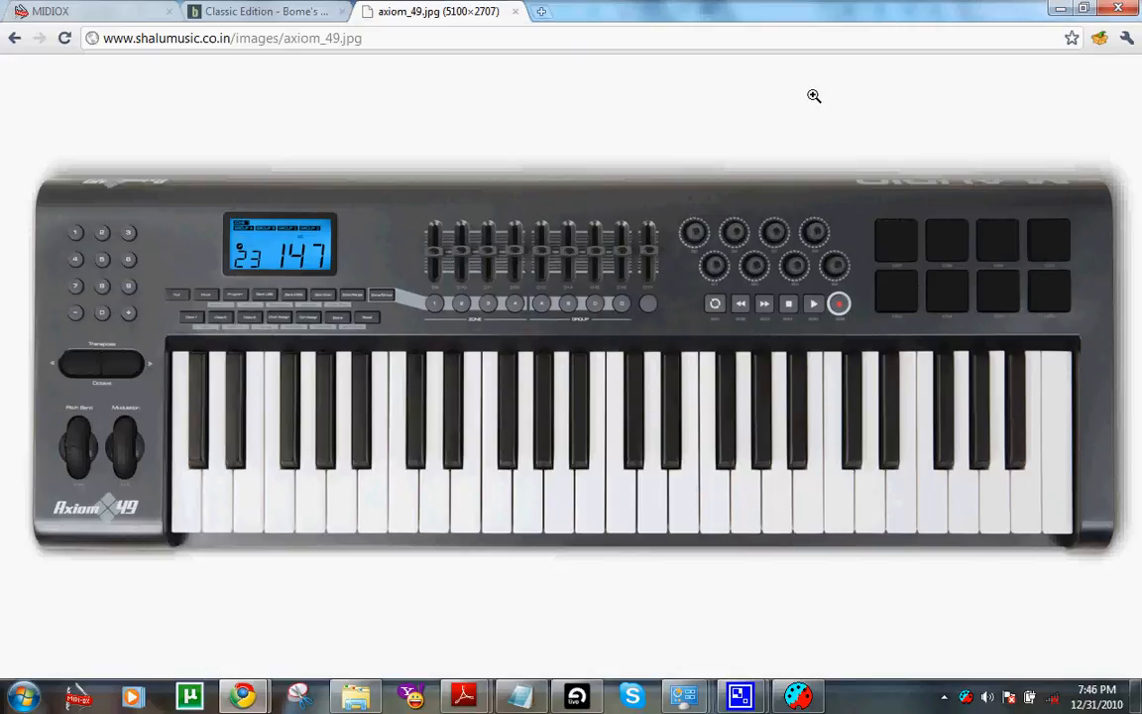
mouse_move(900, 261)
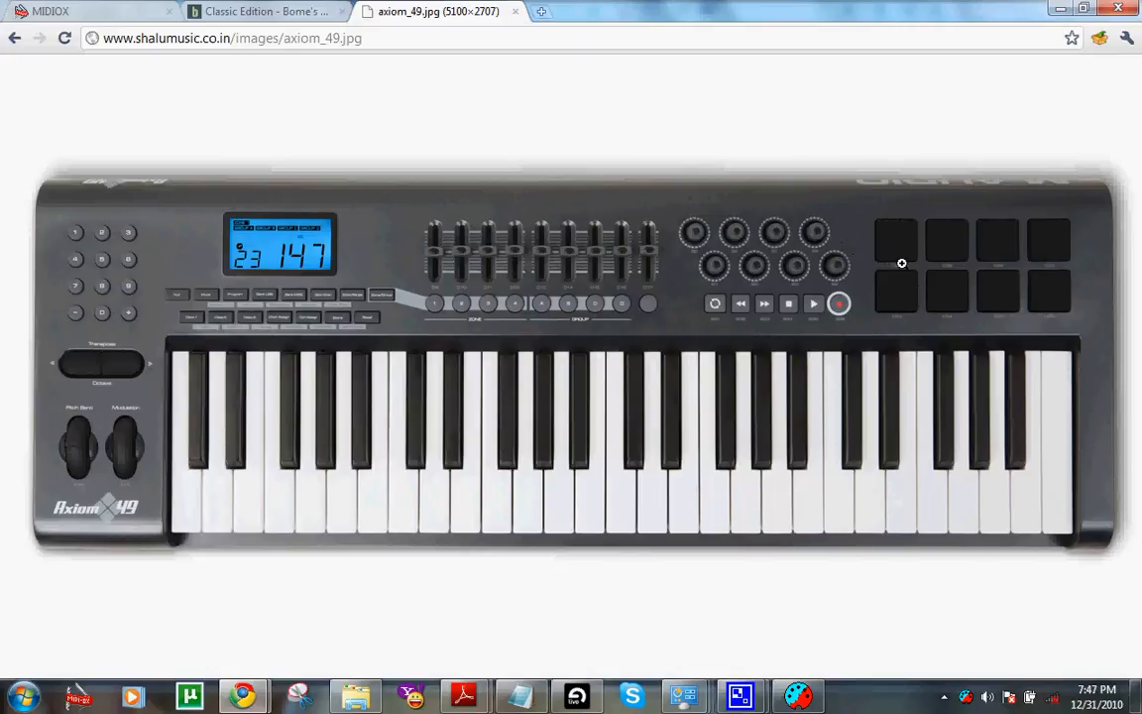
mouse_move(967, 261)
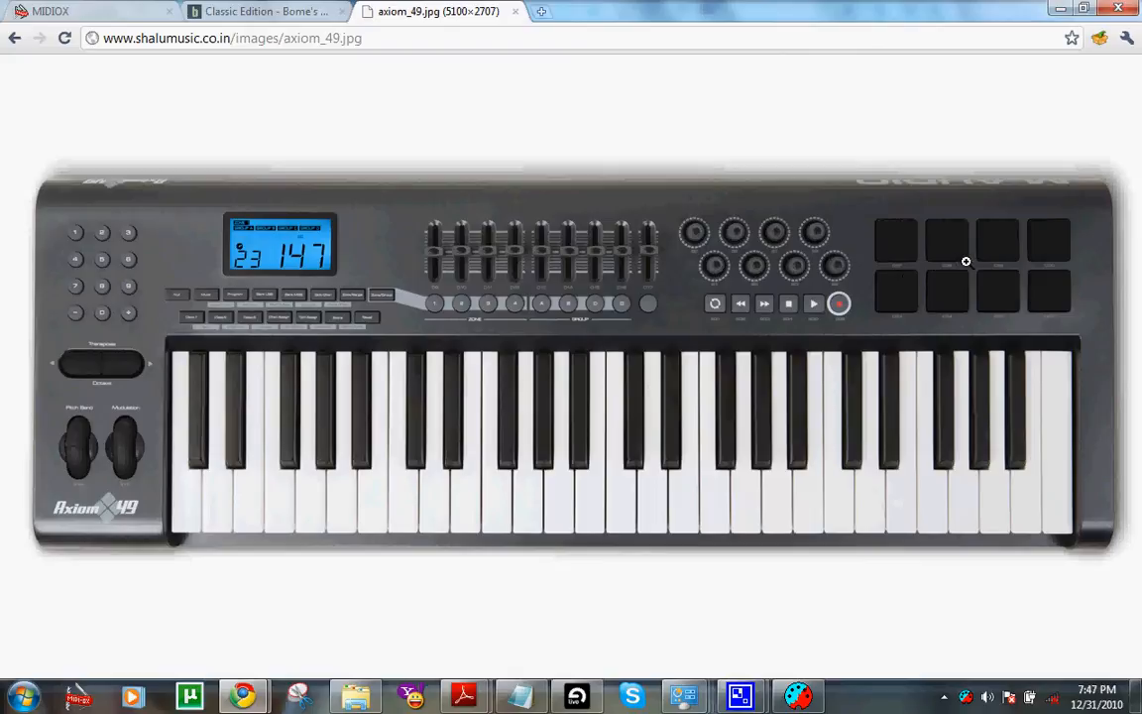
mouse_move(971, 270)
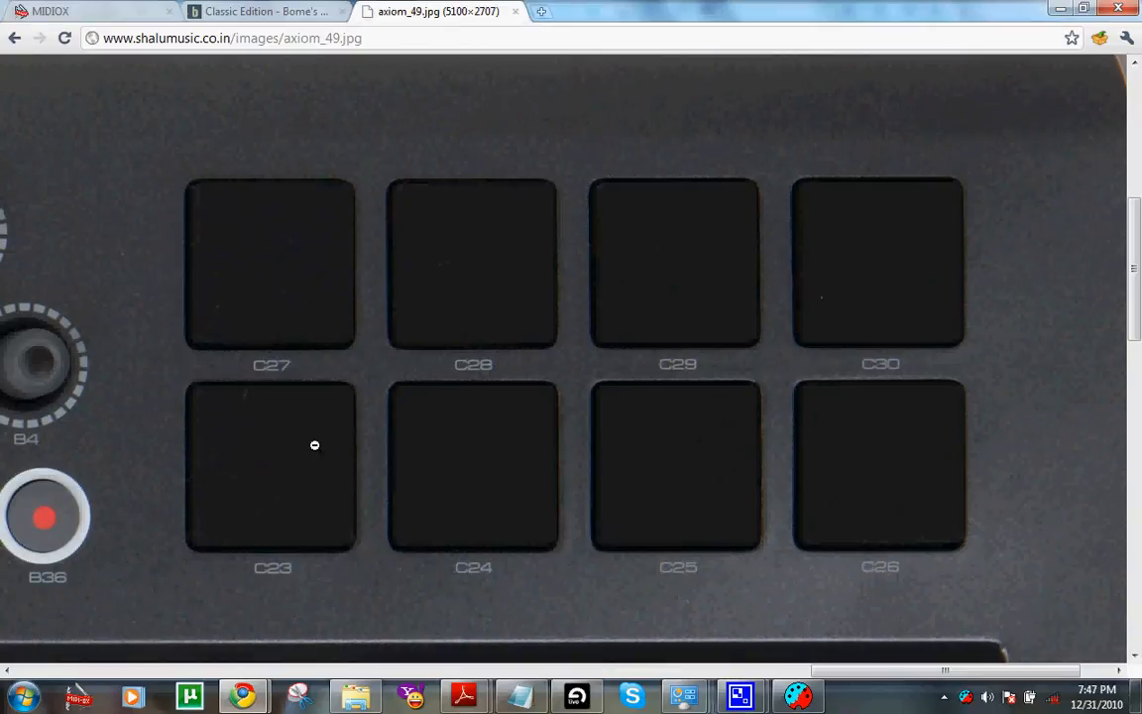
mouse_move(309, 451)
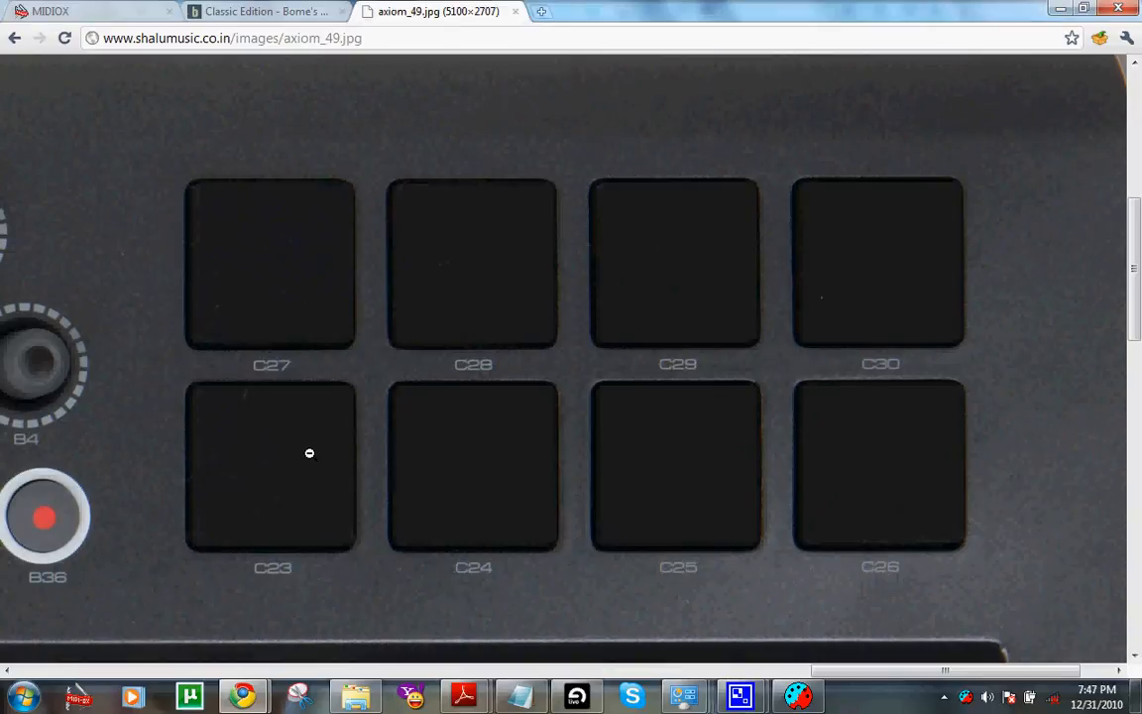
mouse_move(531, 450)
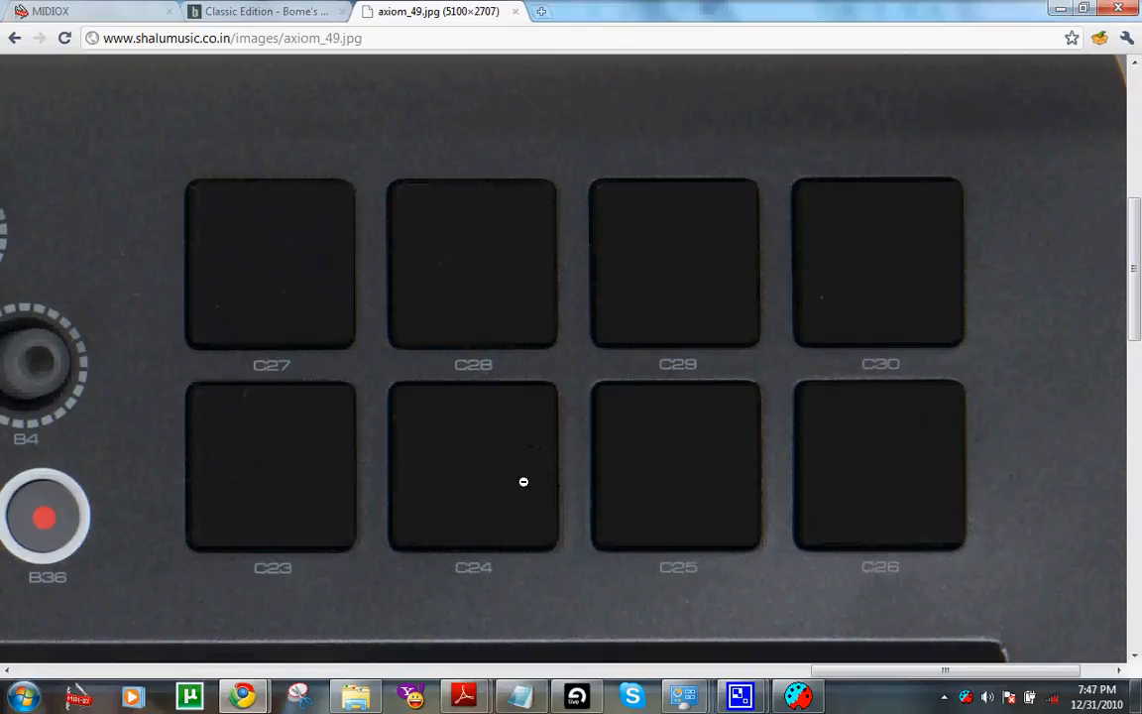
mouse_move(573, 376)
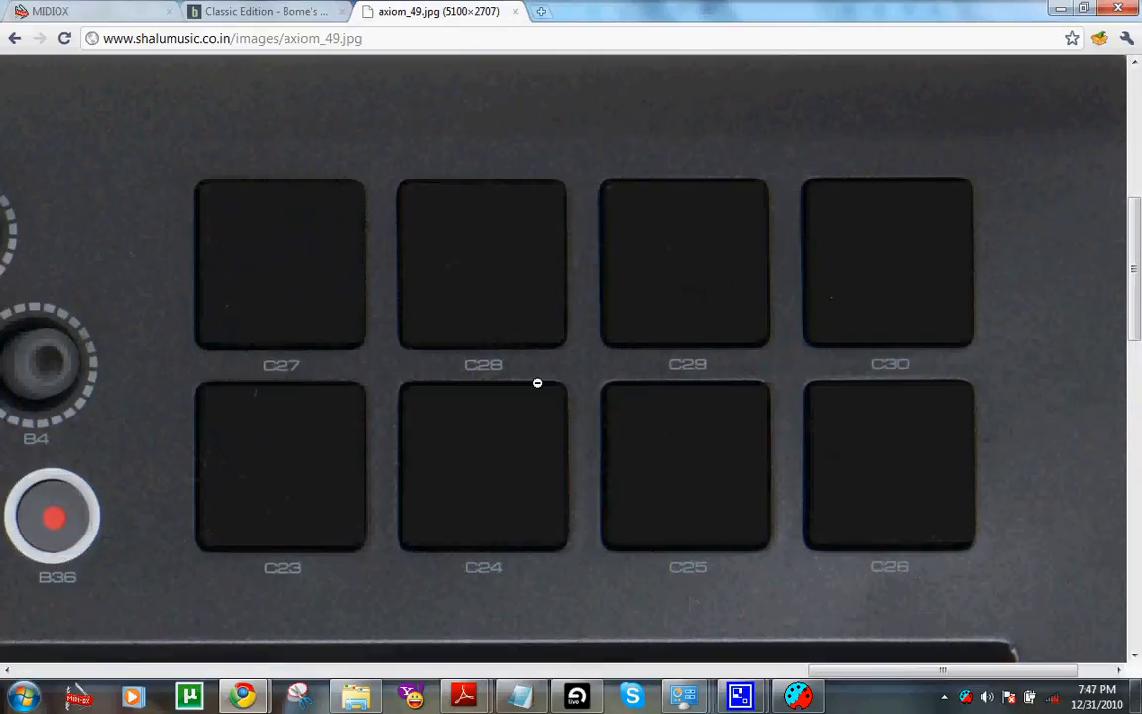
mouse_move(382, 505)
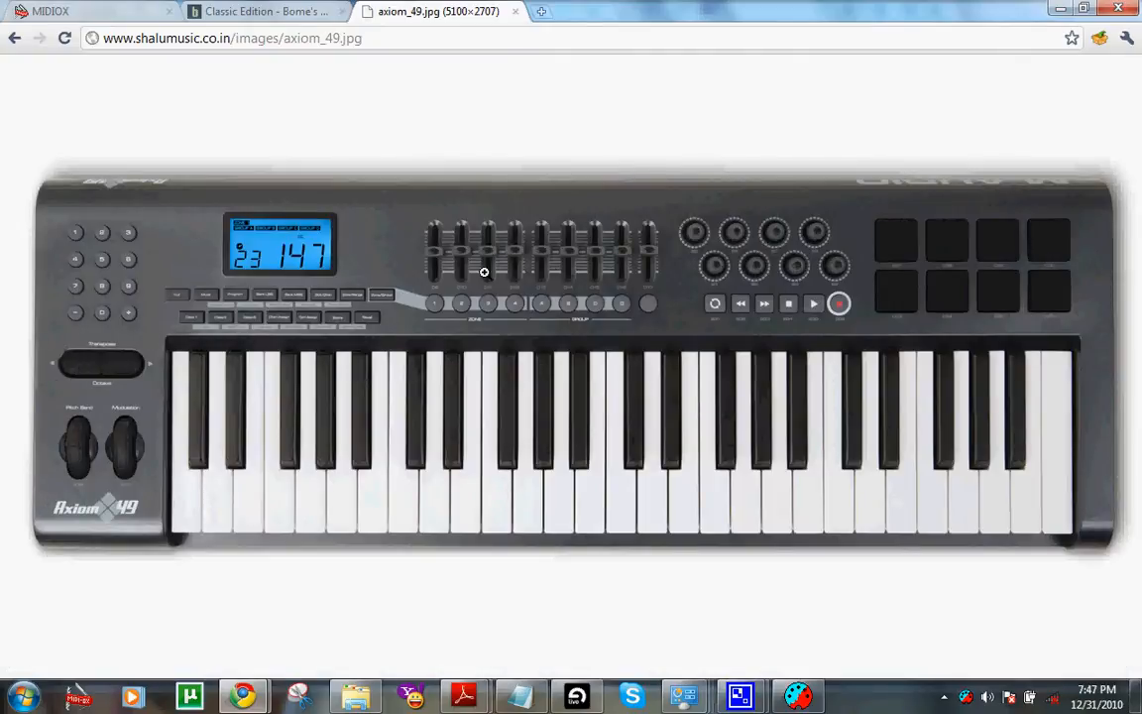
mouse_move(872, 266)
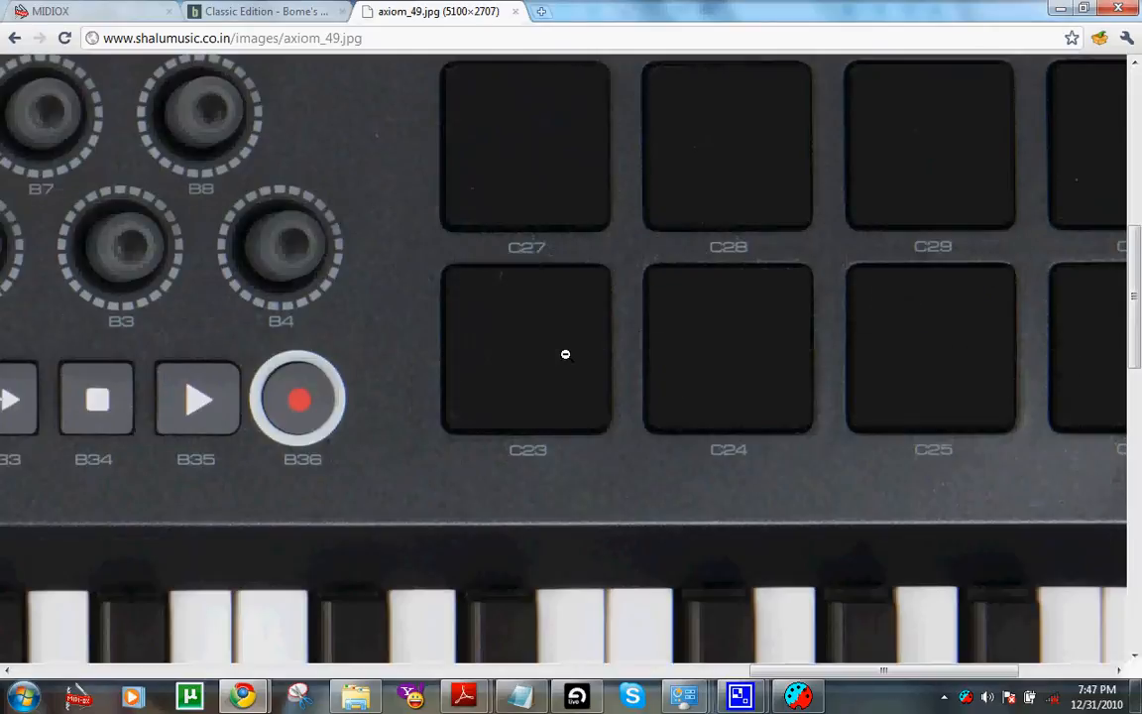
mouse_move(527, 357)
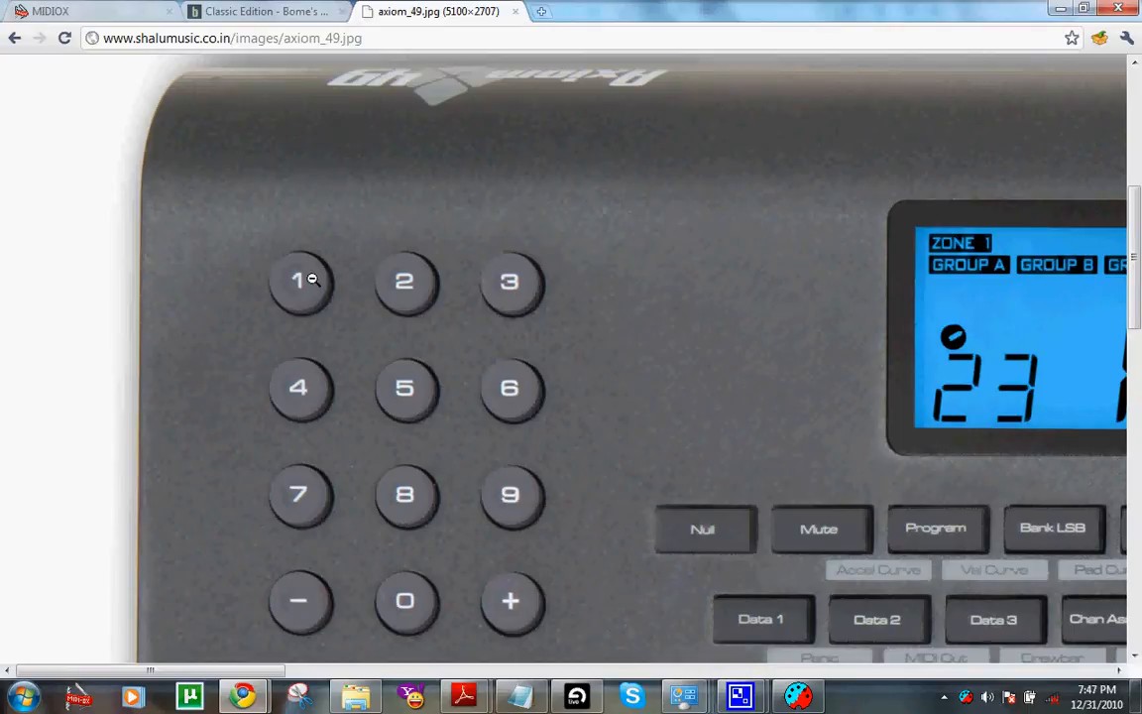
Bring Bome's MIDI Translator with the Undo/overdub 'ctrlz' preset in front of Live
click(313, 279)
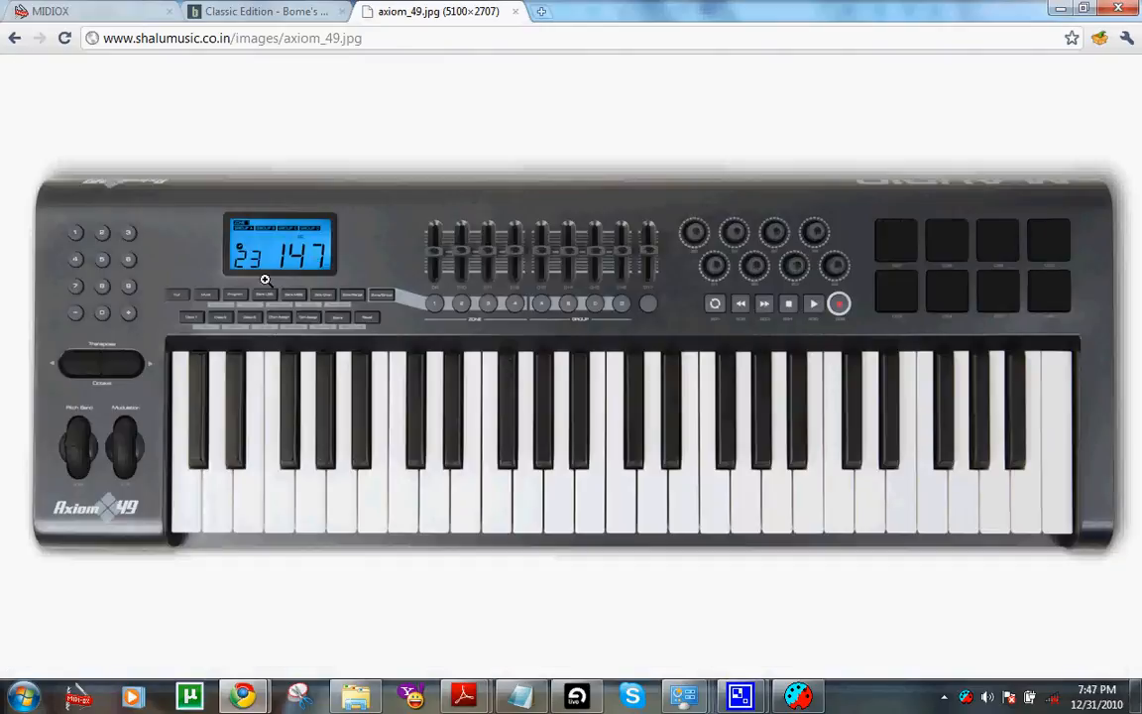
mouse_move(238, 250)
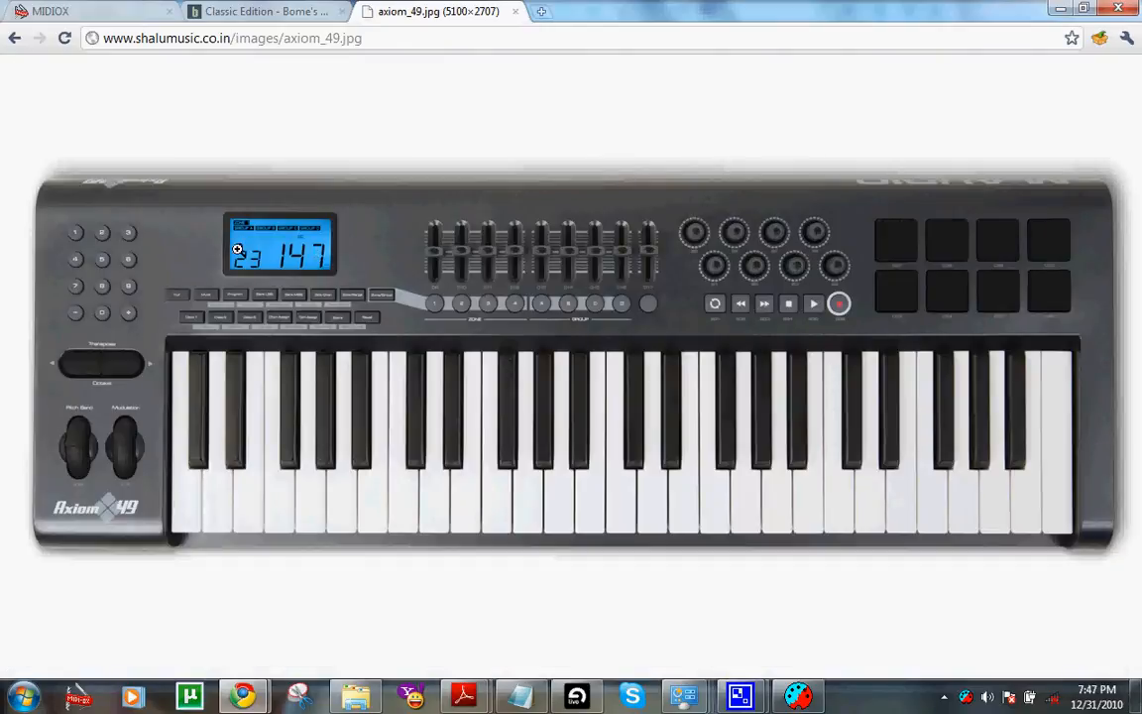
mouse_move(523, 566)
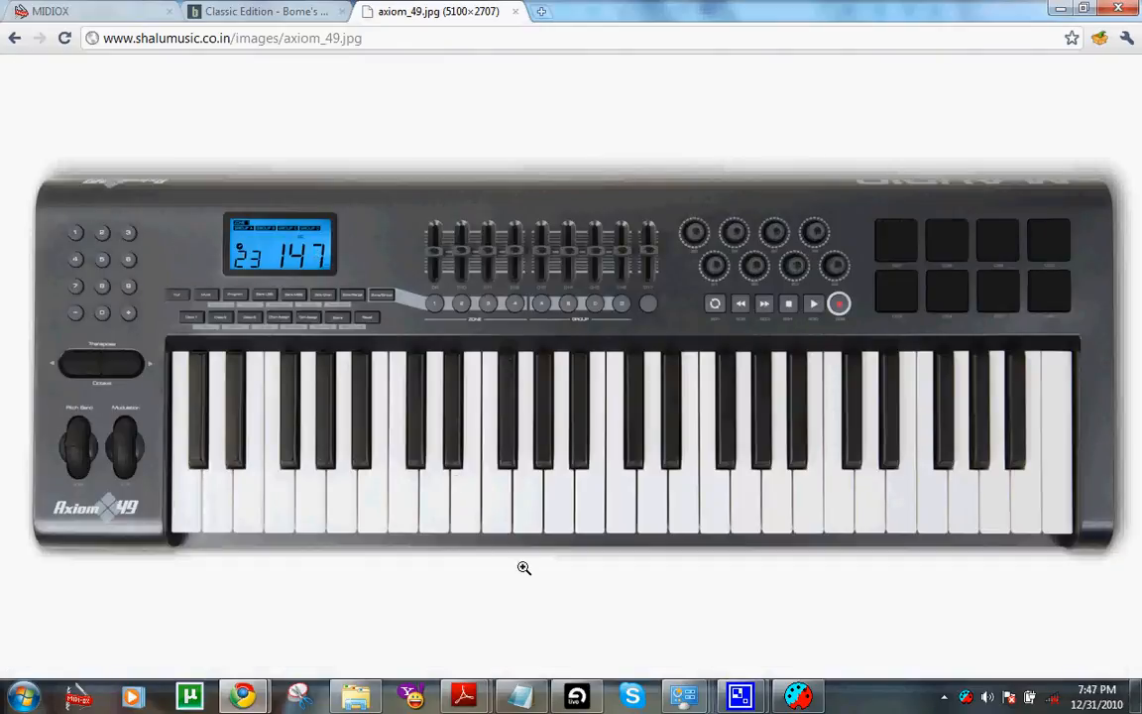
click(519, 694)
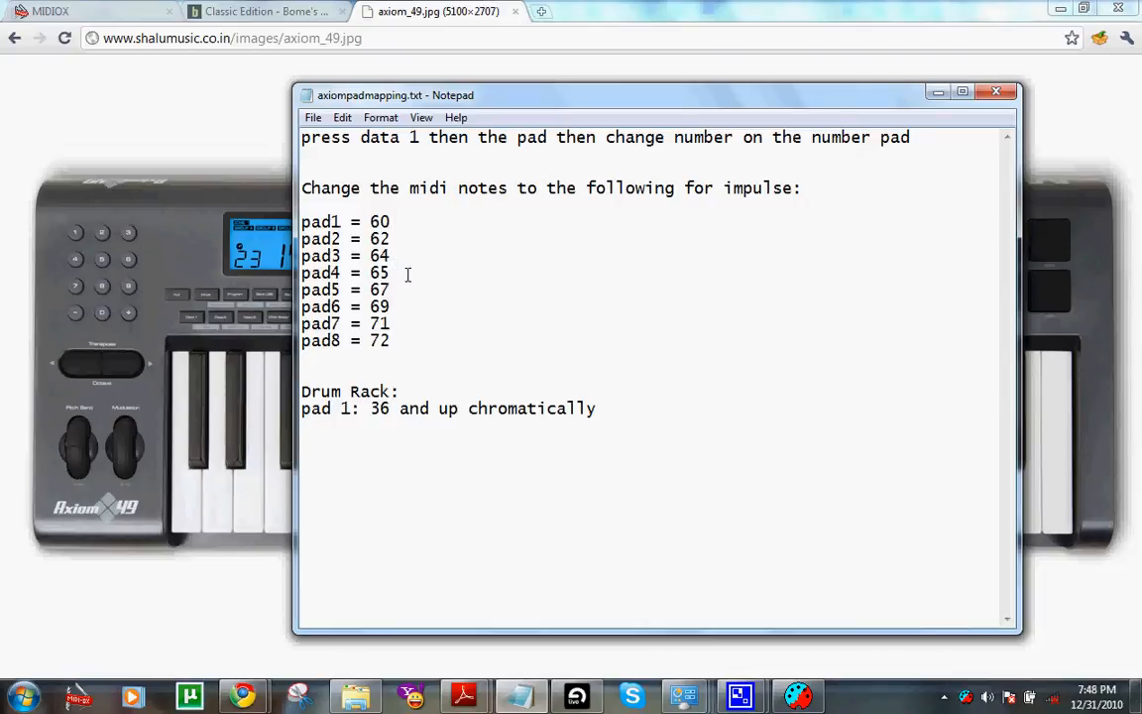
mouse_move(405, 299)
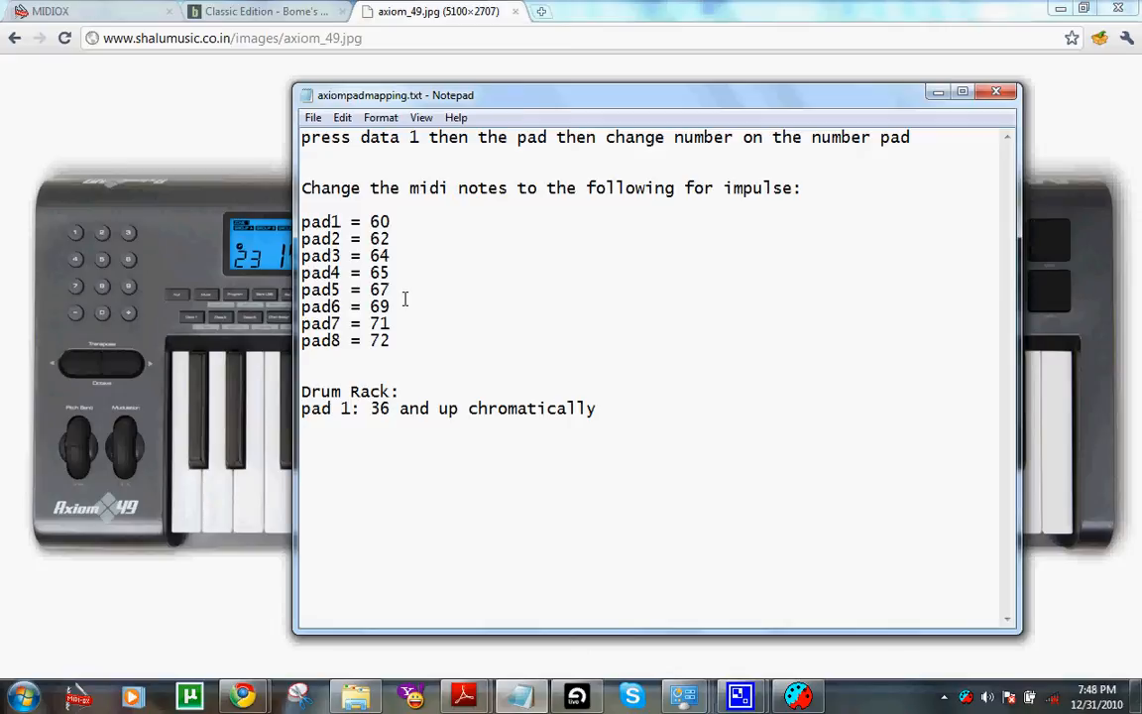
mouse_move(400, 313)
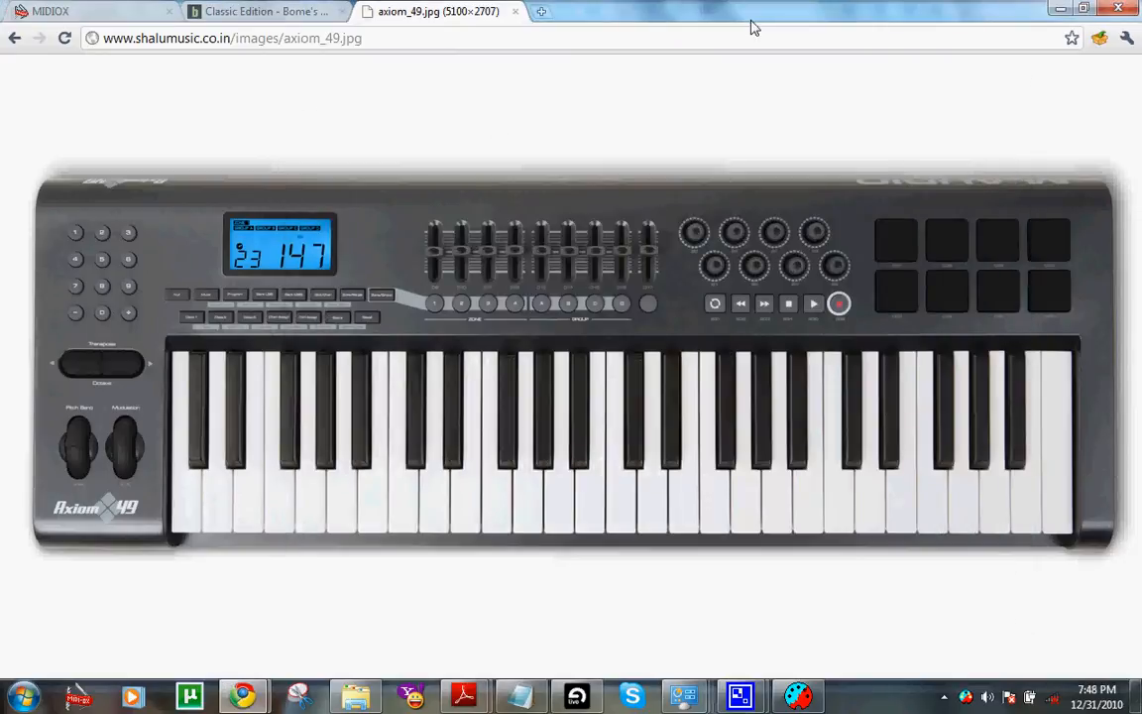
mouse_move(916, 230)
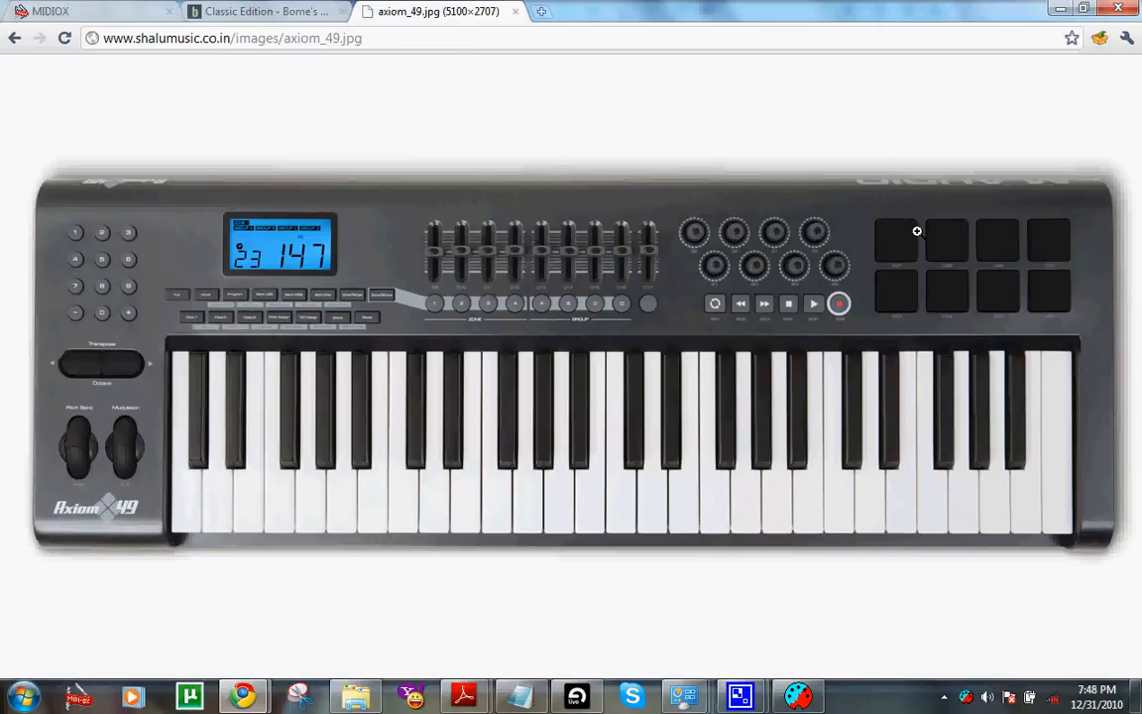
mouse_move(912, 285)
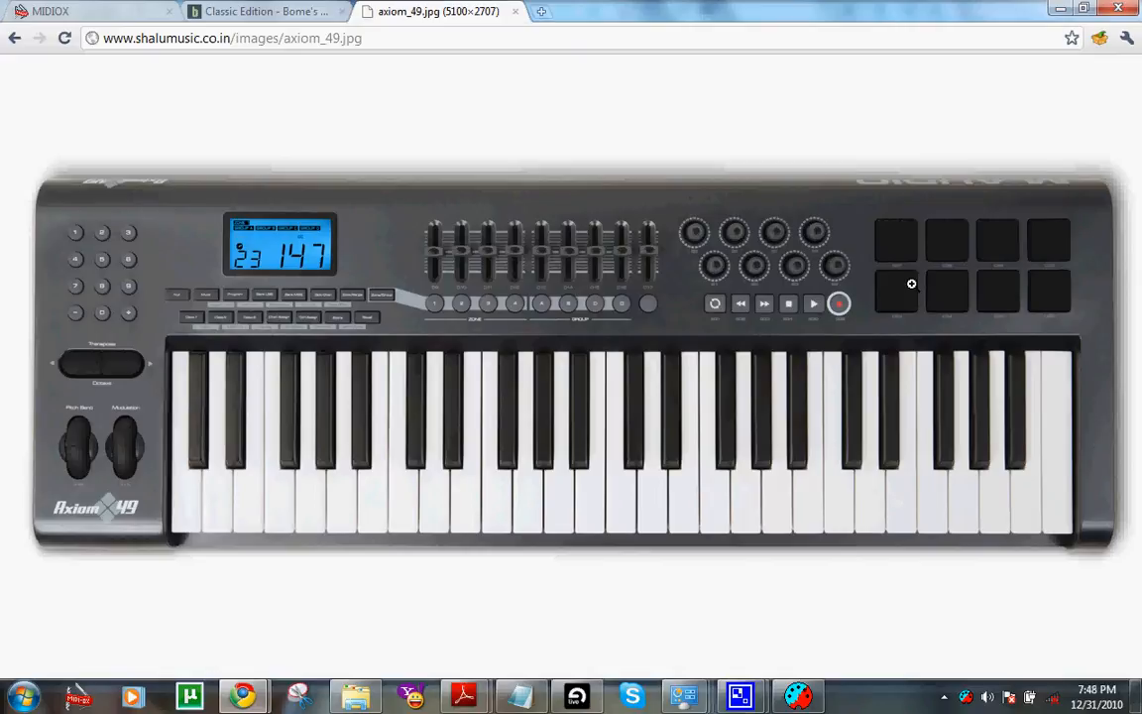
mouse_move(967, 286)
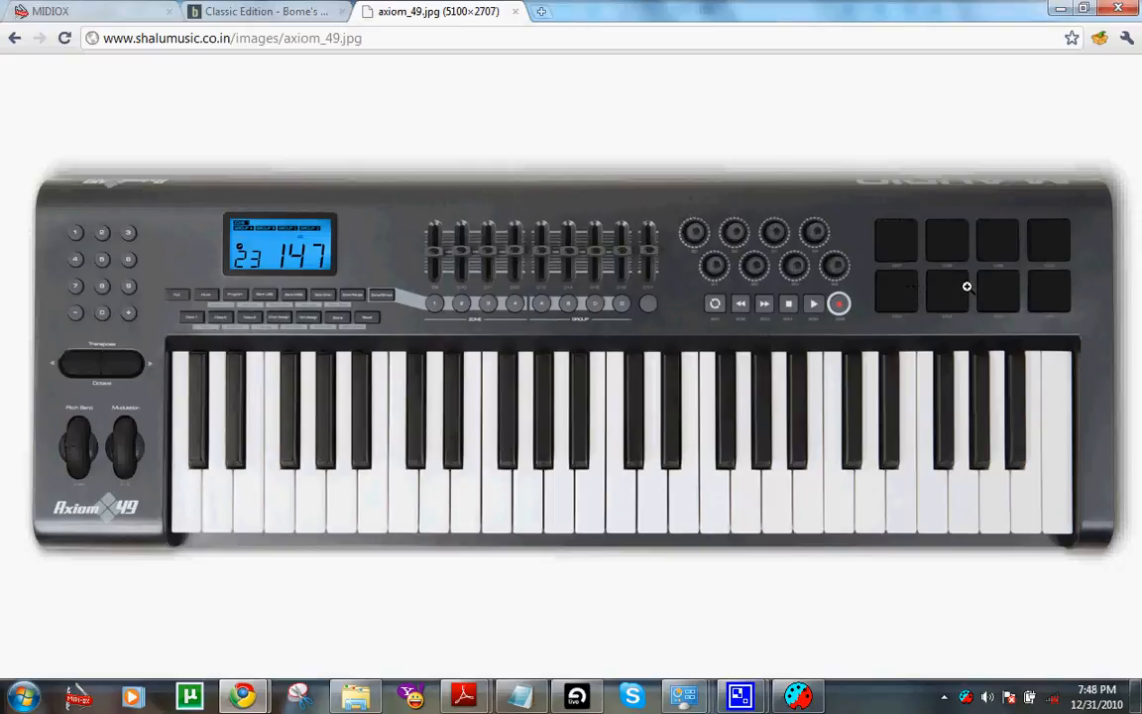
mouse_move(951, 274)
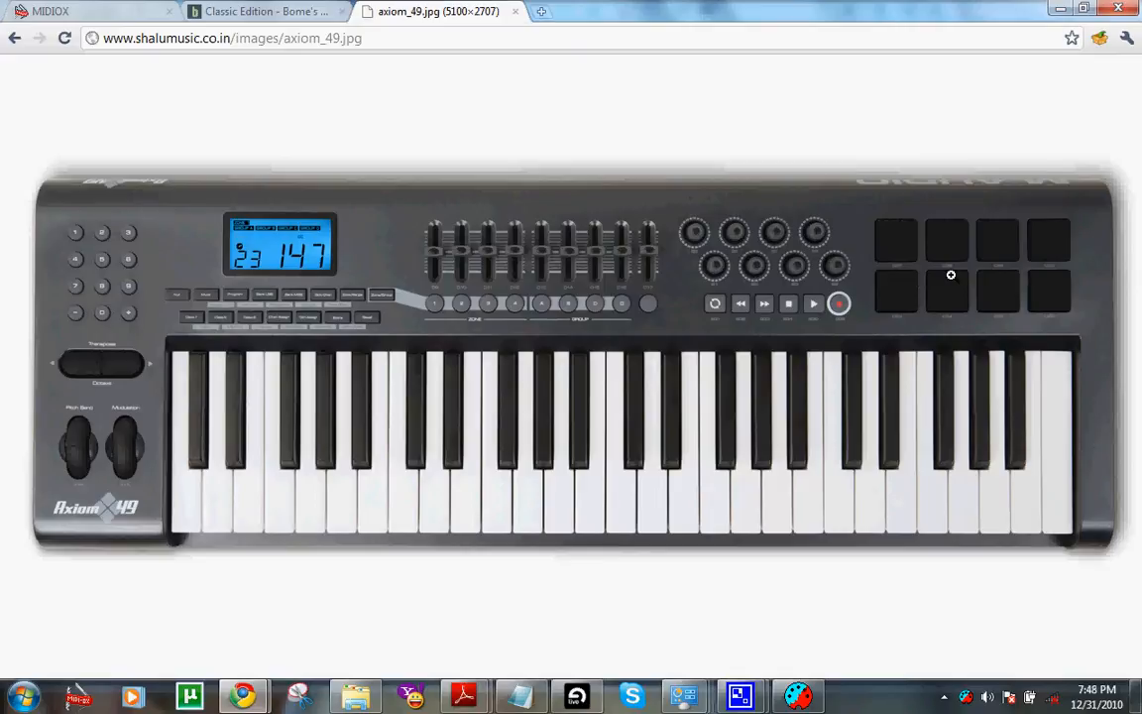
mouse_move(880, 299)
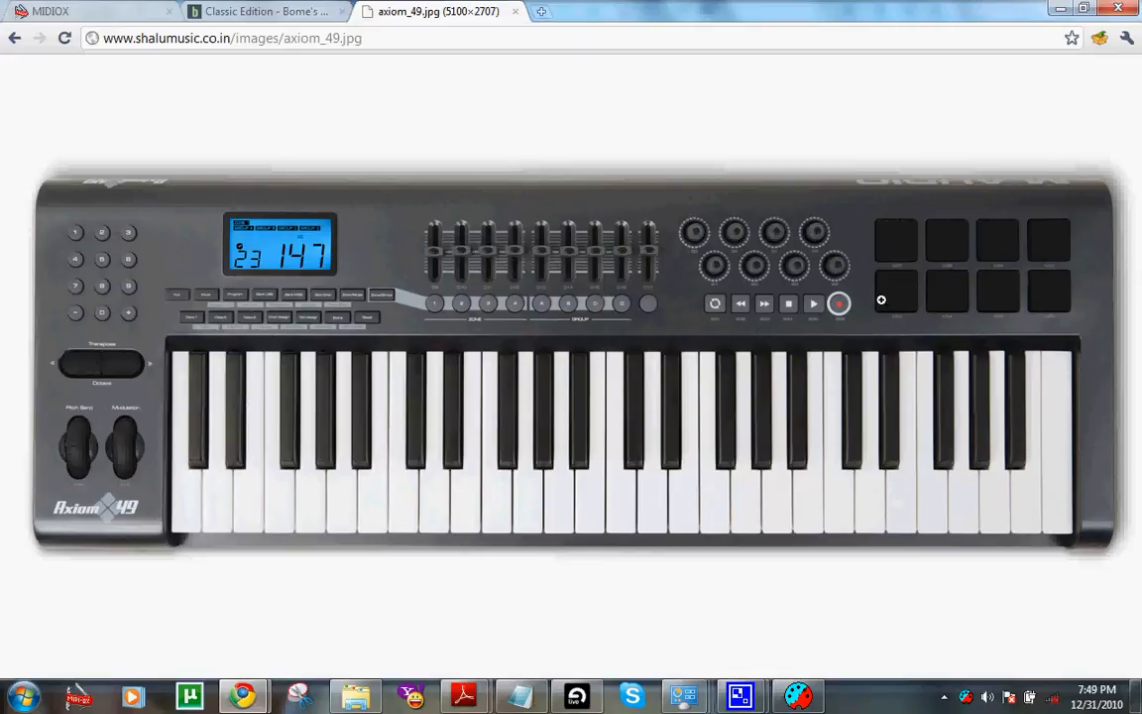
mouse_move(920, 274)
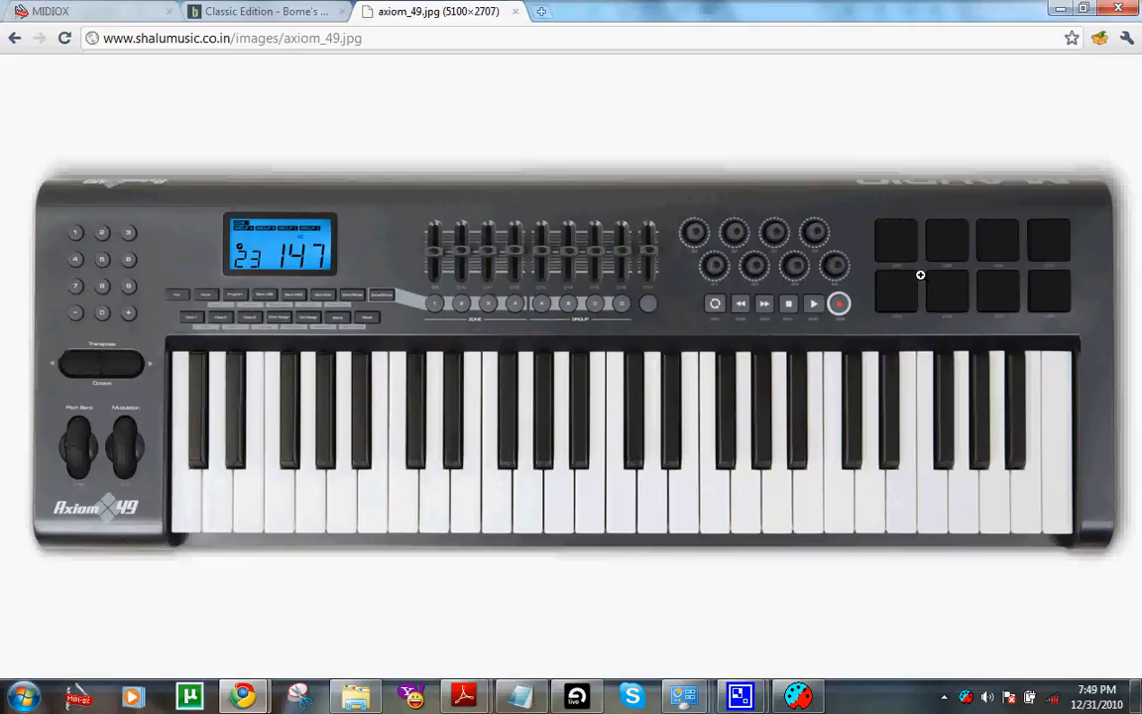
mouse_move(823, 273)
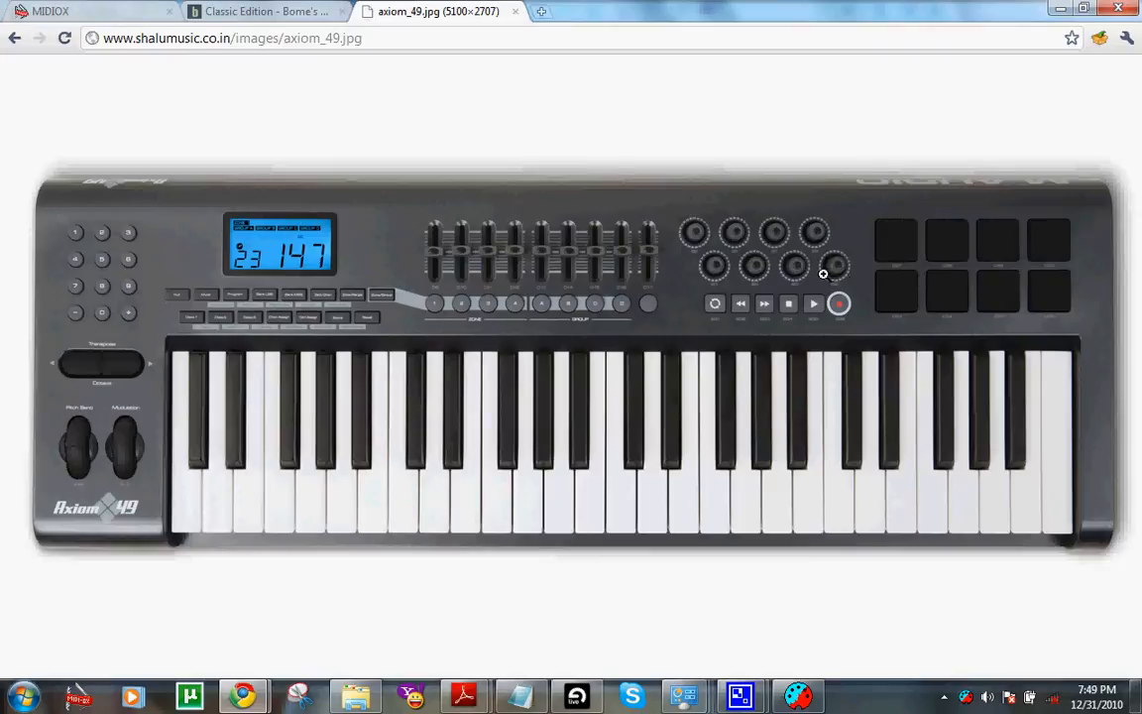
mouse_move(793, 452)
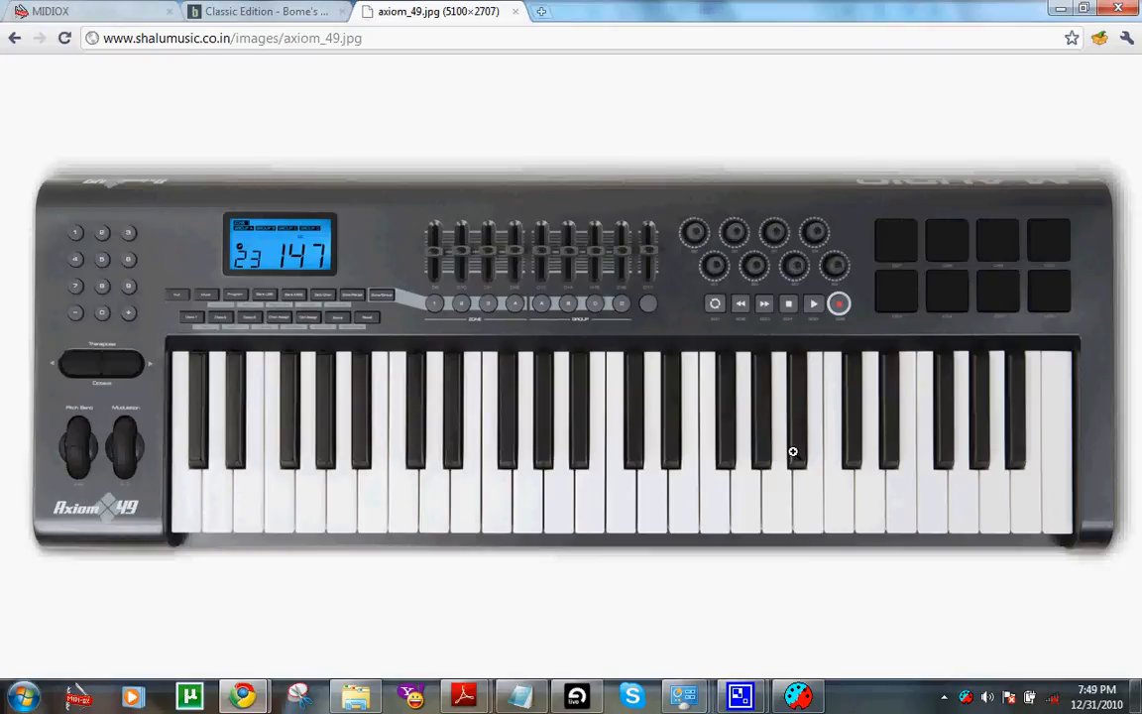
mouse_move(904, 302)
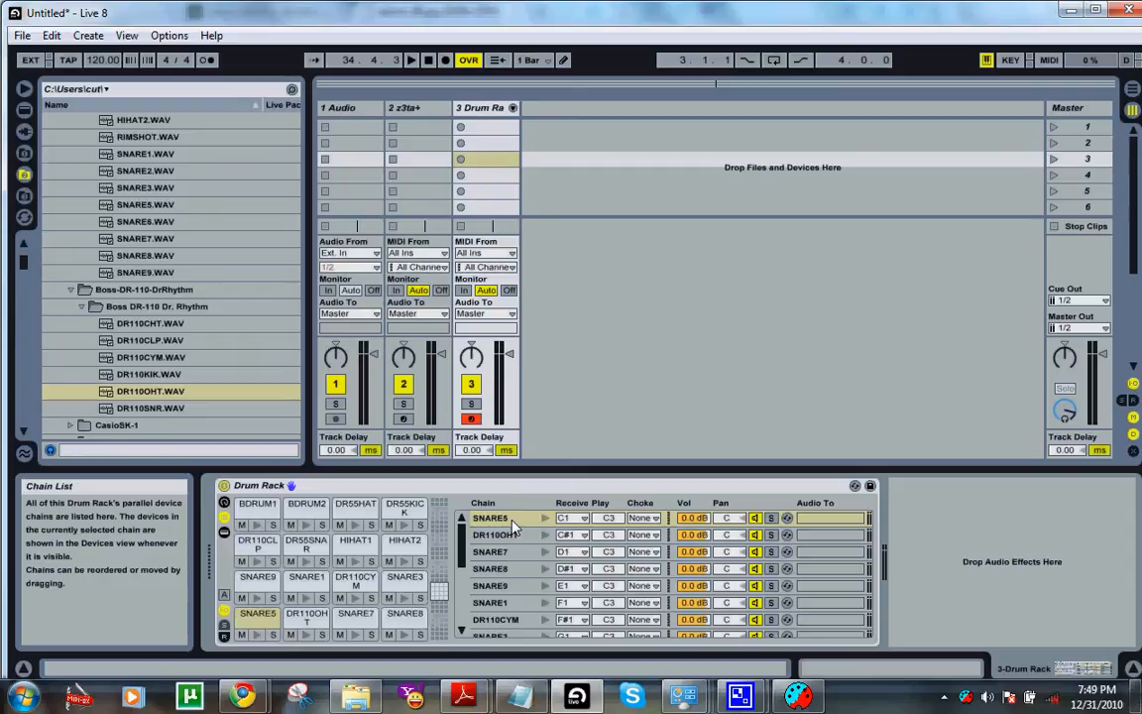
click(242, 694)
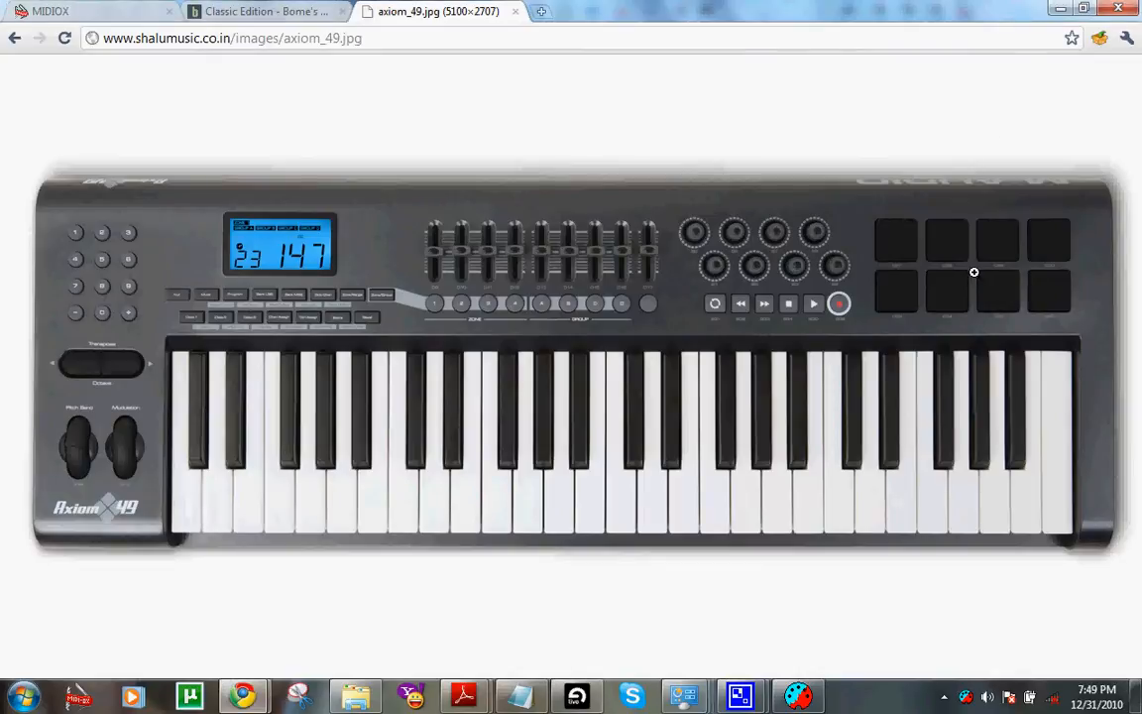
mouse_move(964, 266)
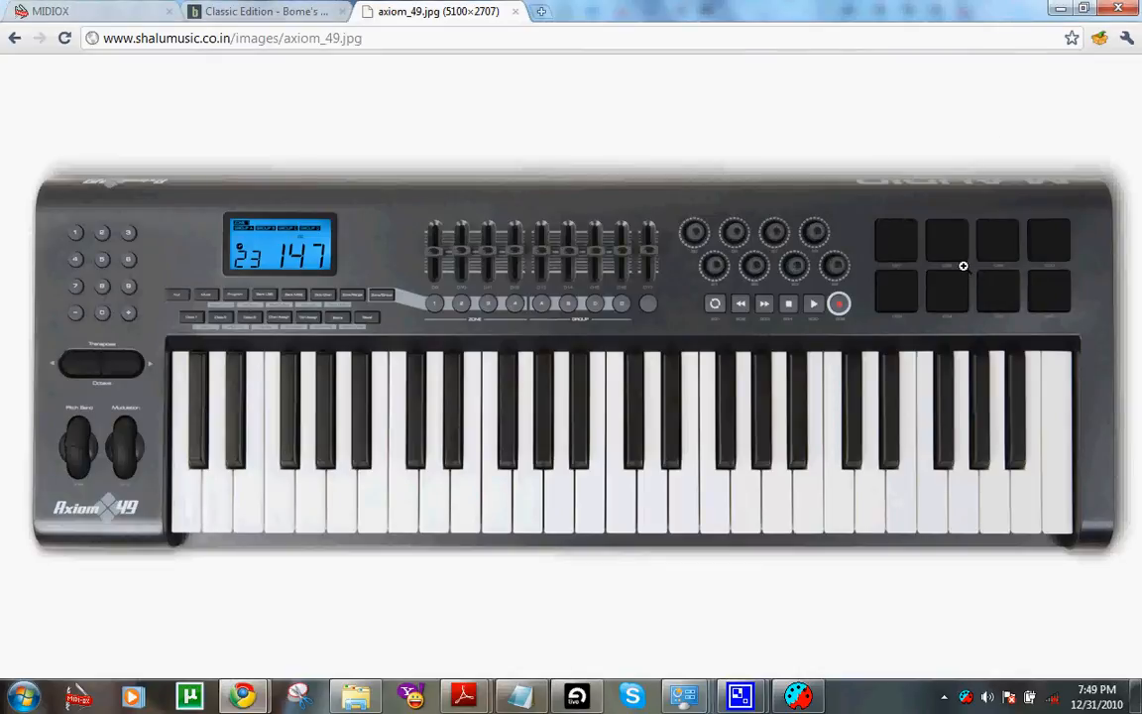
mouse_move(935, 268)
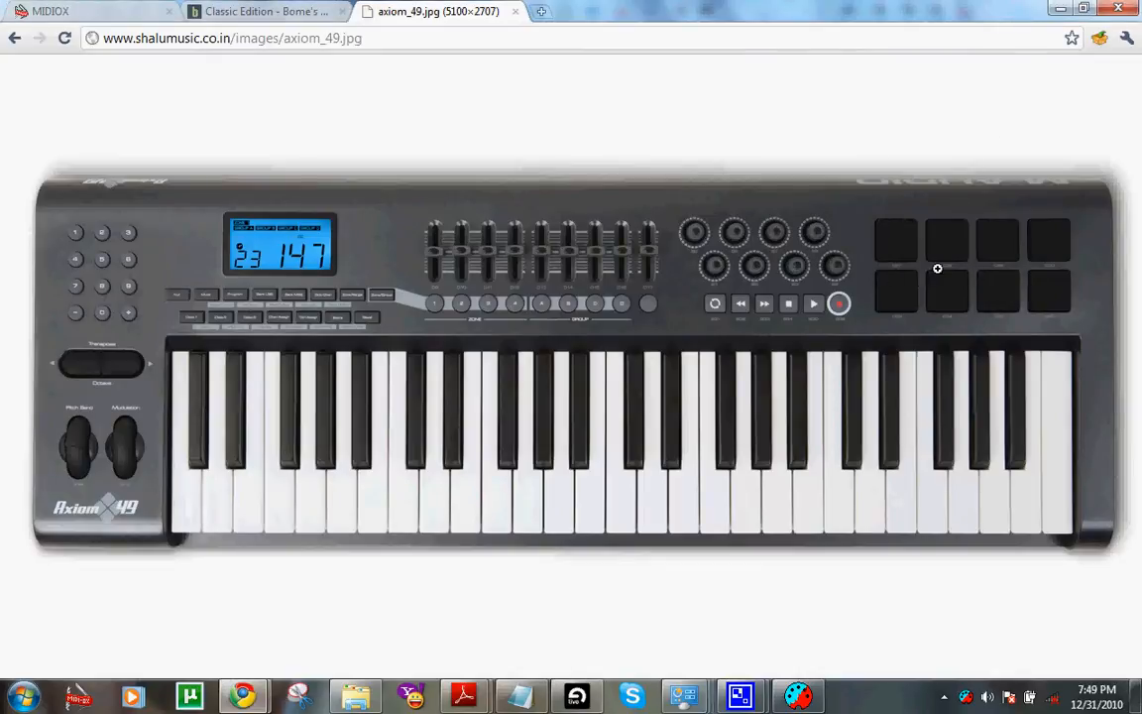
mouse_move(958, 272)
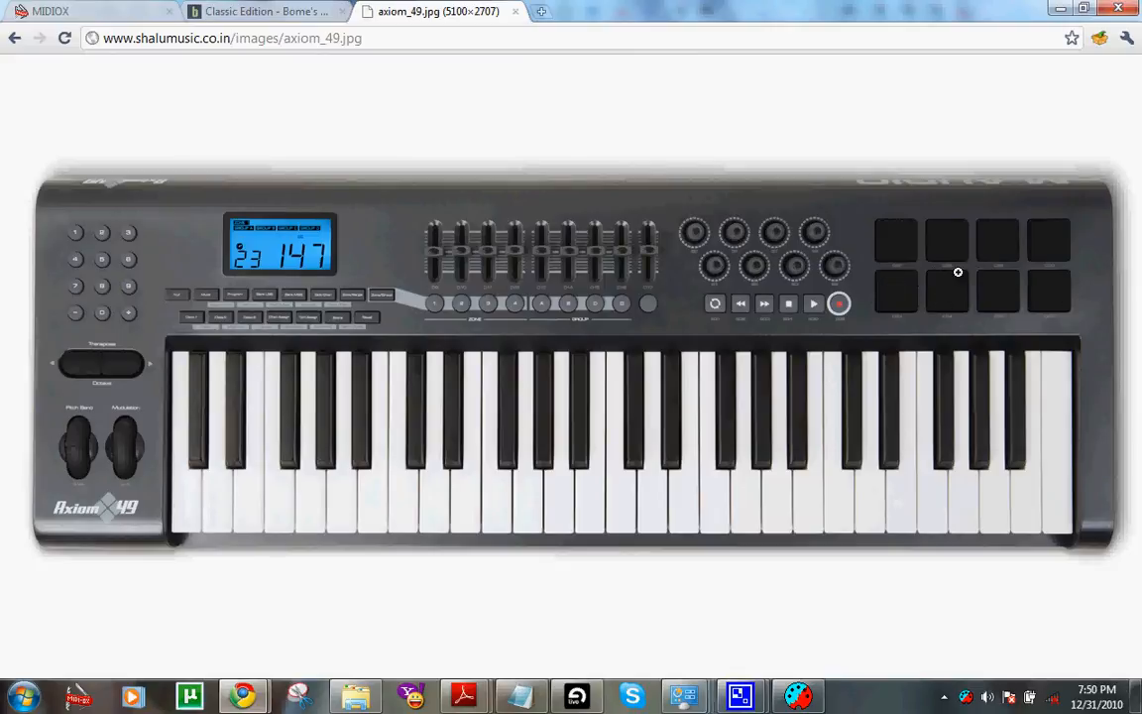
mouse_move(226, 305)
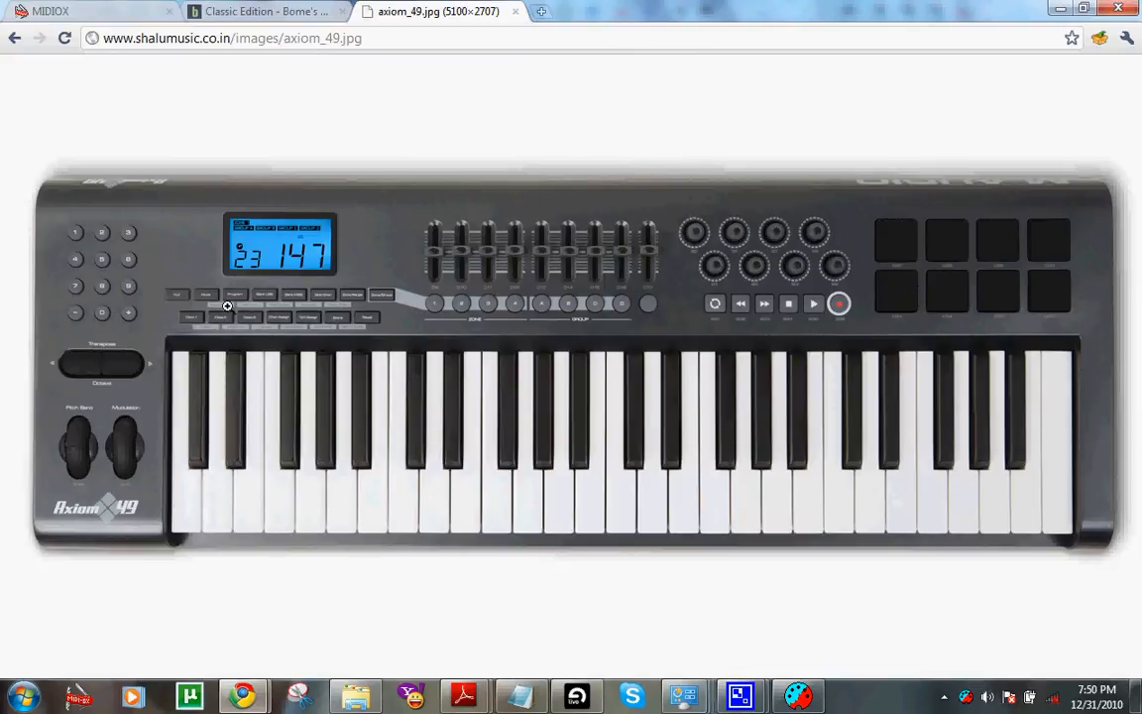
mouse_move(495, 103)
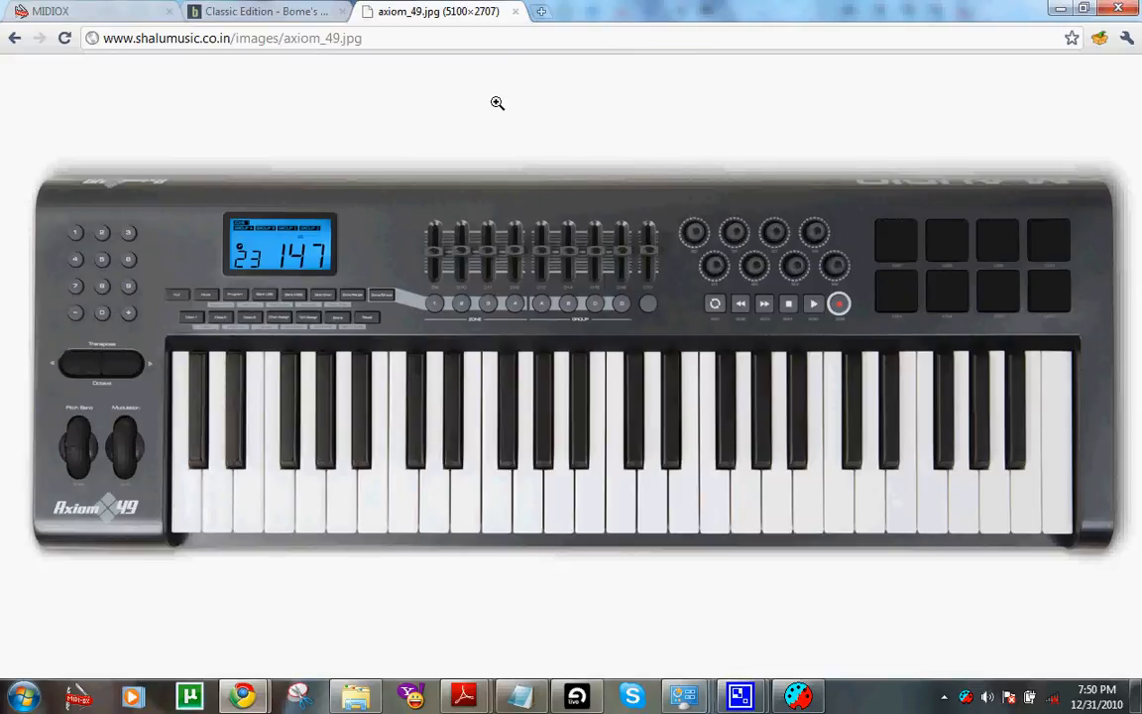
mouse_move(677, 658)
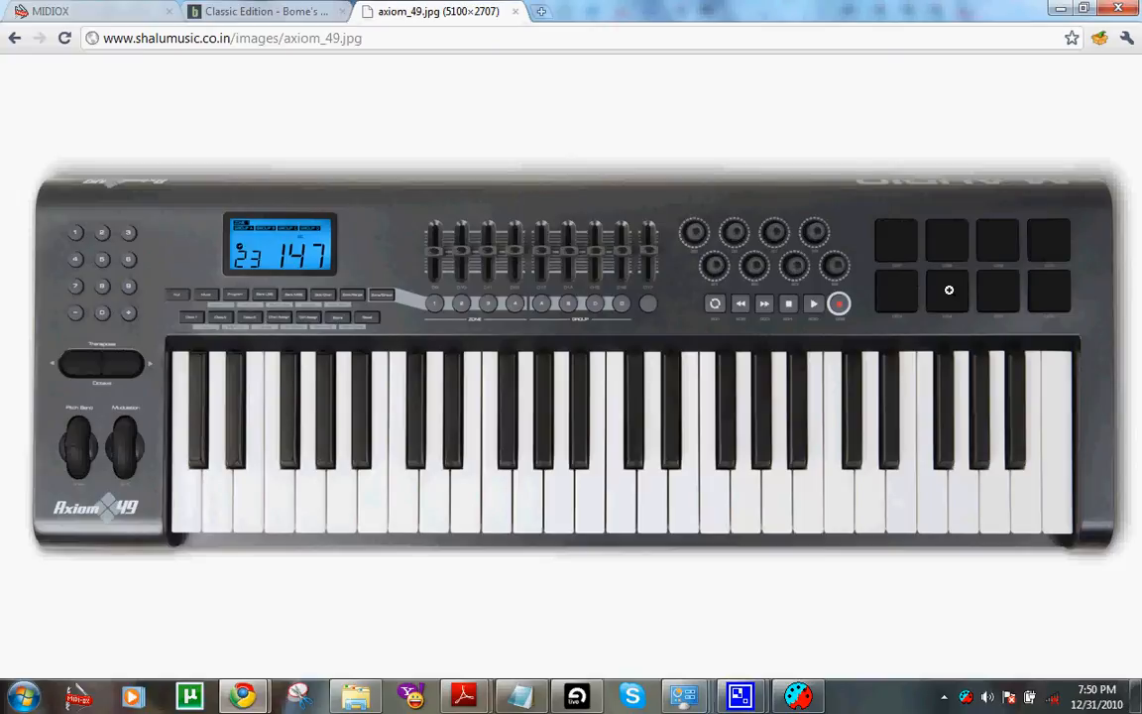
mouse_move(1015, 285)
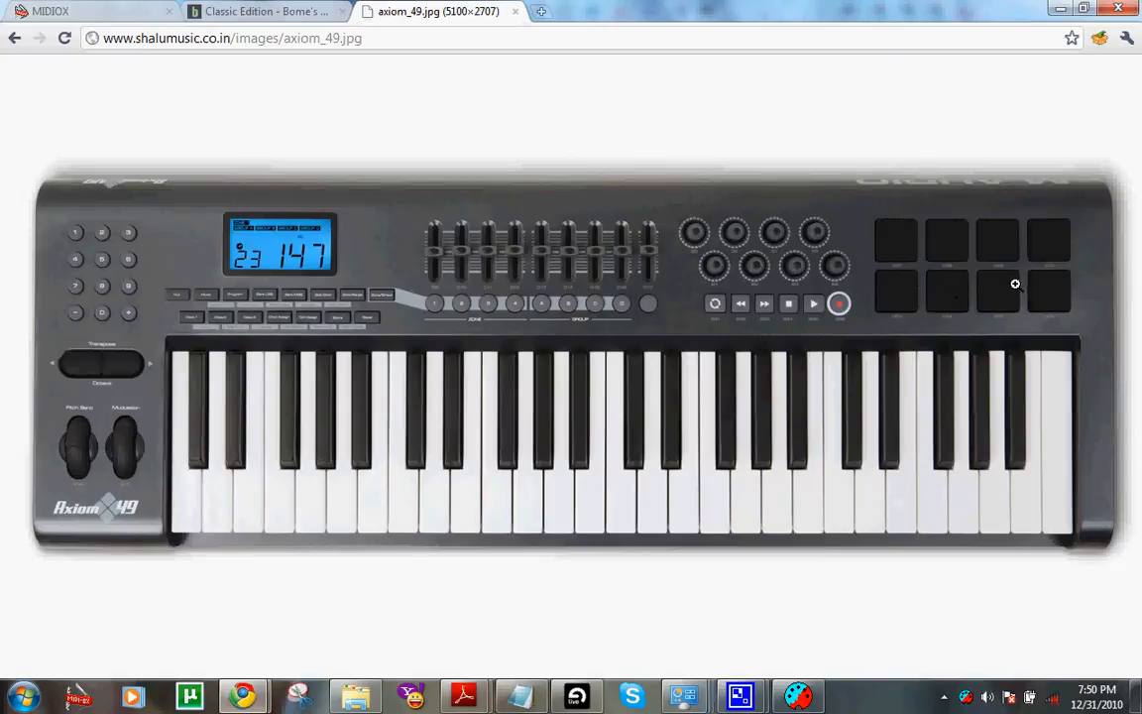
mouse_move(1071, 269)
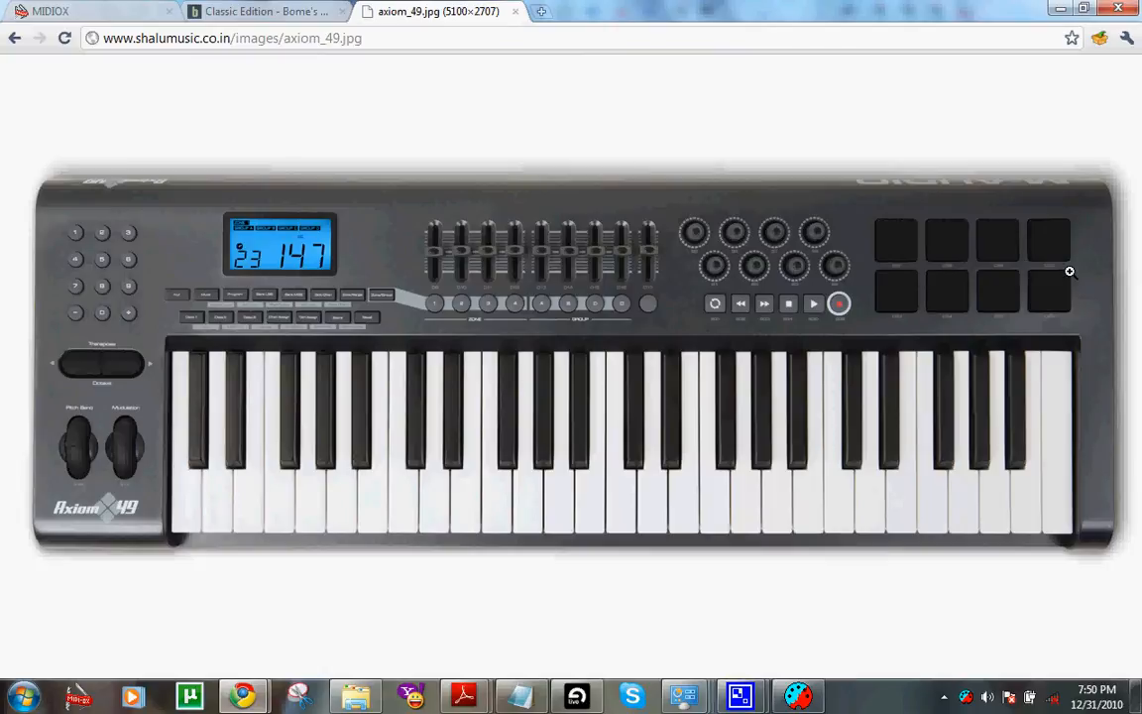
mouse_move(892, 248)
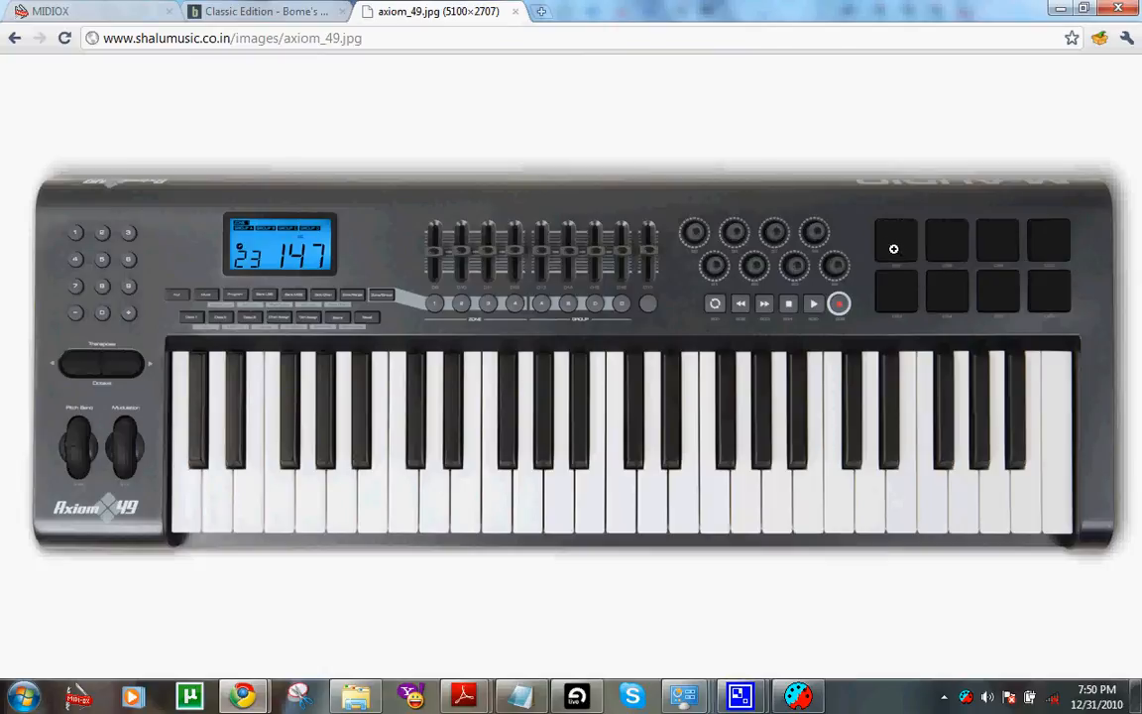
mouse_move(902, 260)
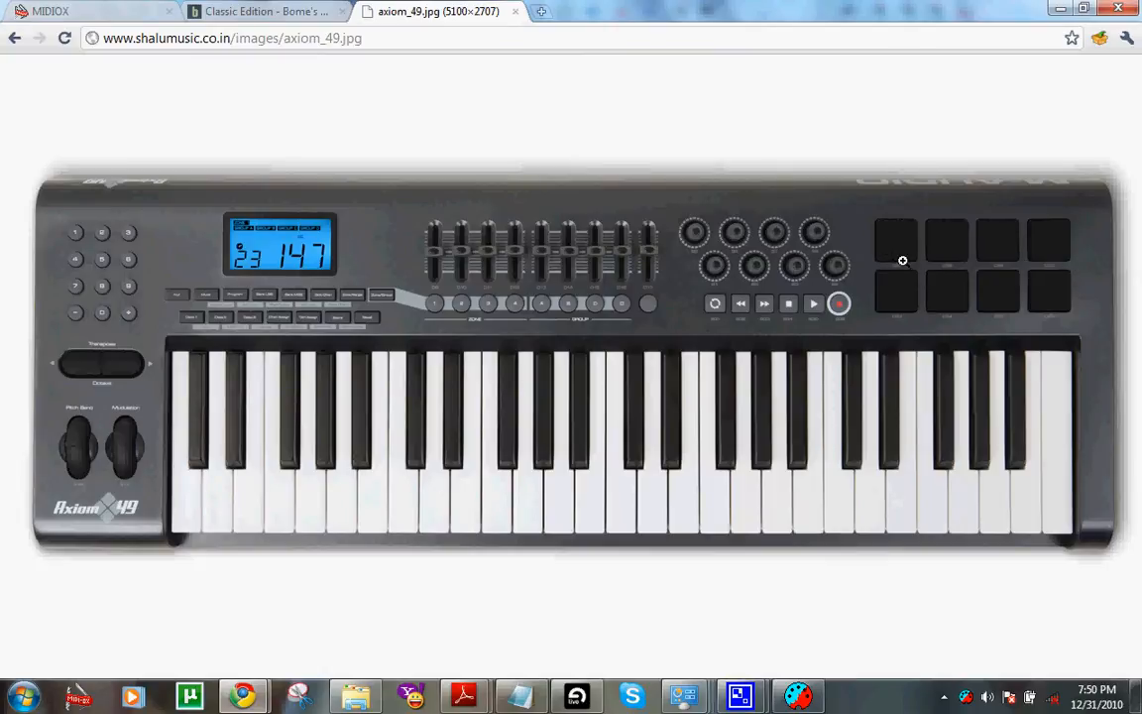
mouse_move(931, 289)
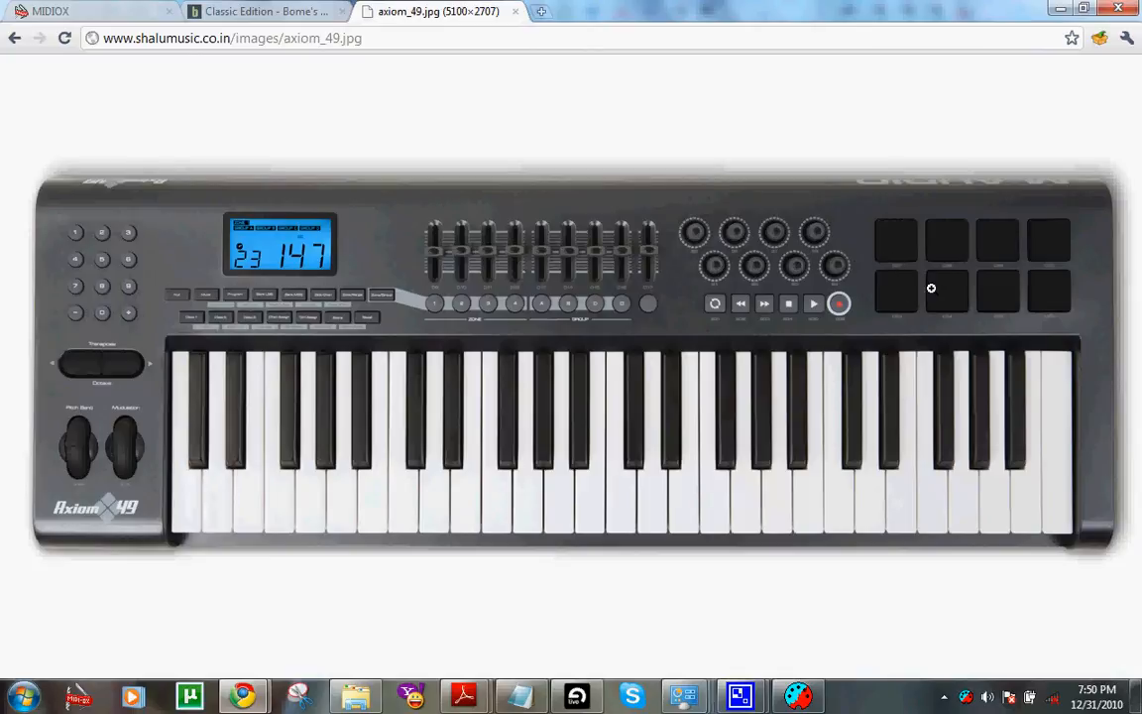
mouse_move(824, 159)
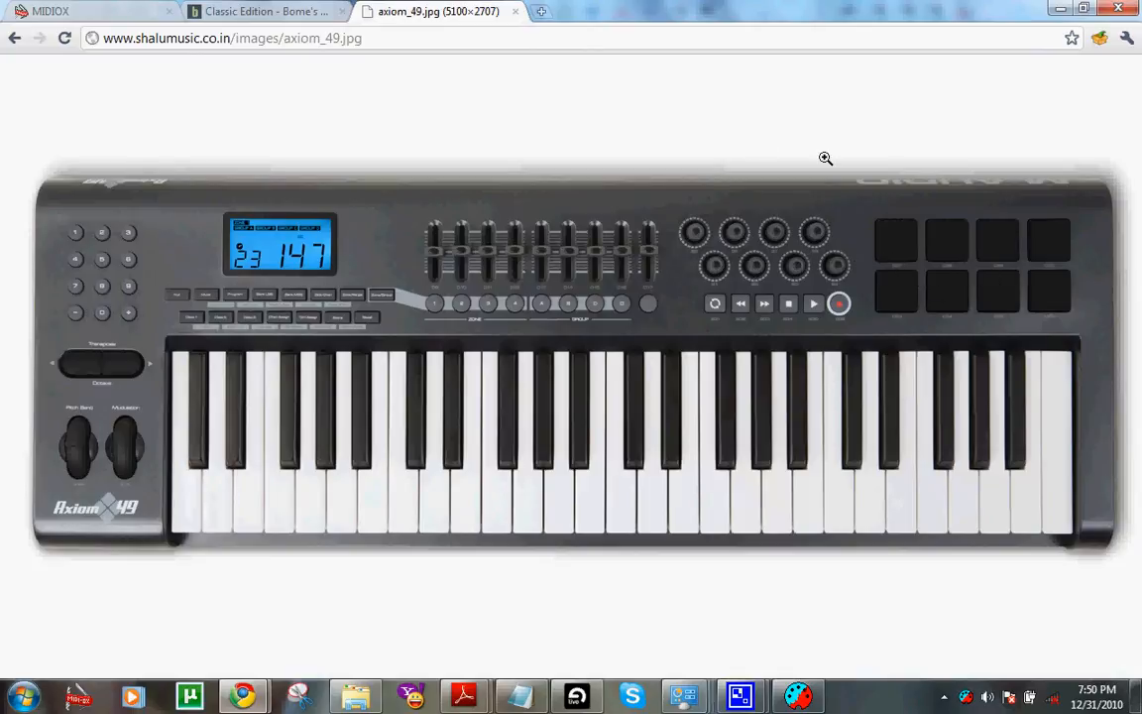
mouse_move(888, 300)
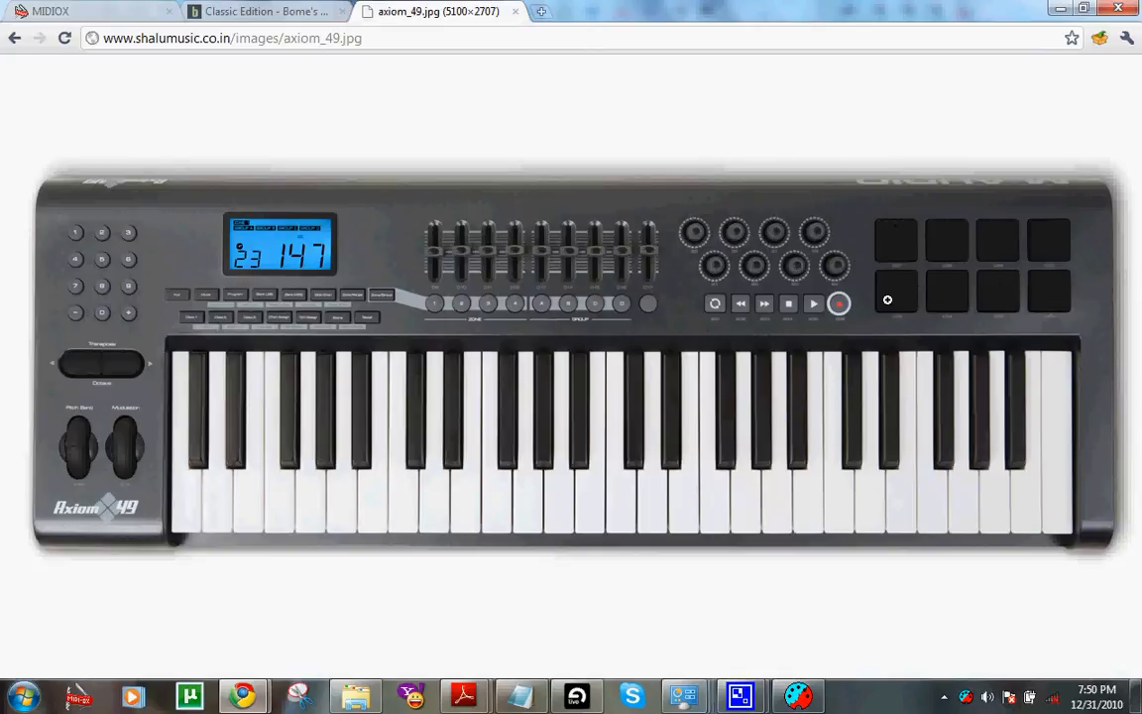
mouse_move(912, 306)
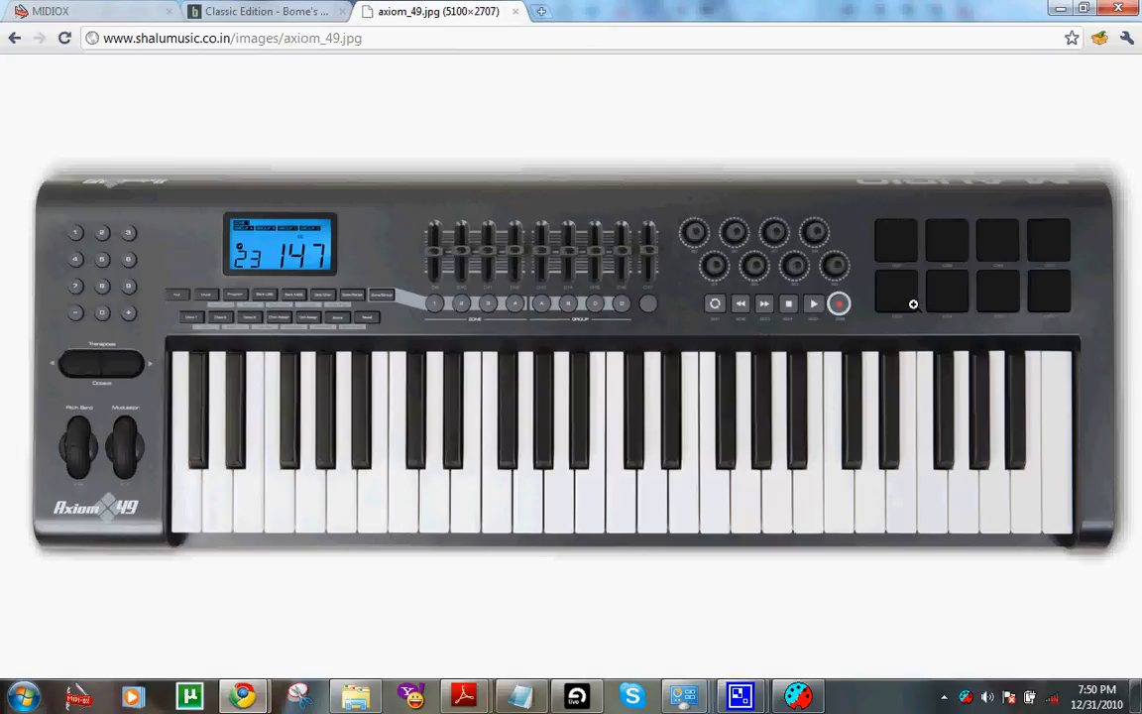
click(574, 694)
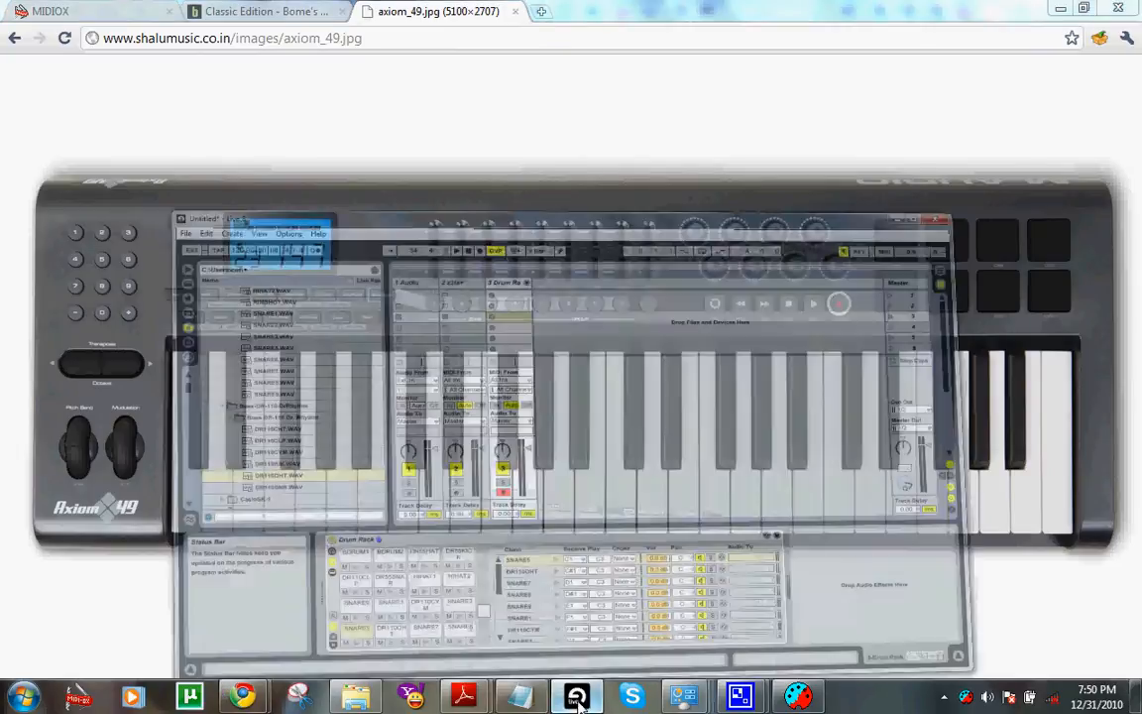
click(575, 694)
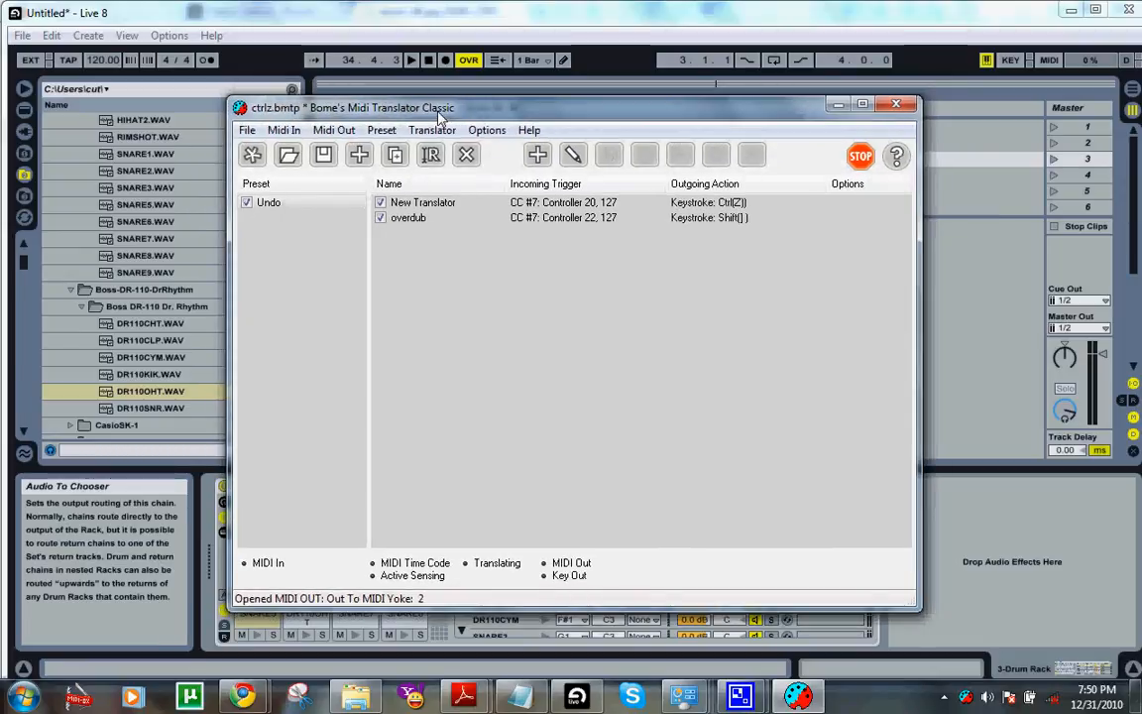
mouse_move(440, 292)
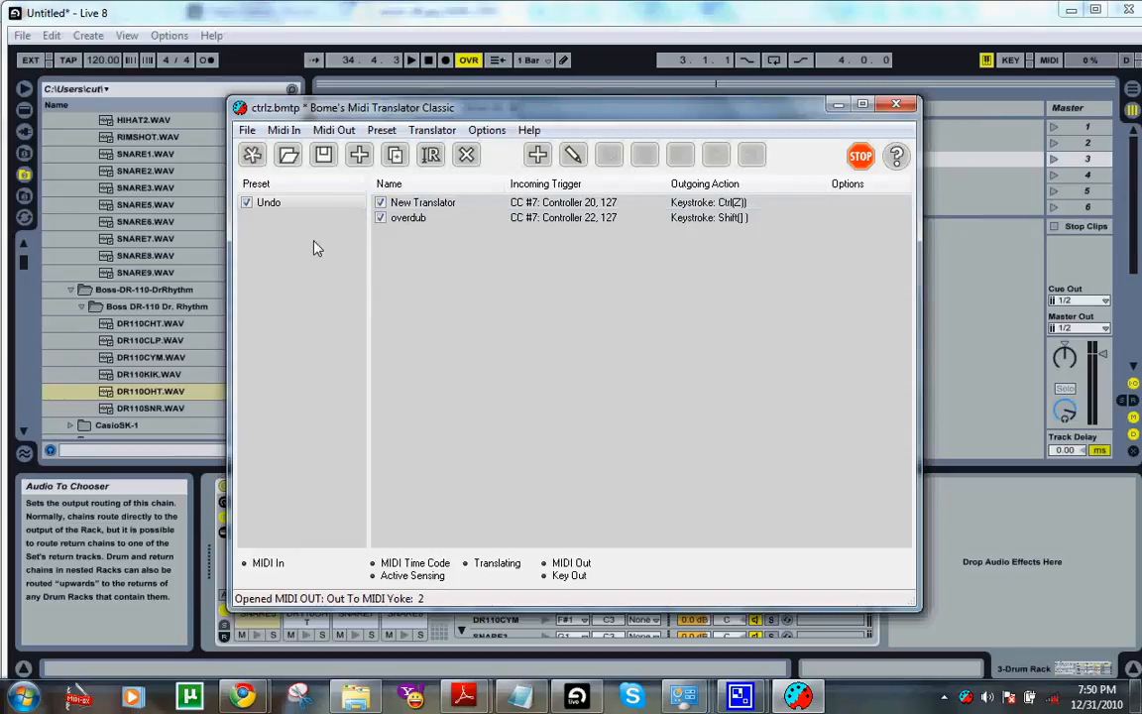
Create a new preset 'bank1' and add a translator renamed '1' inside it
right_click(269, 202)
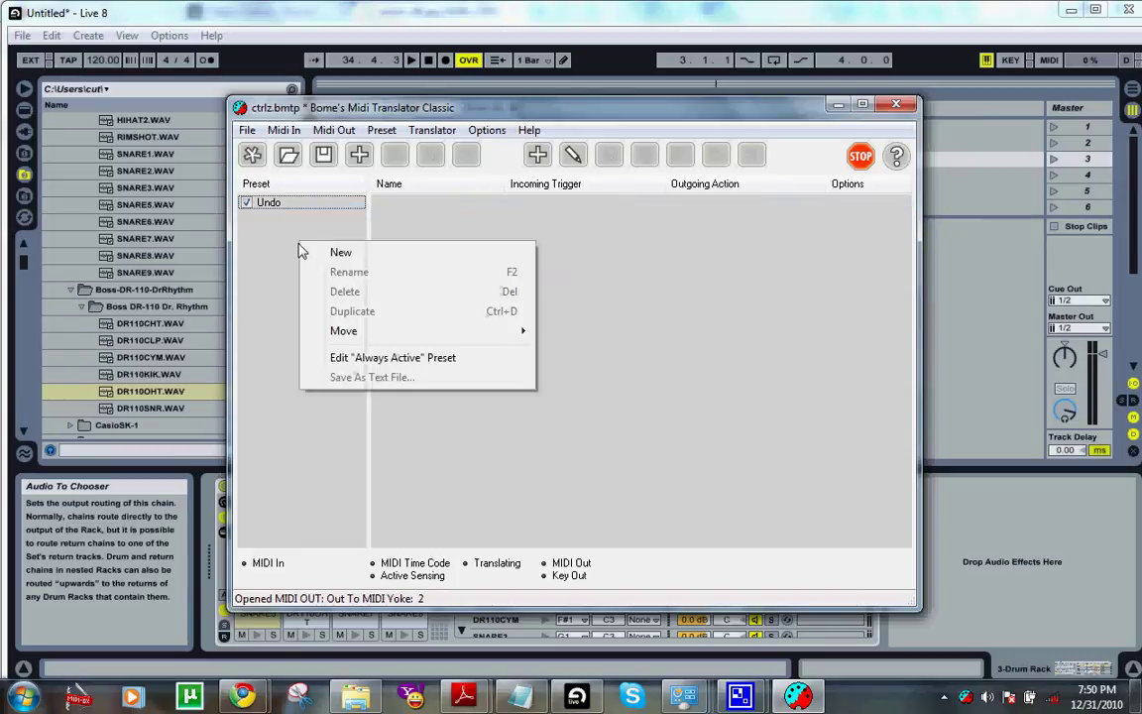
click(341, 252)
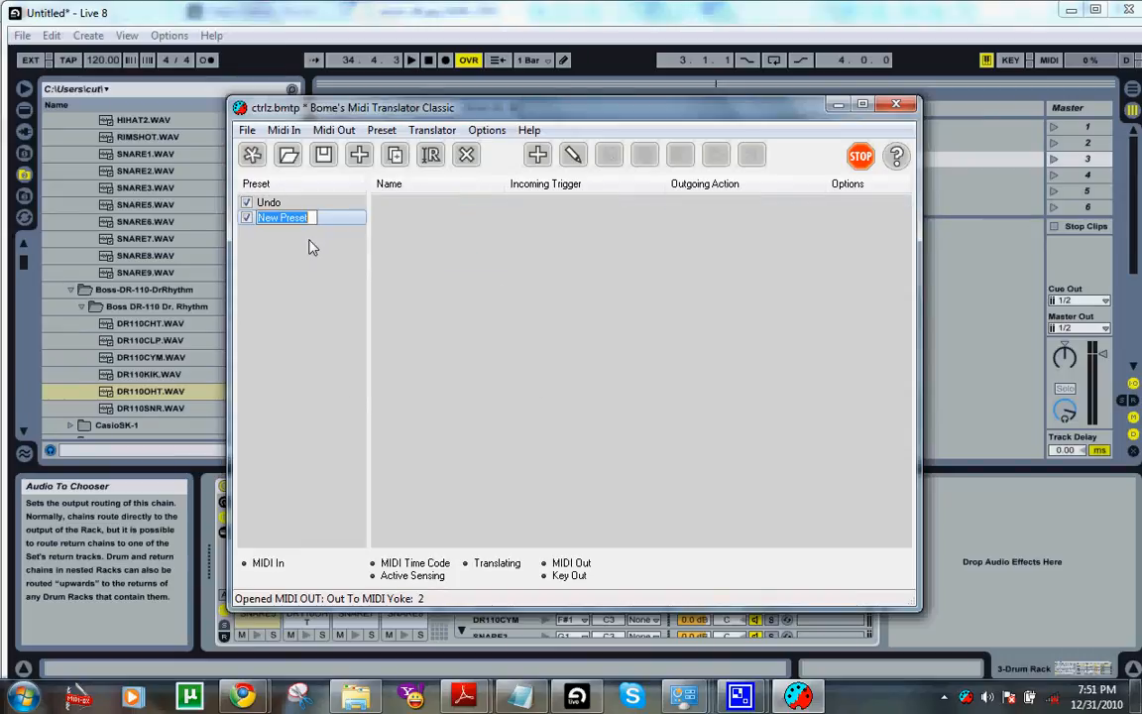
text(bank1)
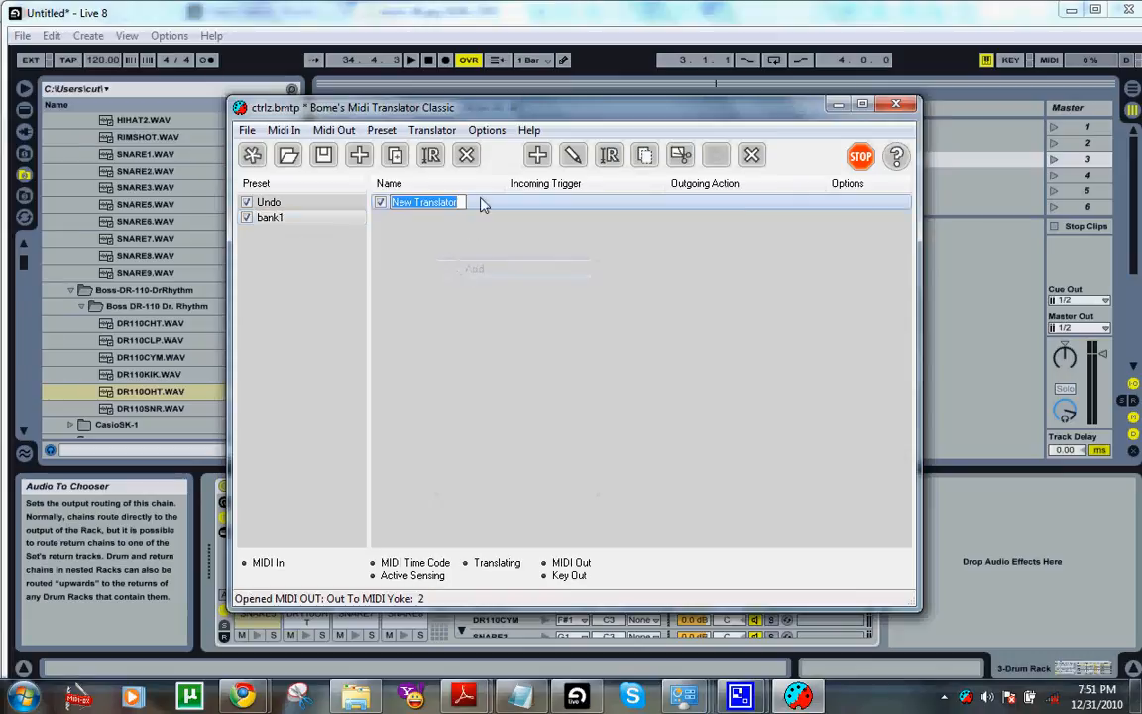
text(1)
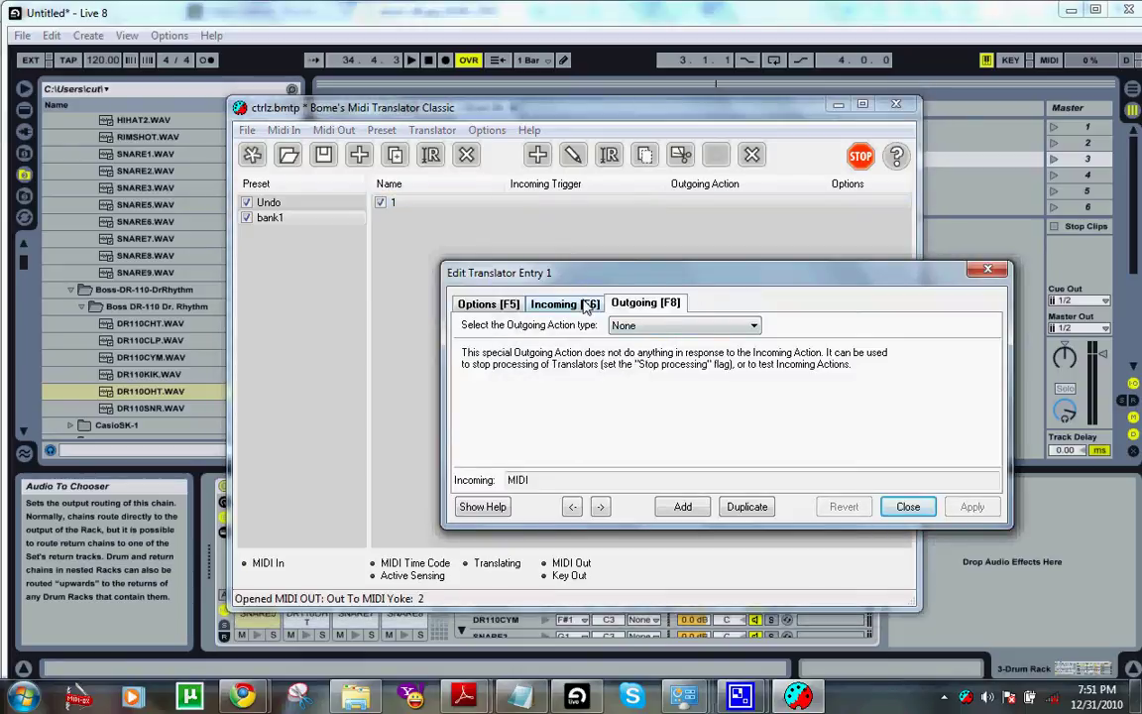
Capture translator 1's incoming trigger from the pad as Note On C2 (99 24 pp)
click(563, 304)
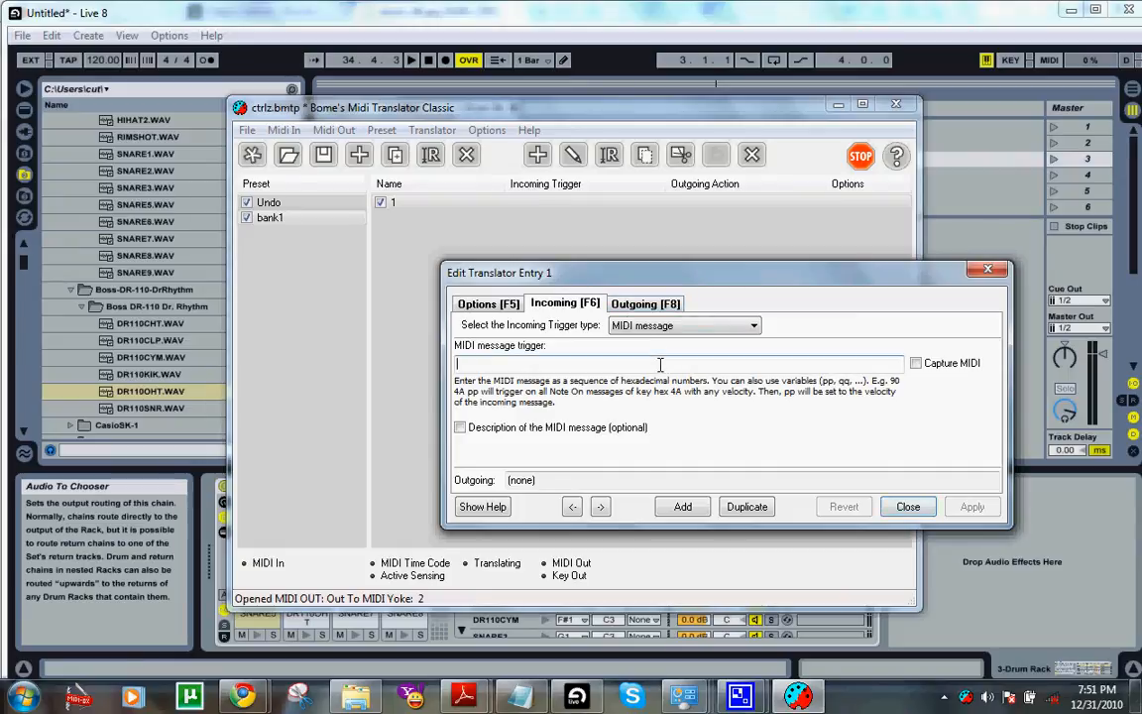
click(916, 363)
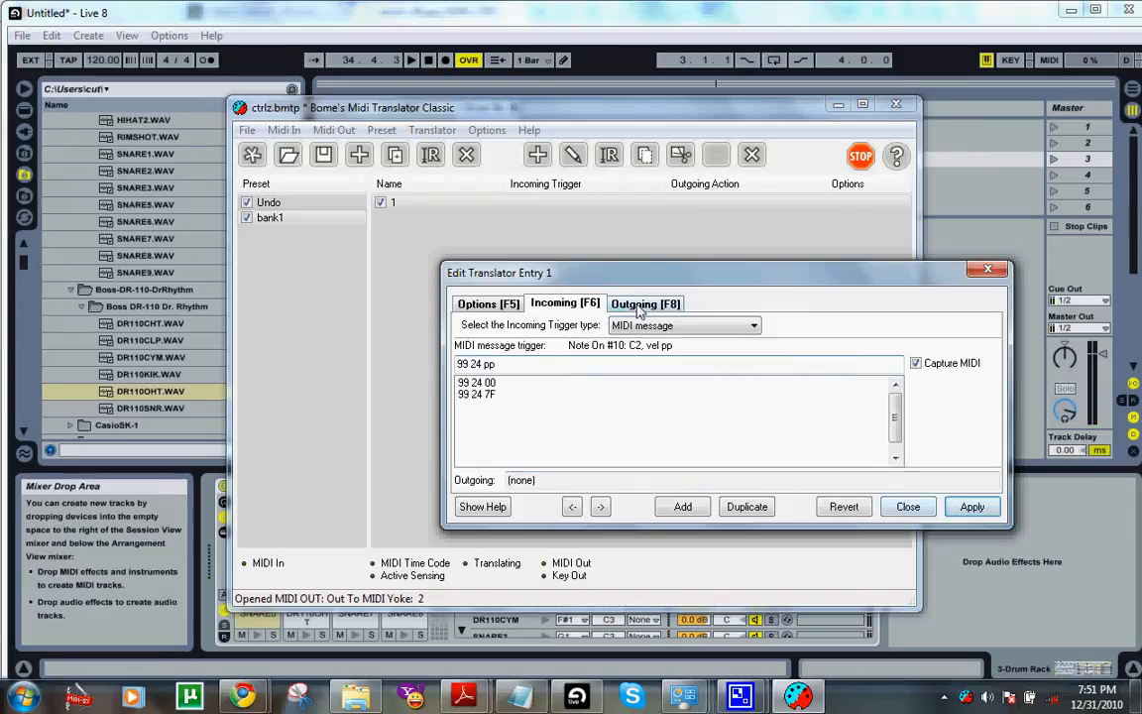
click(647, 301)
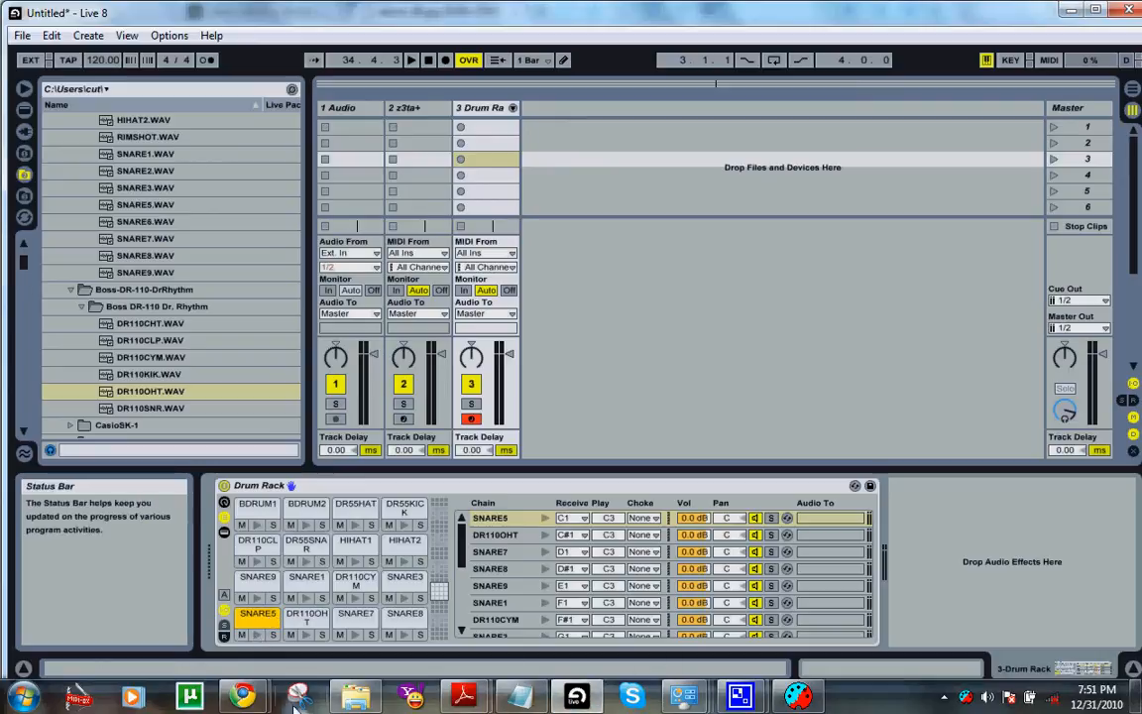
mouse_move(535, 664)
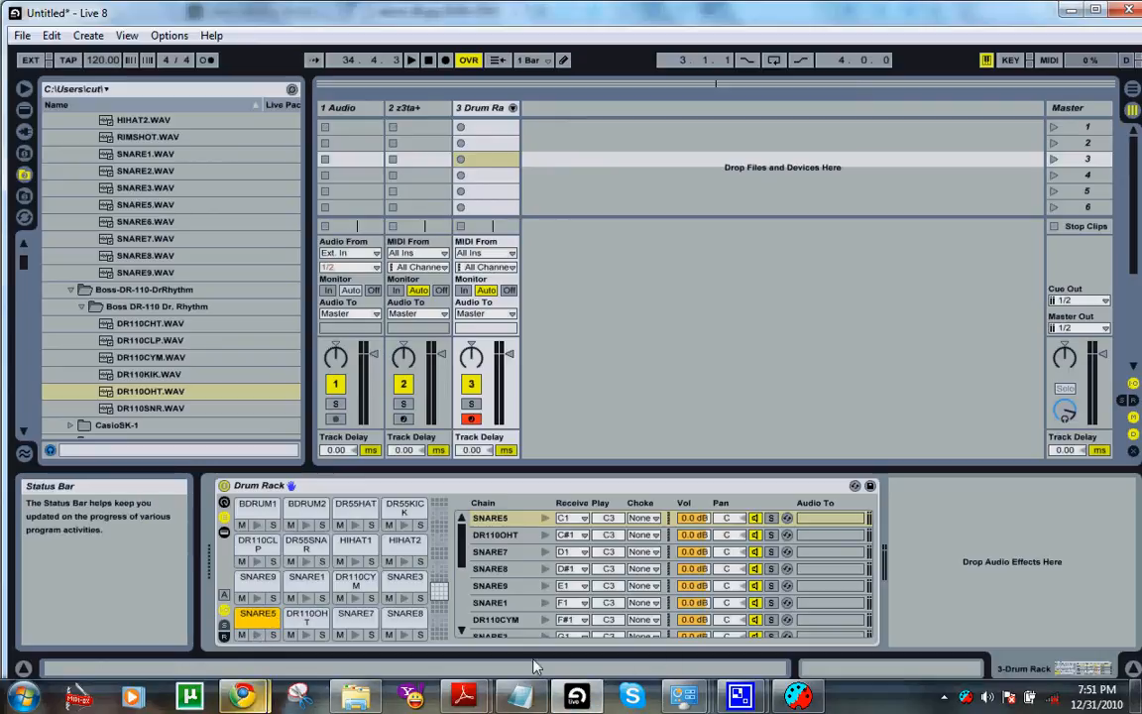
mouse_move(464, 694)
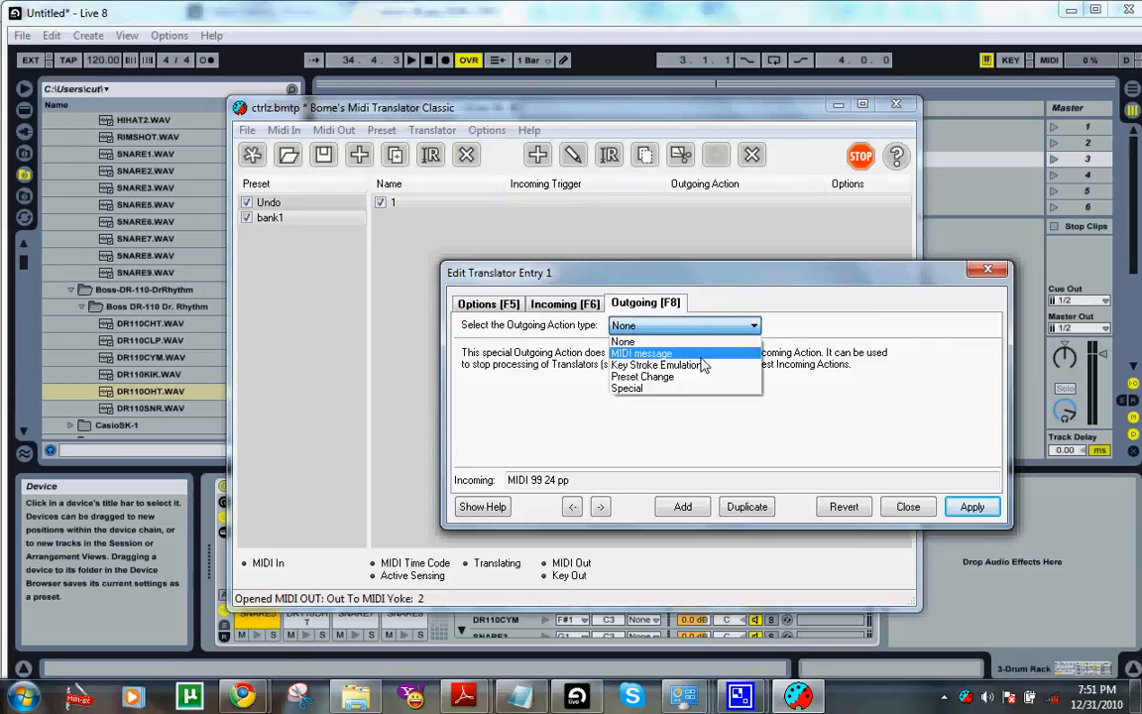
Capture translator 1's outgoing MIDI message as Note On channel 7 C2 (96 24 pp), apply and close
click(643, 353)
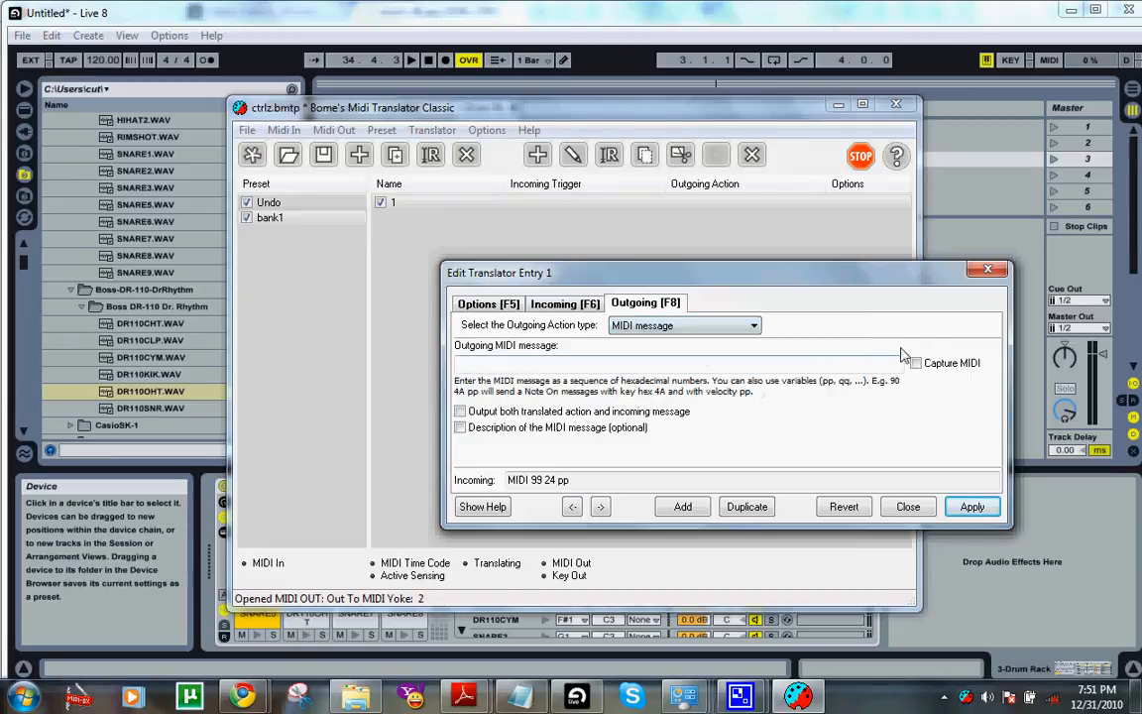
click(915, 362)
text(96 24 pp)
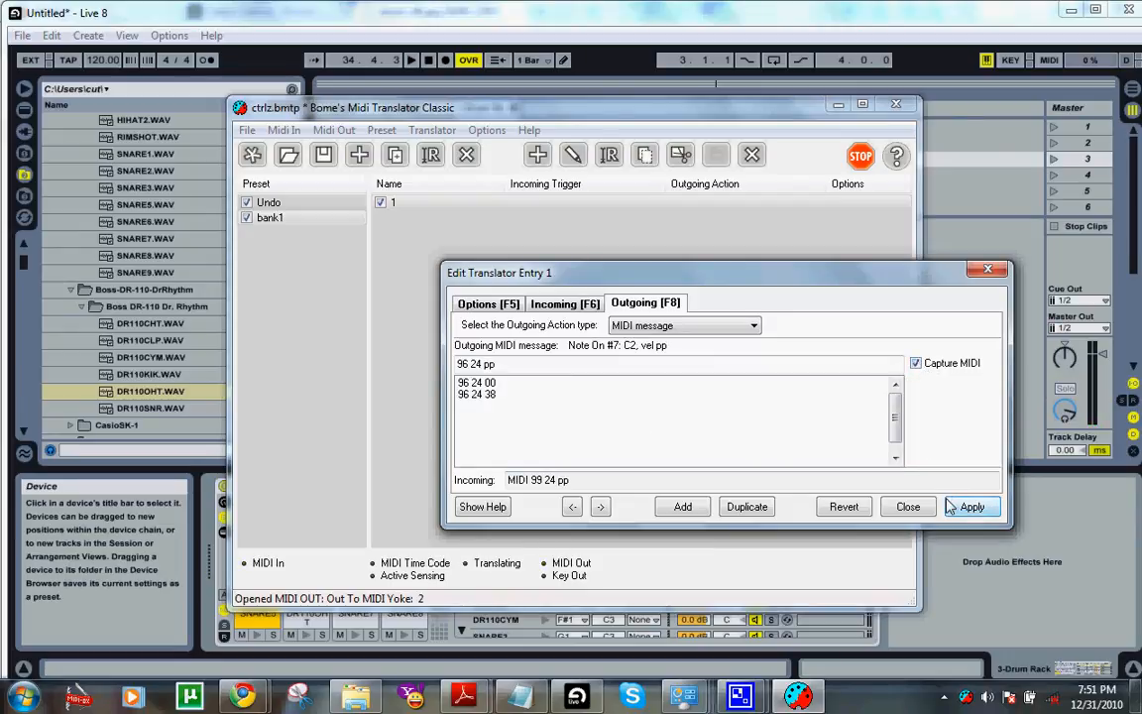
click(971, 508)
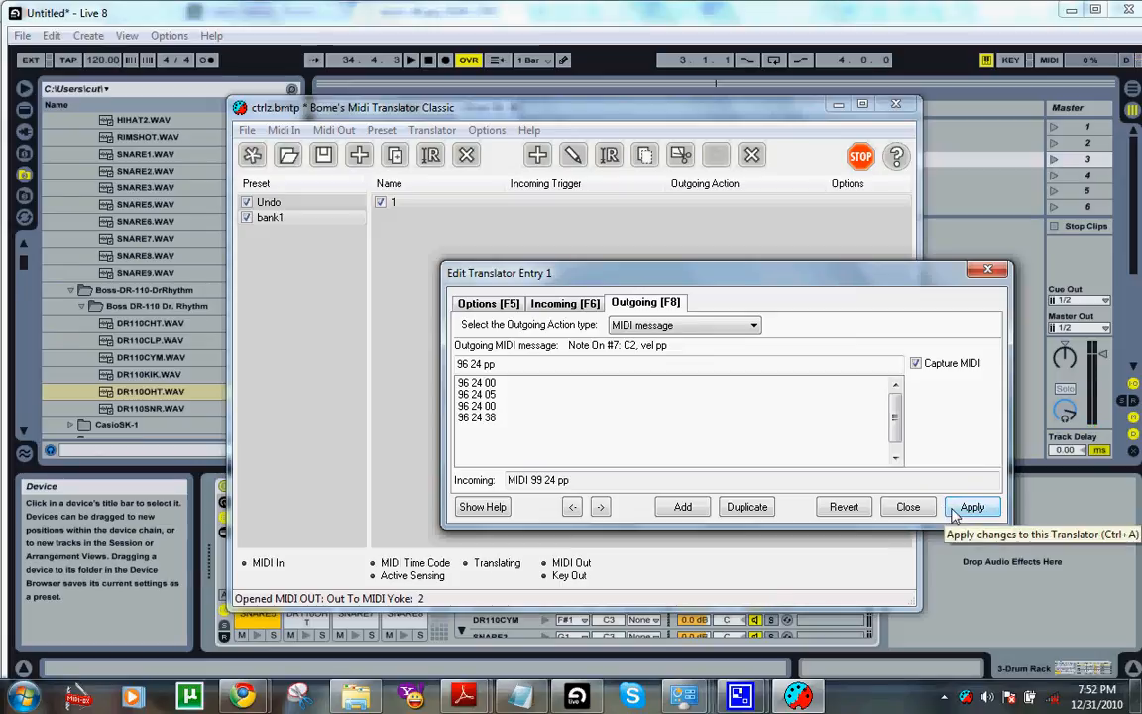
click(972, 507)
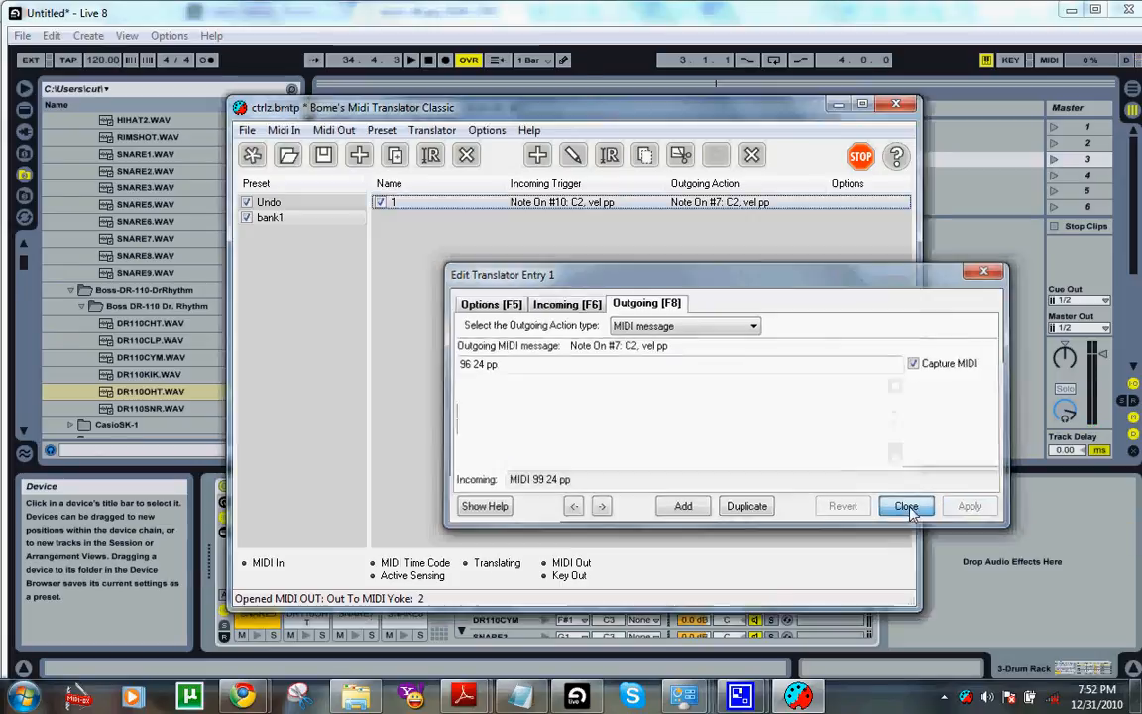
click(904, 506)
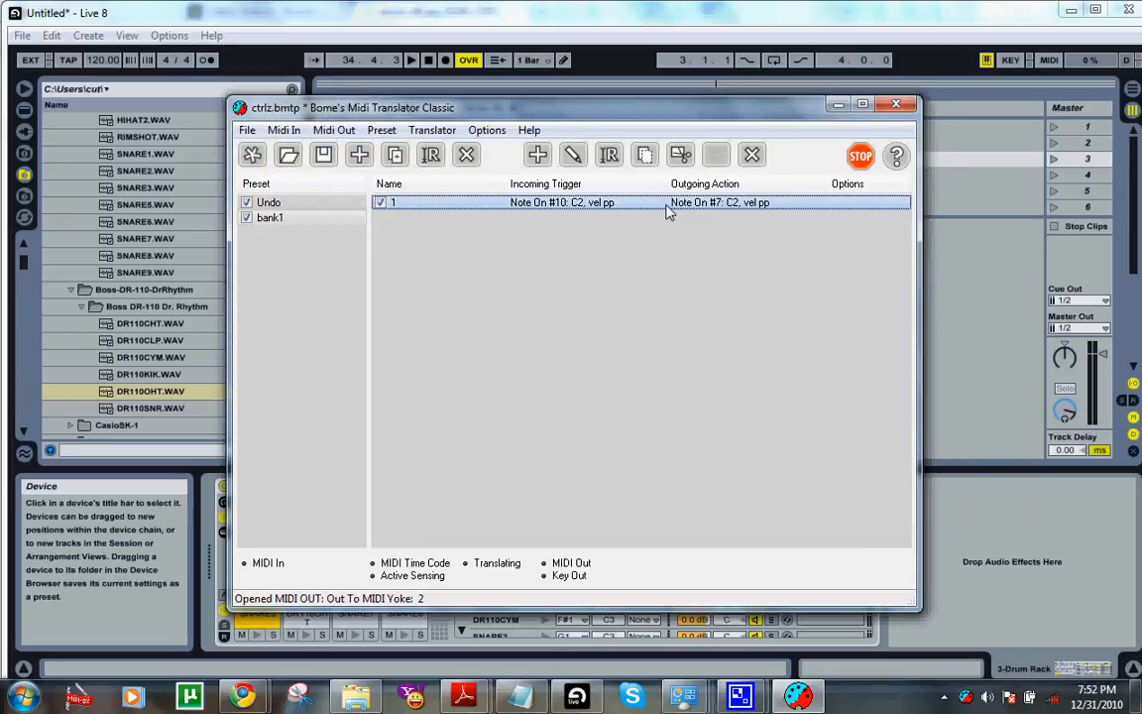
Start re-editing translator 1 before checking the Drum Rack's receive notes in Live
right_click(669, 203)
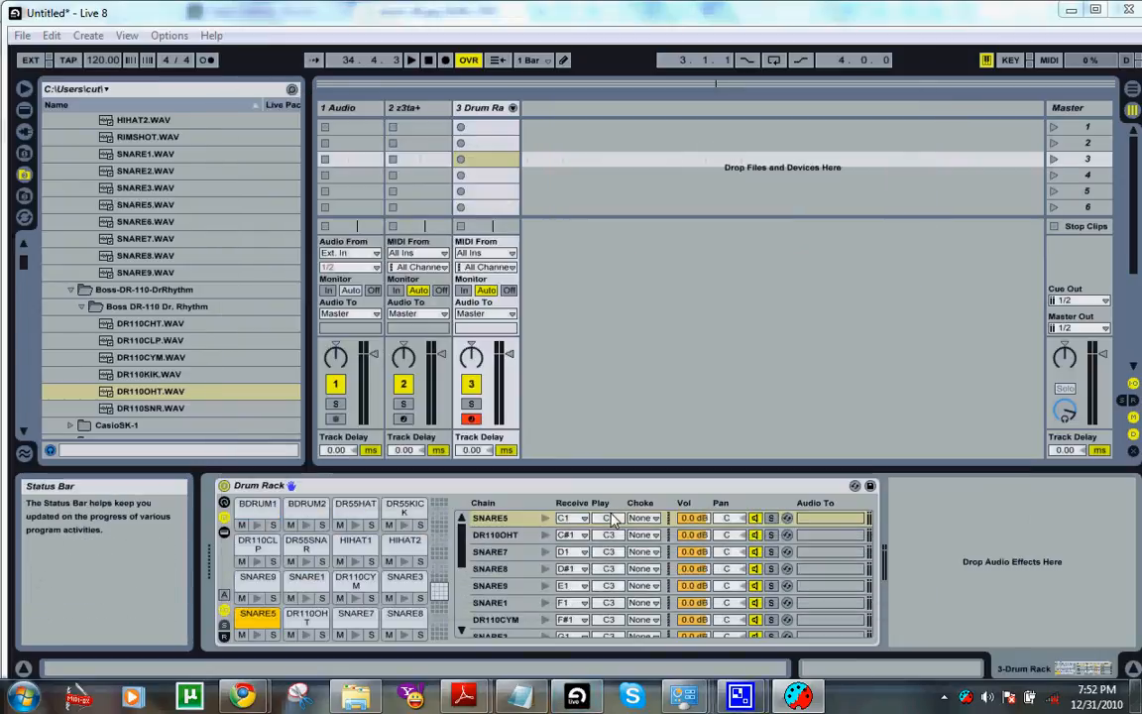
mouse_move(503, 215)
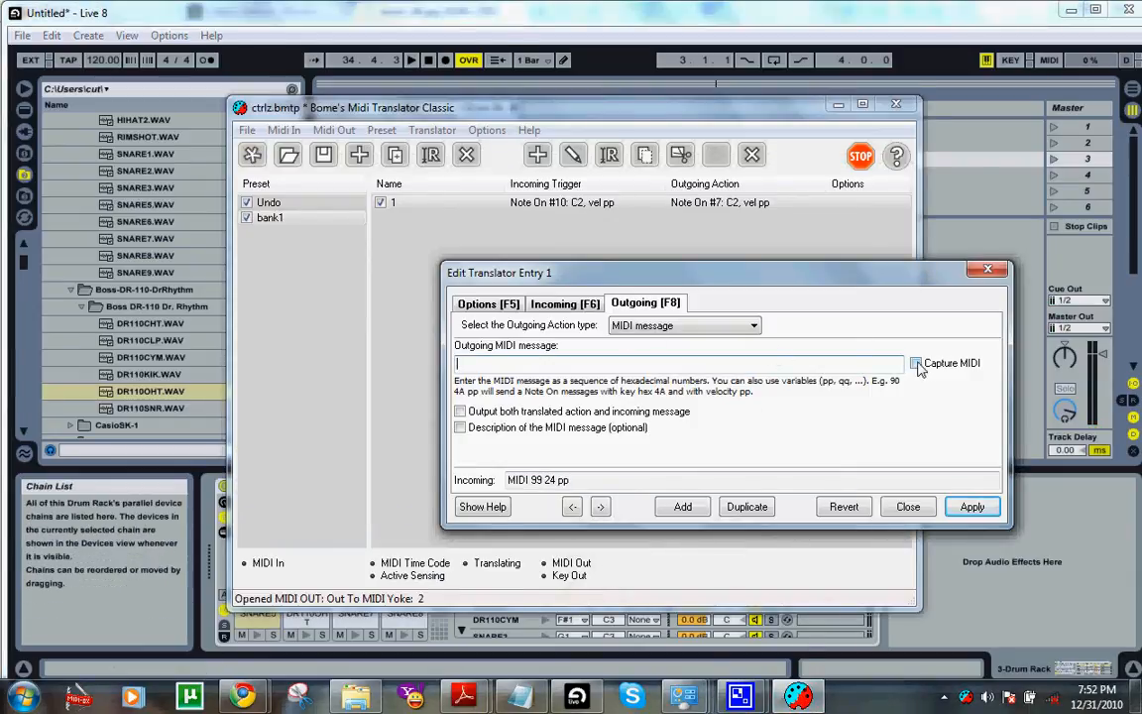
Recapture translator 1's outgoing note as Note On channel 7 G#2 (96 2C pp) and apply
click(916, 363)
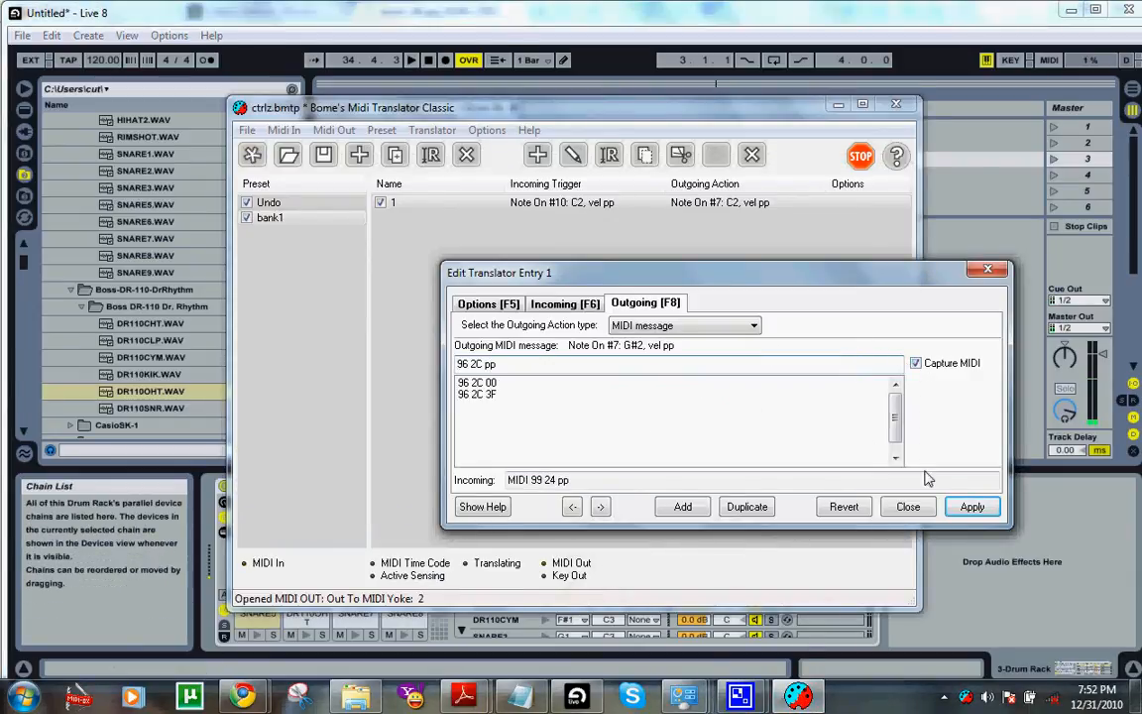
mouse_move(971, 507)
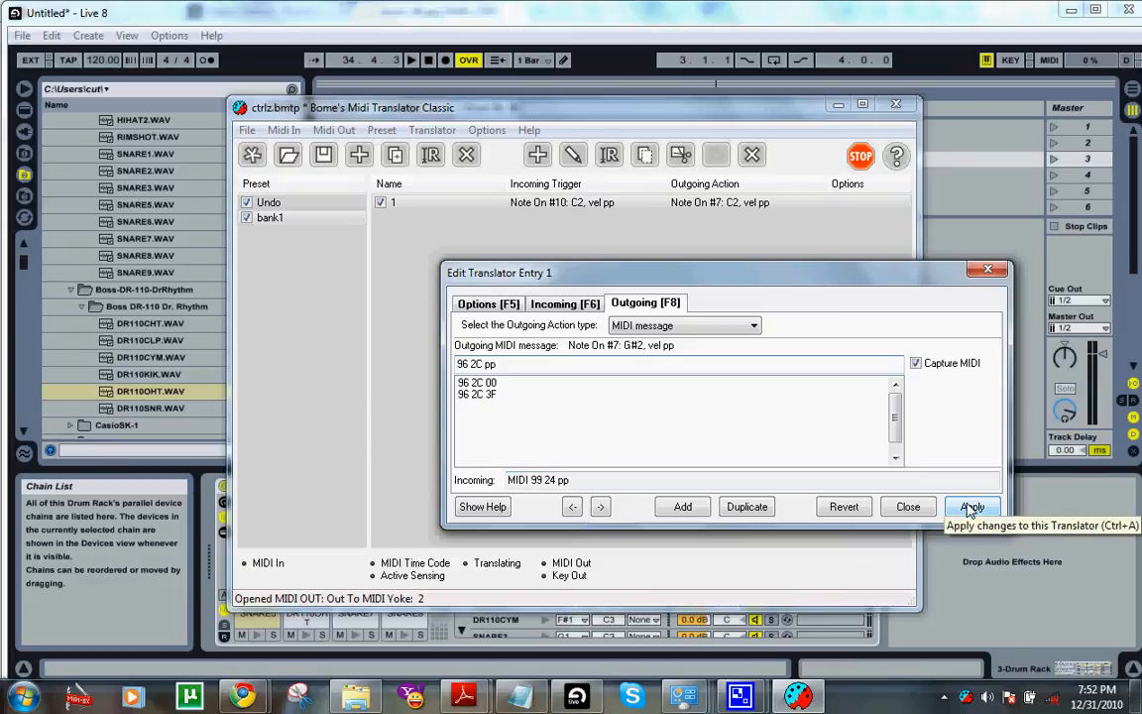
click(972, 507)
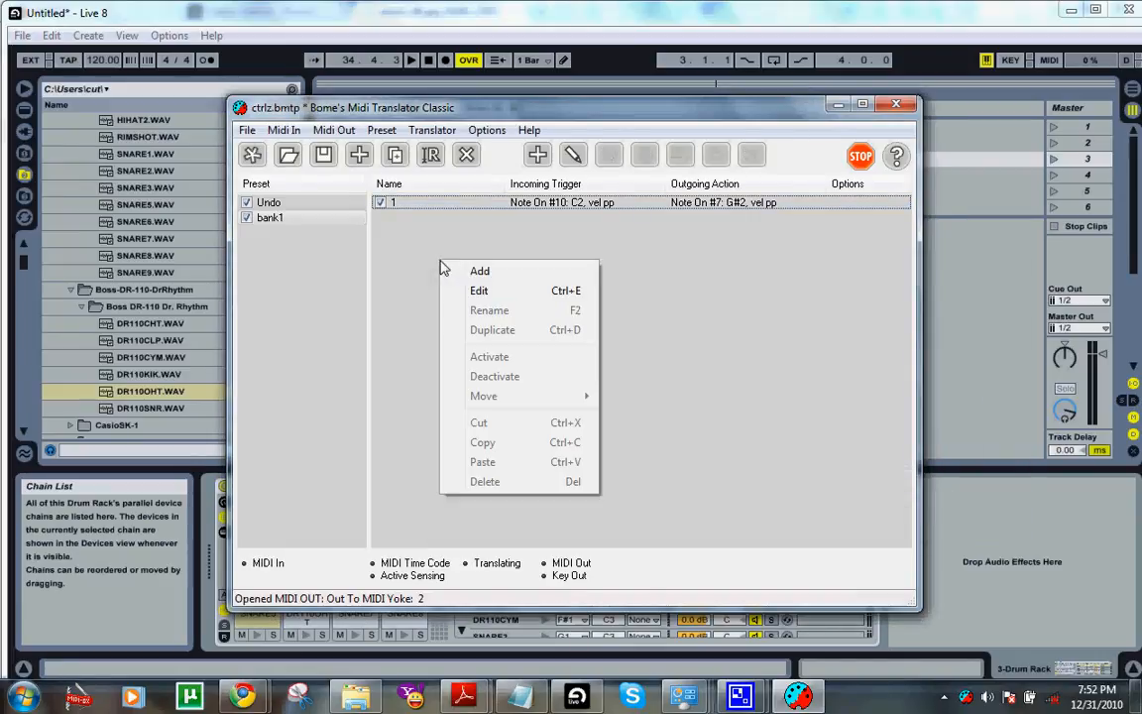
Add a second translator to bank1, rename it '2' and bring up its editor
click(479, 290)
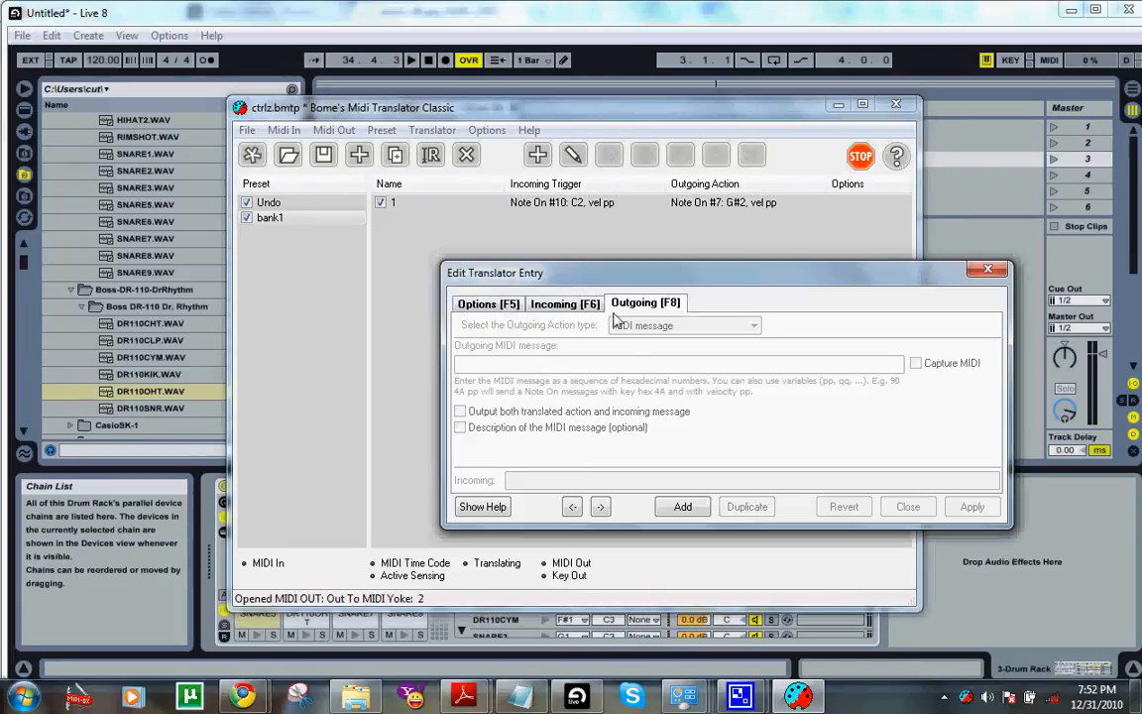
mouse_move(728, 456)
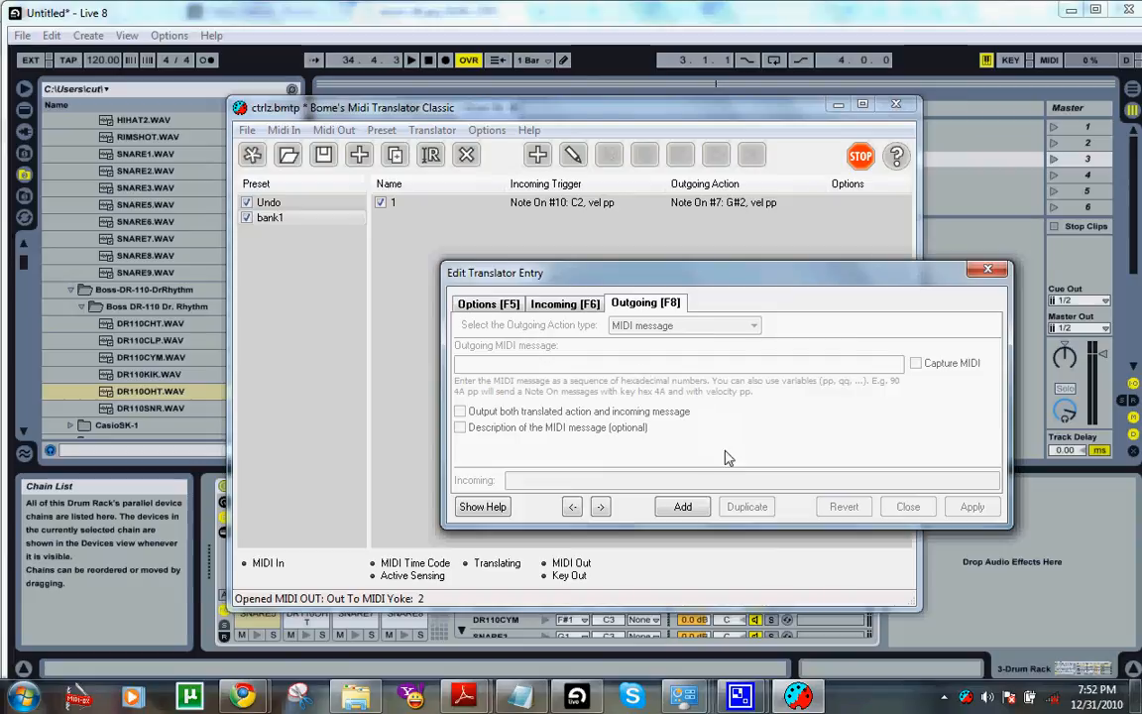
mouse_move(987, 269)
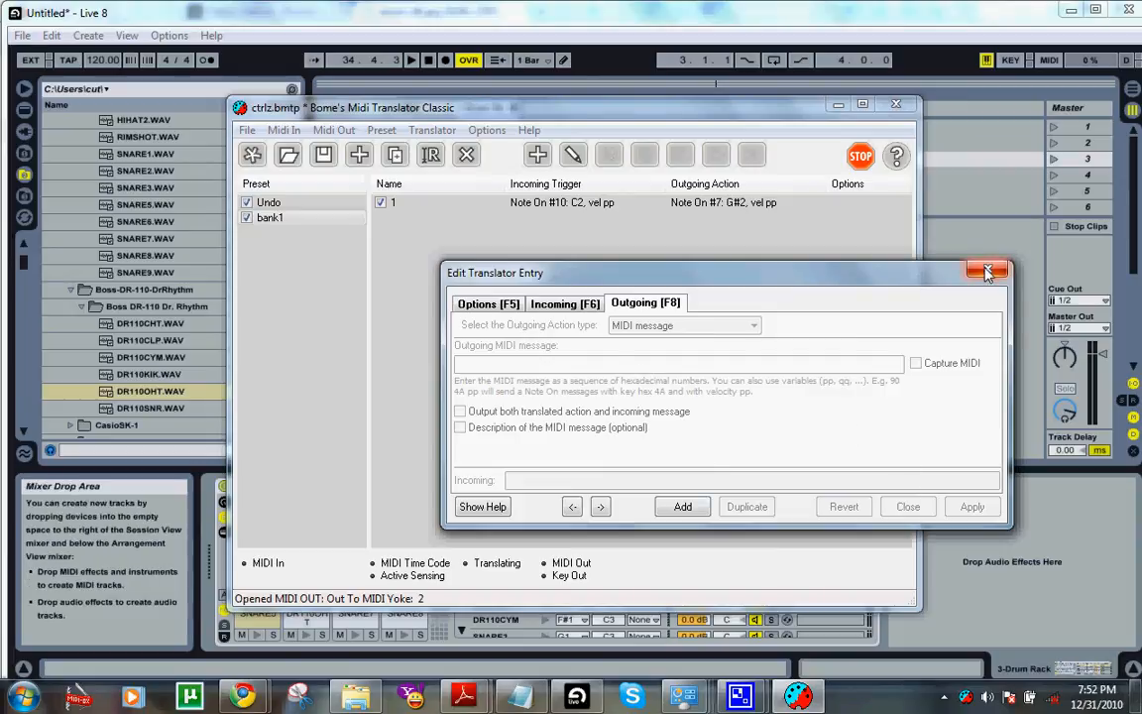
click(987, 269)
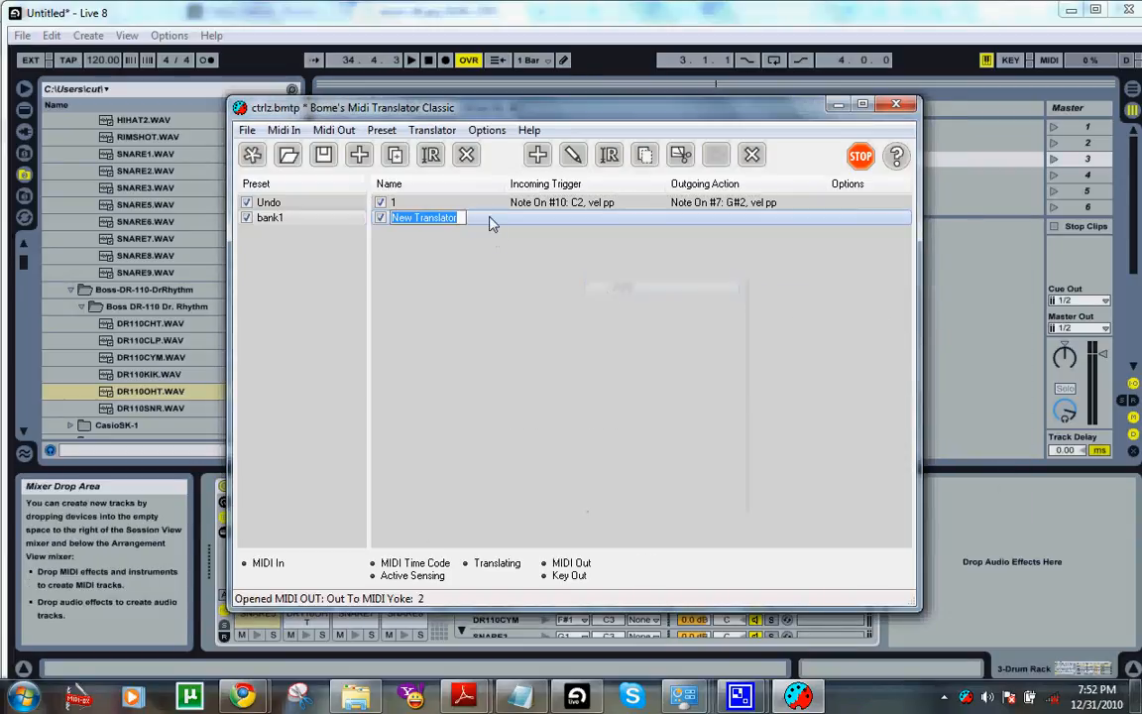
text(2)
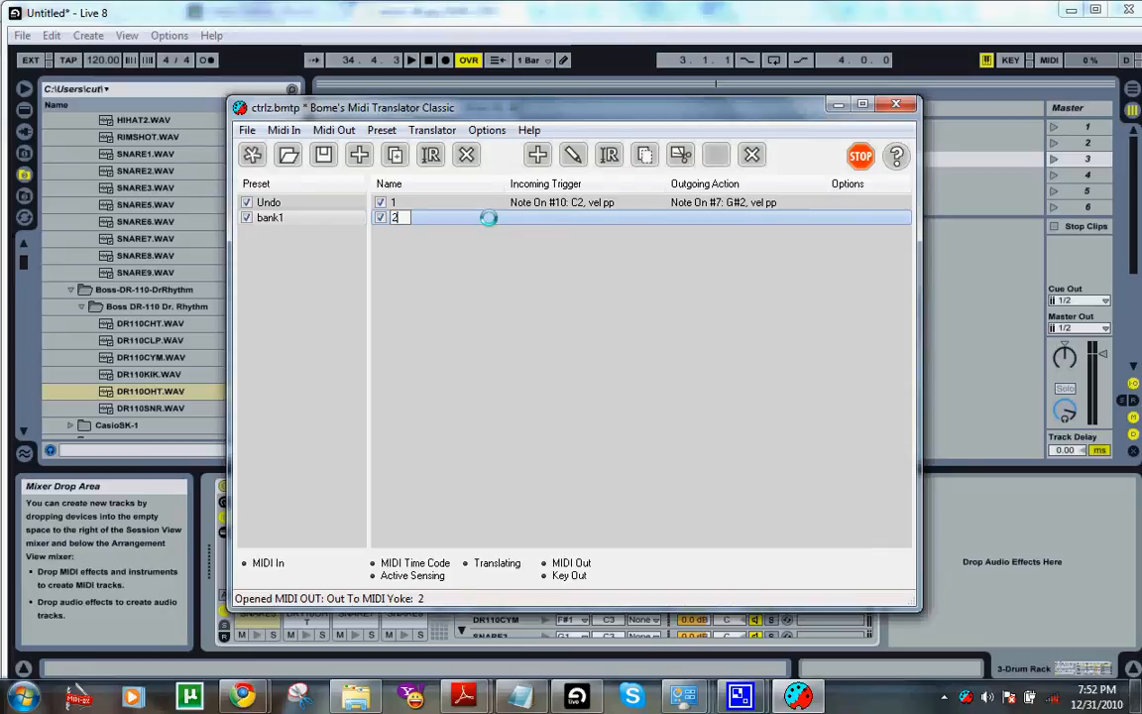
right_click(485, 216)
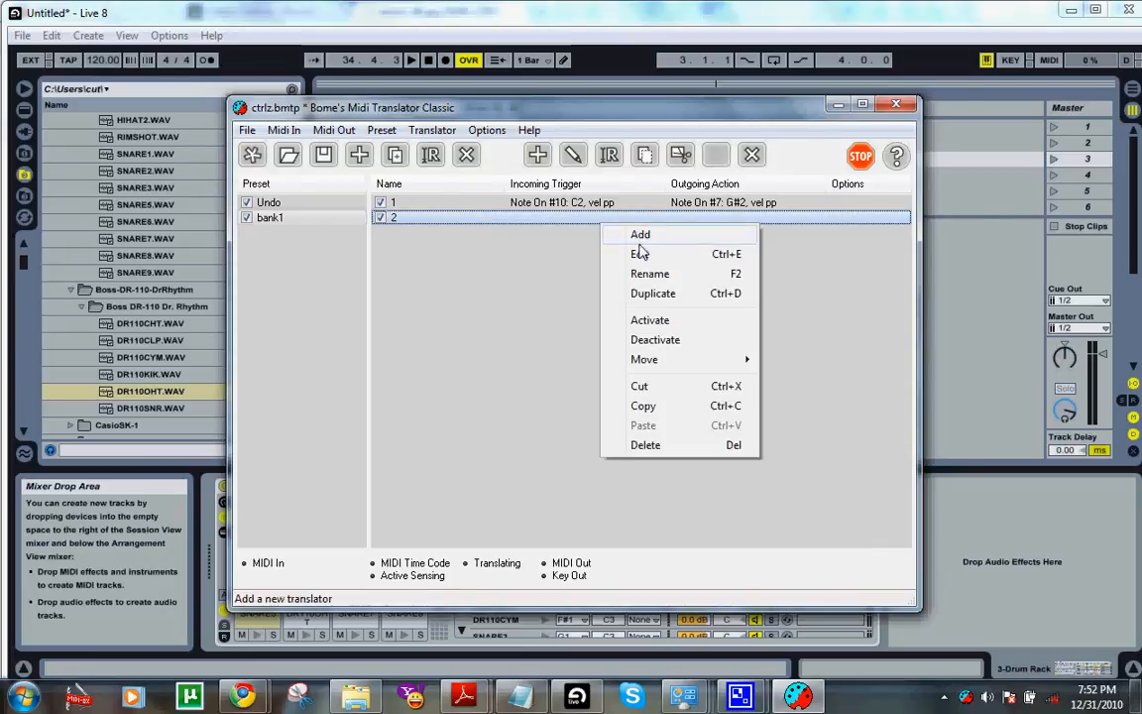
click(650, 253)
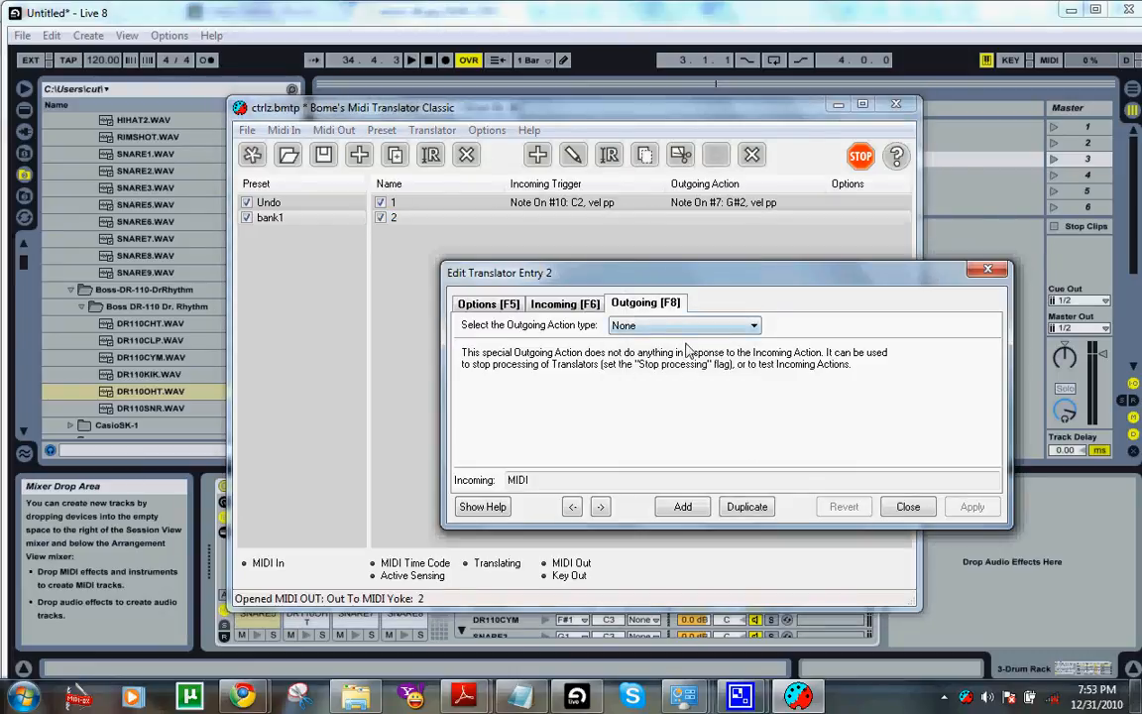
Capture translator 2's outgoing Note On channel 7 A2 and incoming channel 10 C#2 trigger, apply and close
click(684, 325)
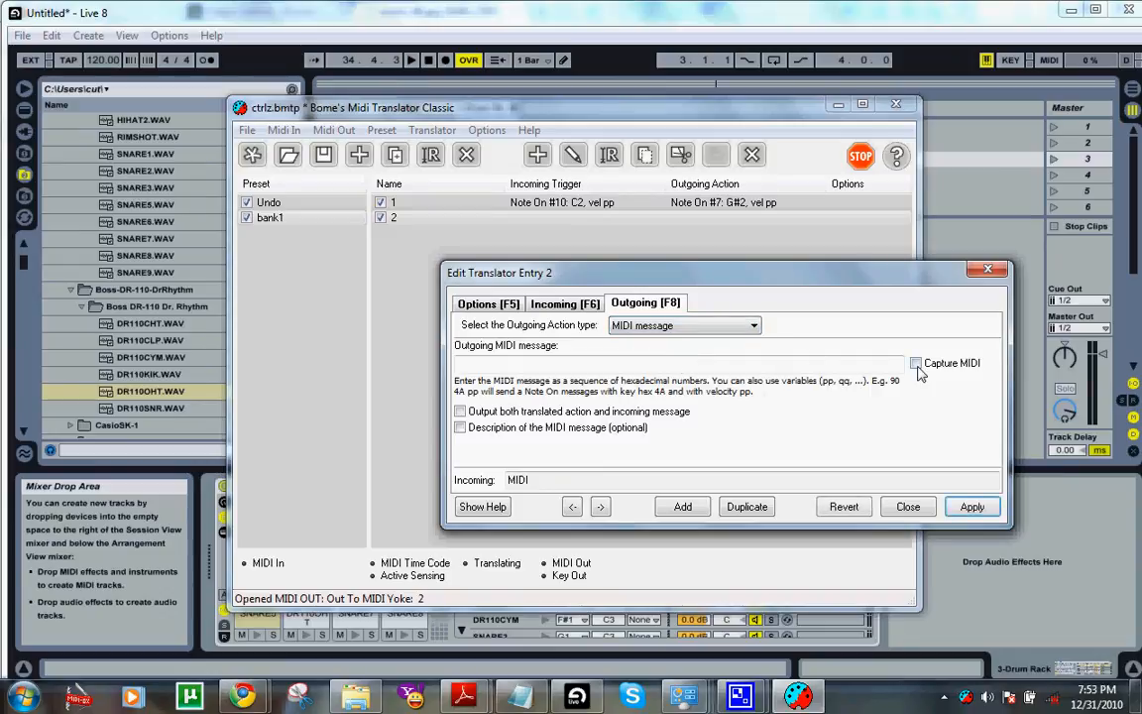
click(915, 362)
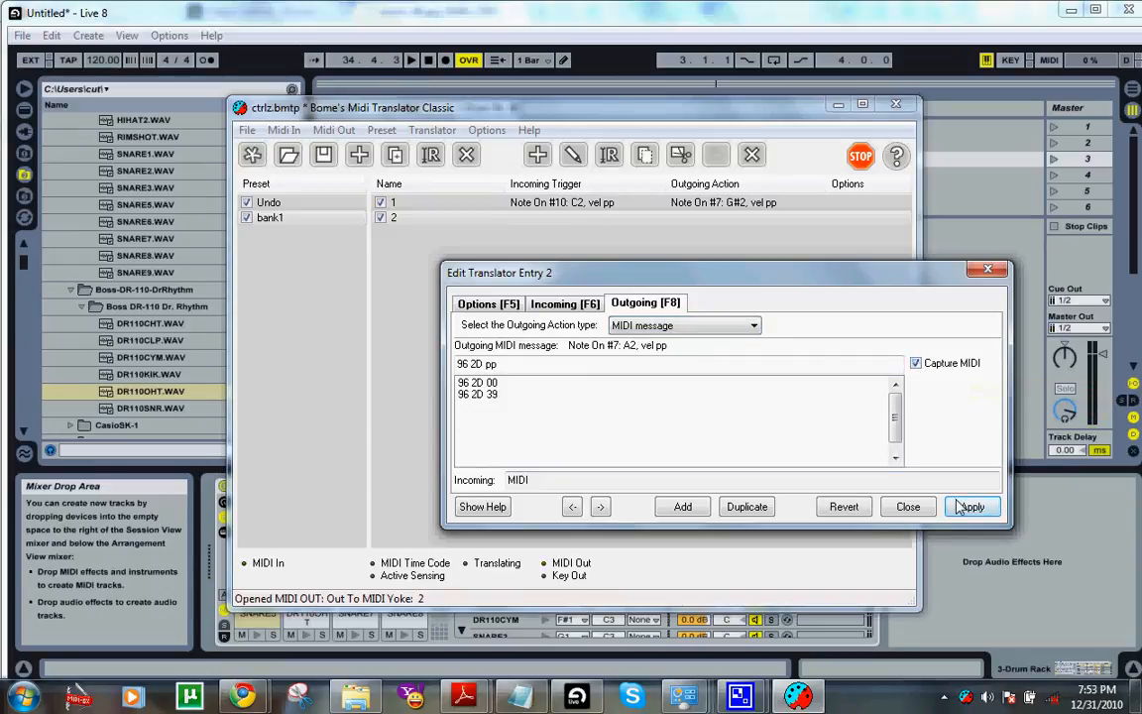
mouse_move(971, 507)
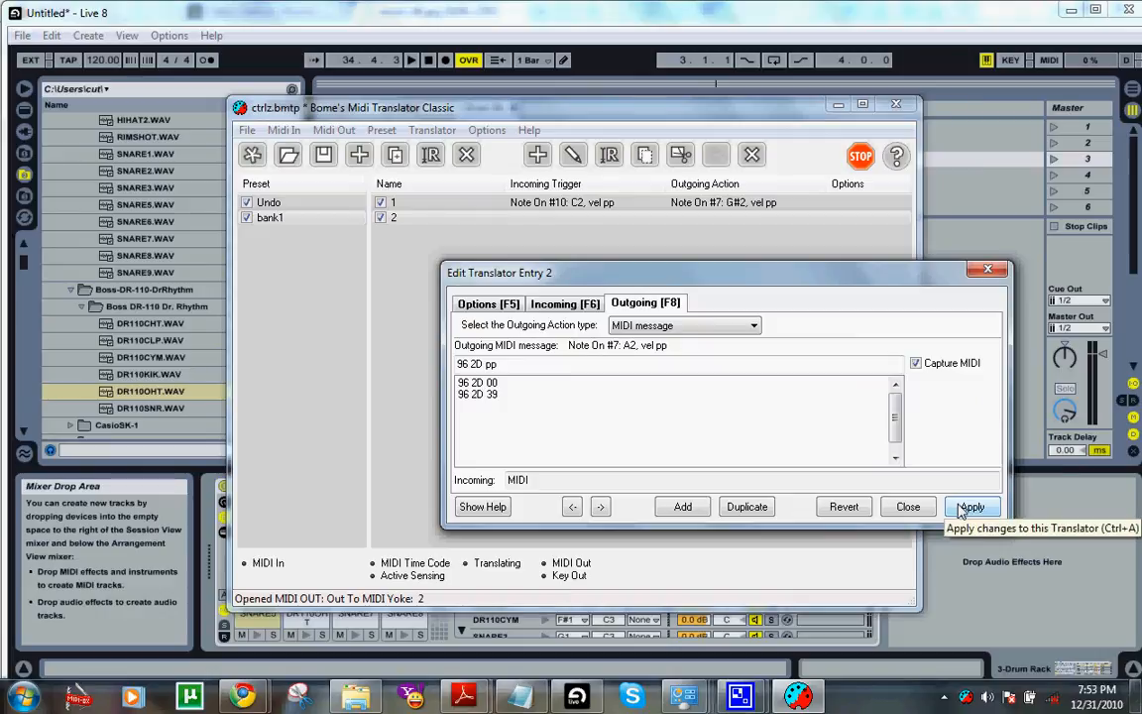
click(563, 303)
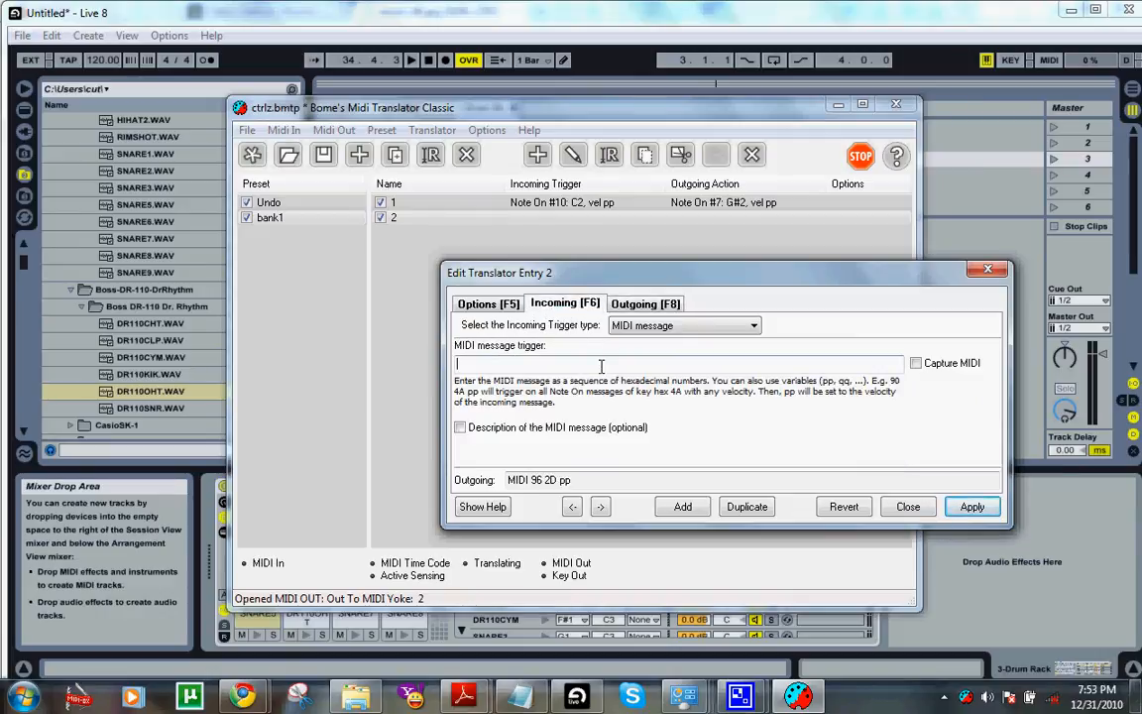
click(916, 361)
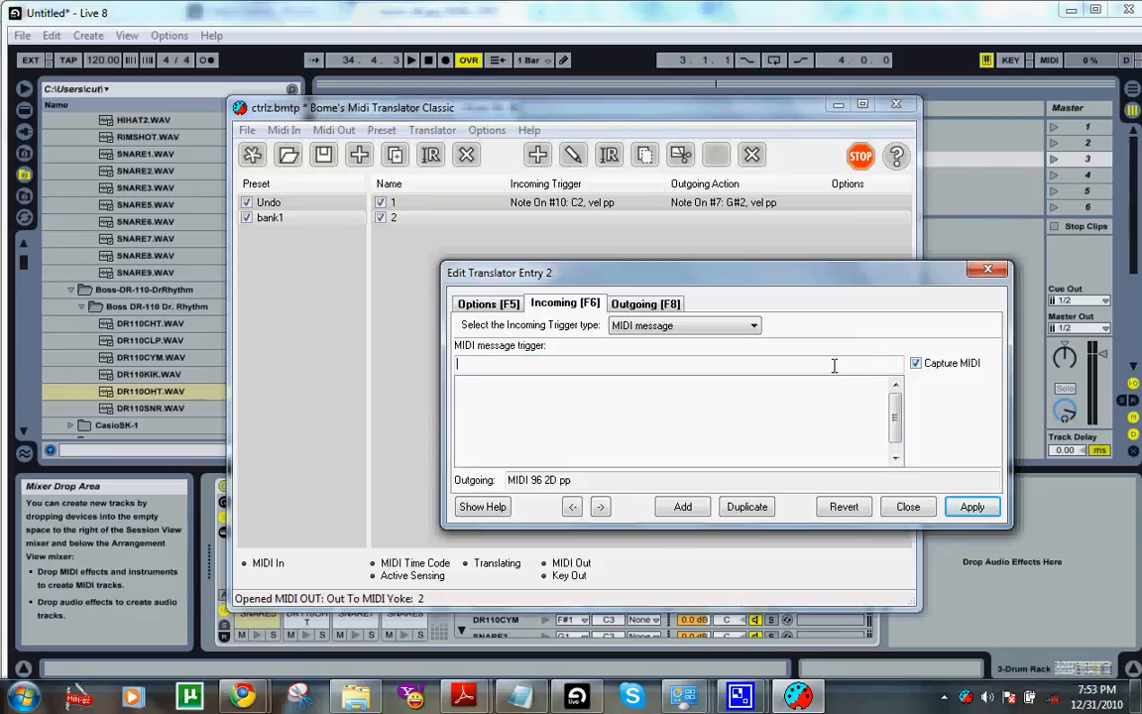
click(971, 507)
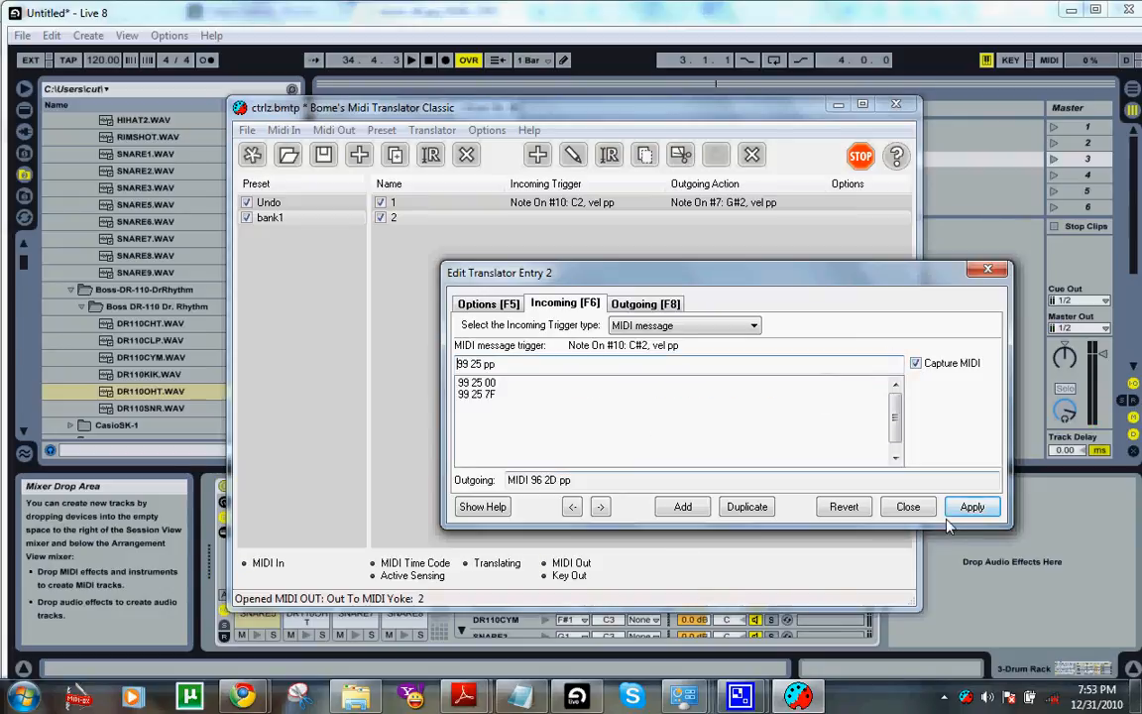
click(971, 508)
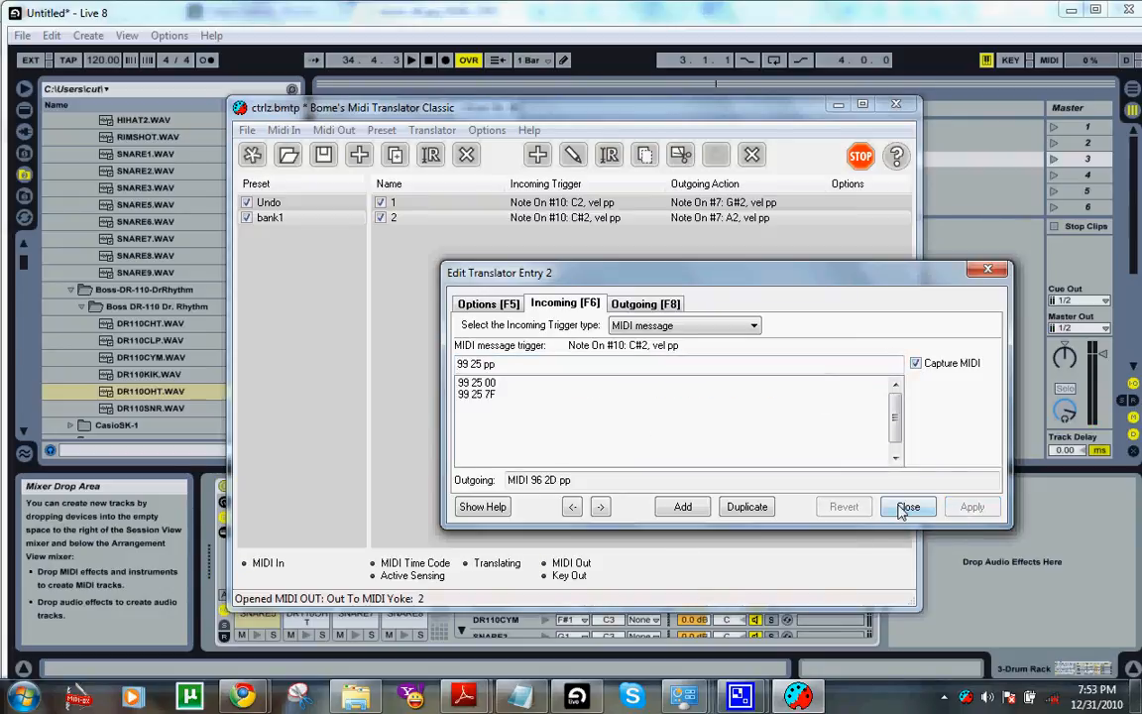
click(908, 507)
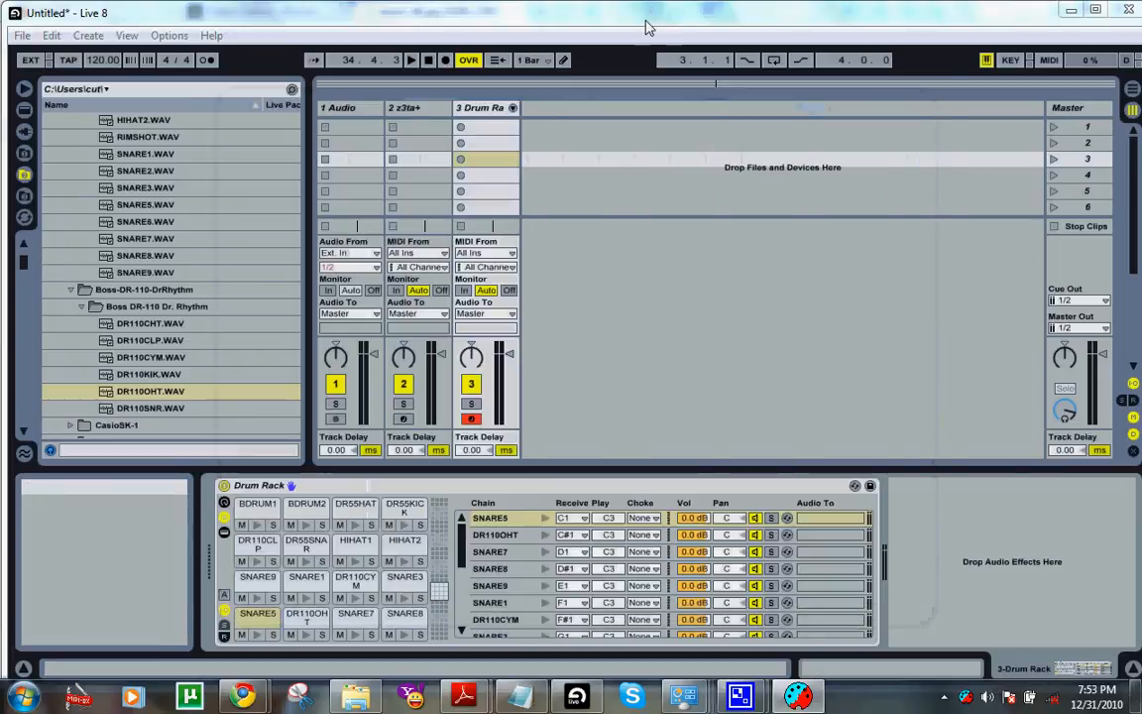
mouse_move(258, 614)
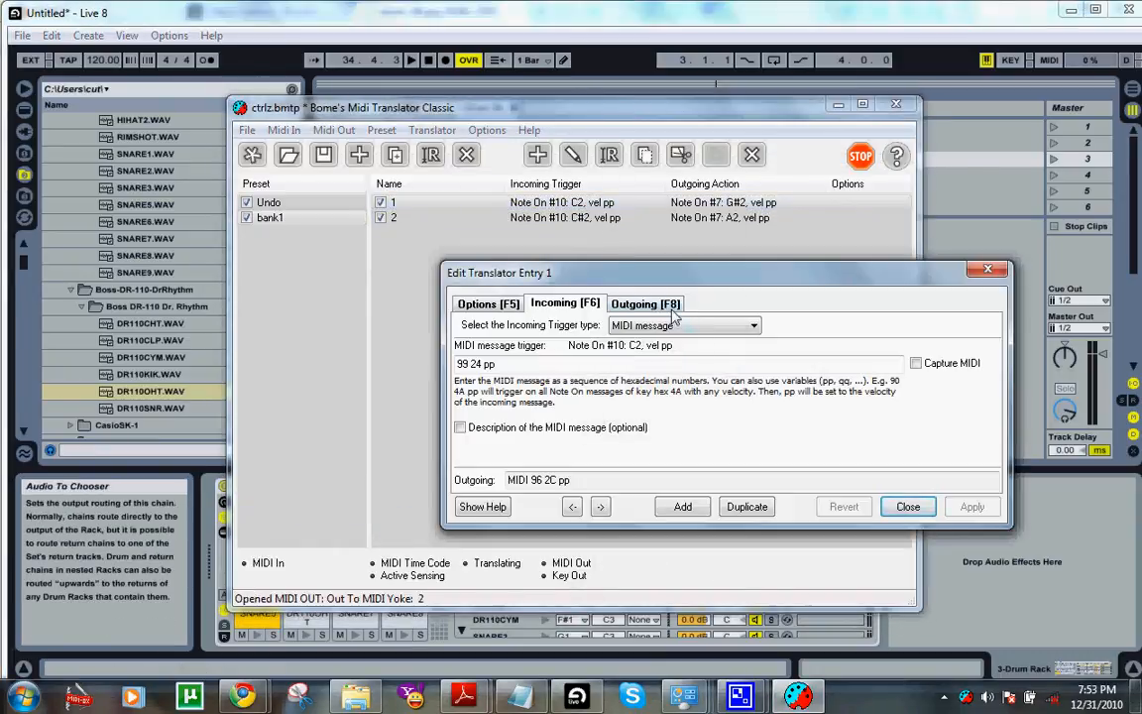
Review translator 1's outgoing note and translator 2's incoming MIDI trigger in their editors
click(646, 303)
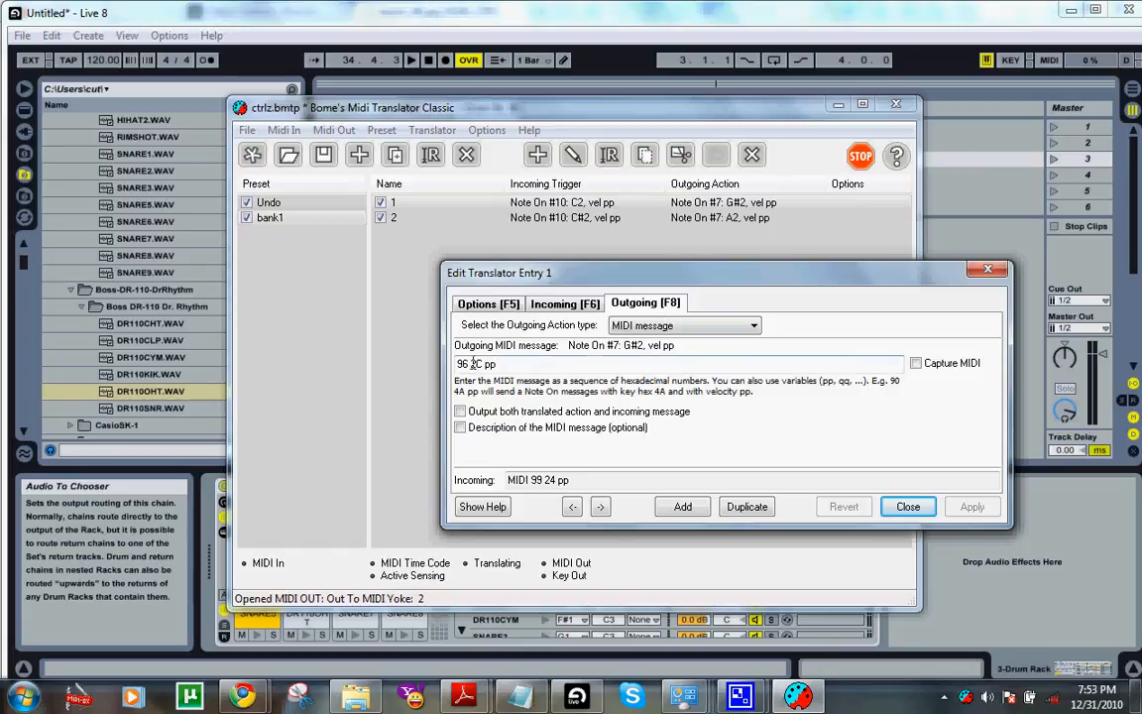
click(905, 508)
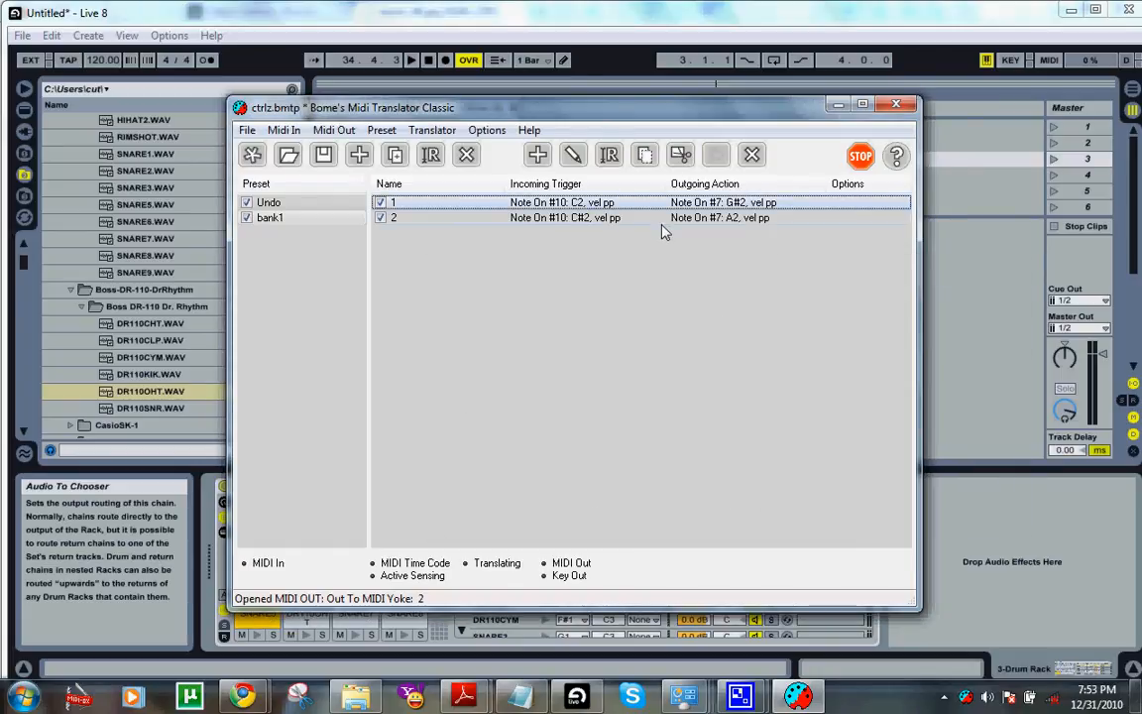
double_click(564, 216)
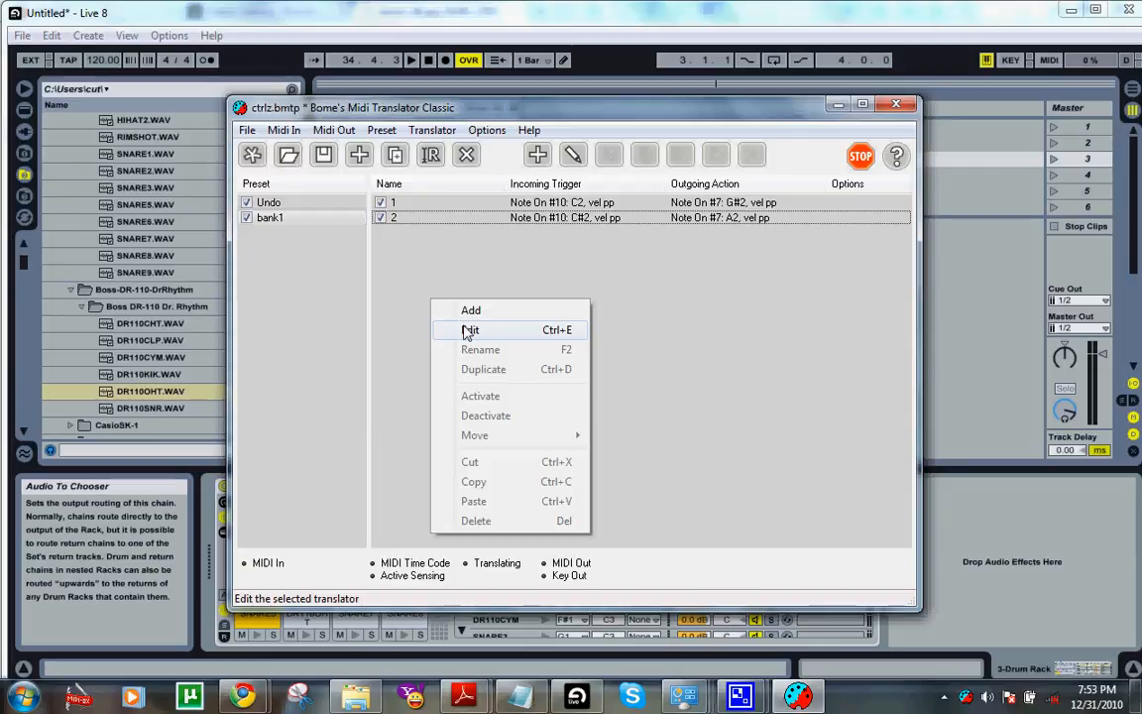
mouse_move(472, 309)
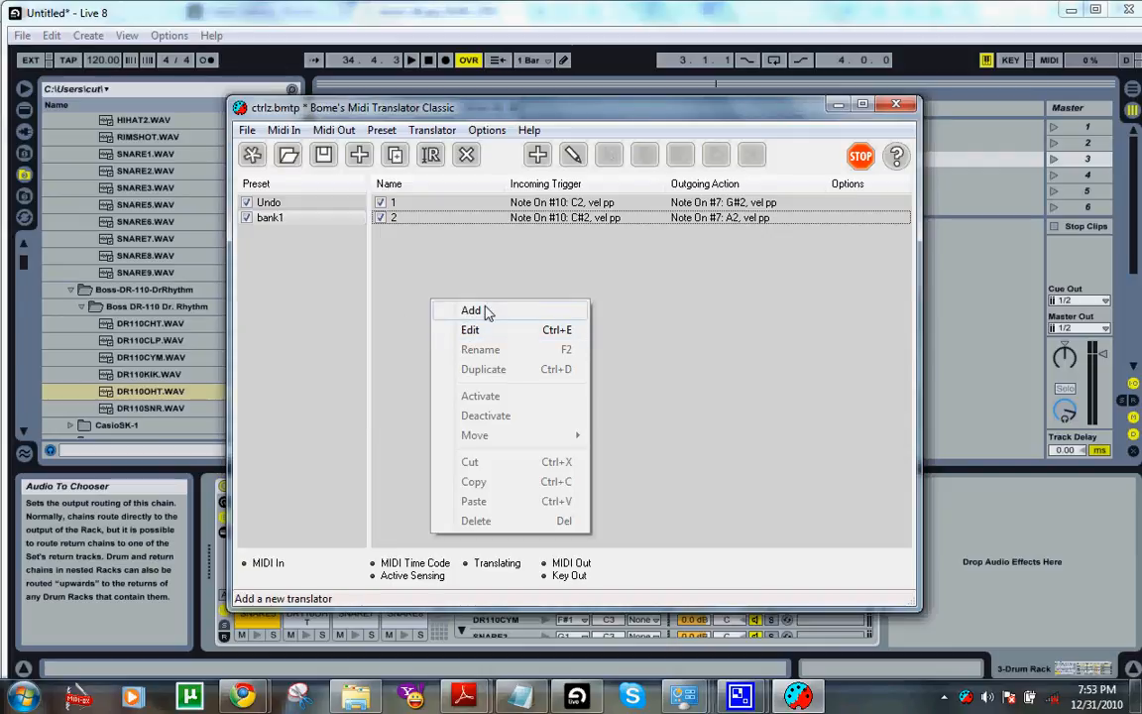
click(469, 329)
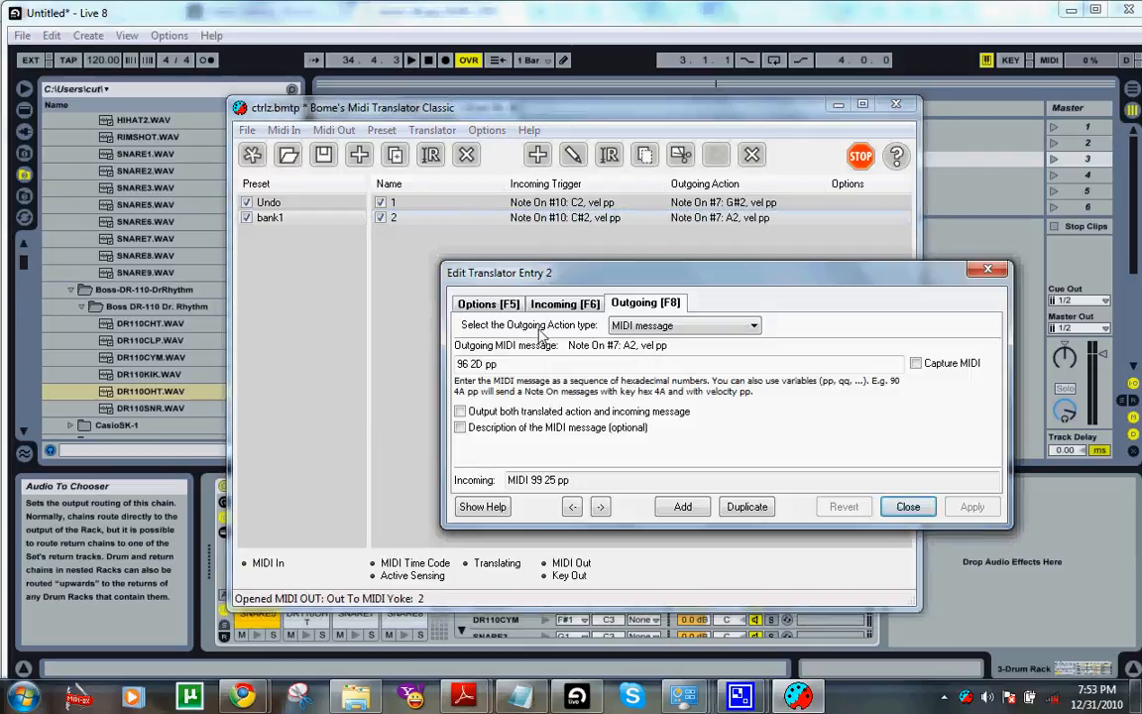
click(563, 304)
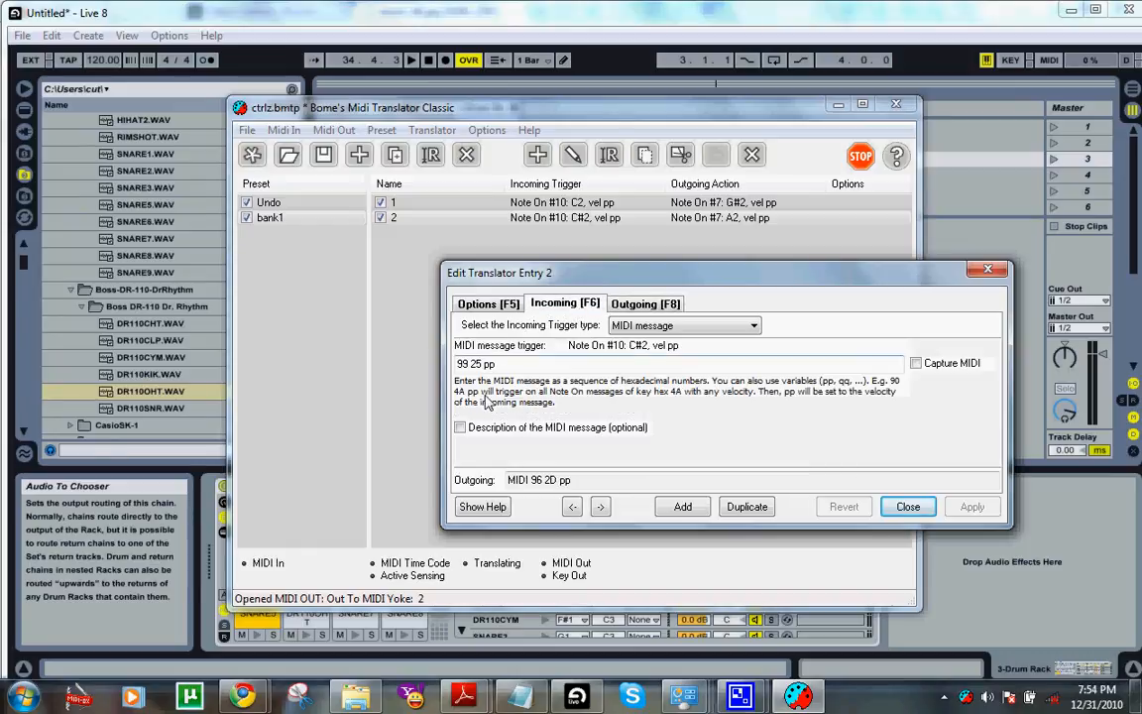
triple_click(475, 365)
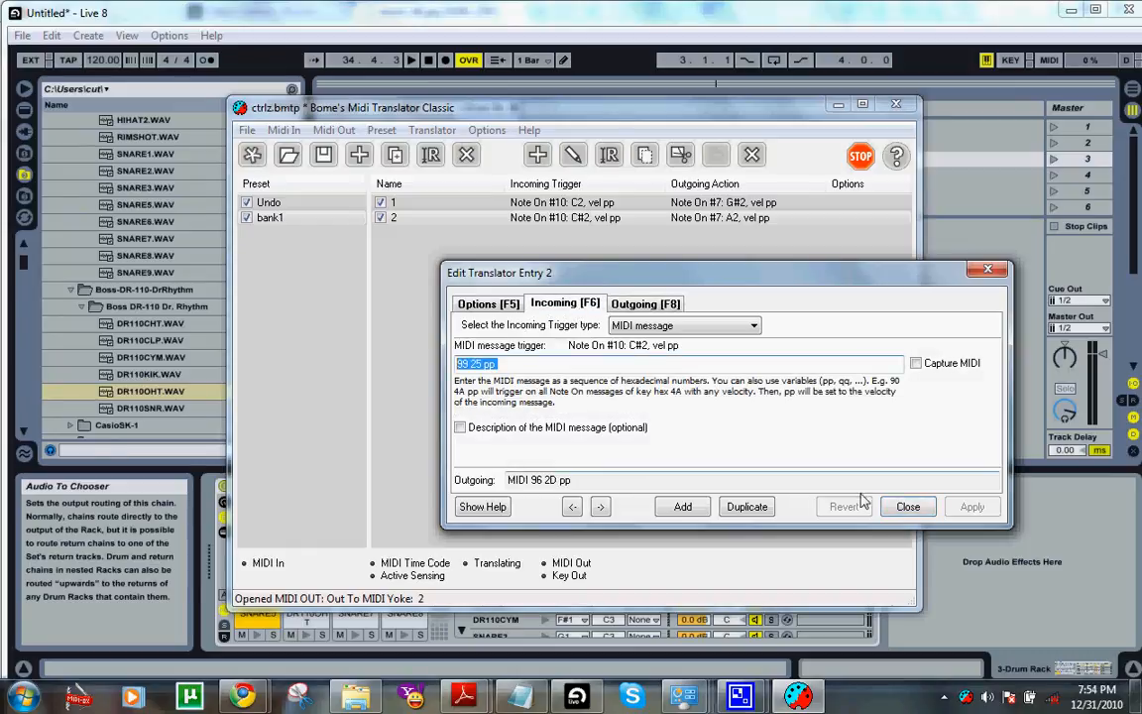
Add a third, still-empty translator to bank1 from the translator list menu
right_click(565, 217)
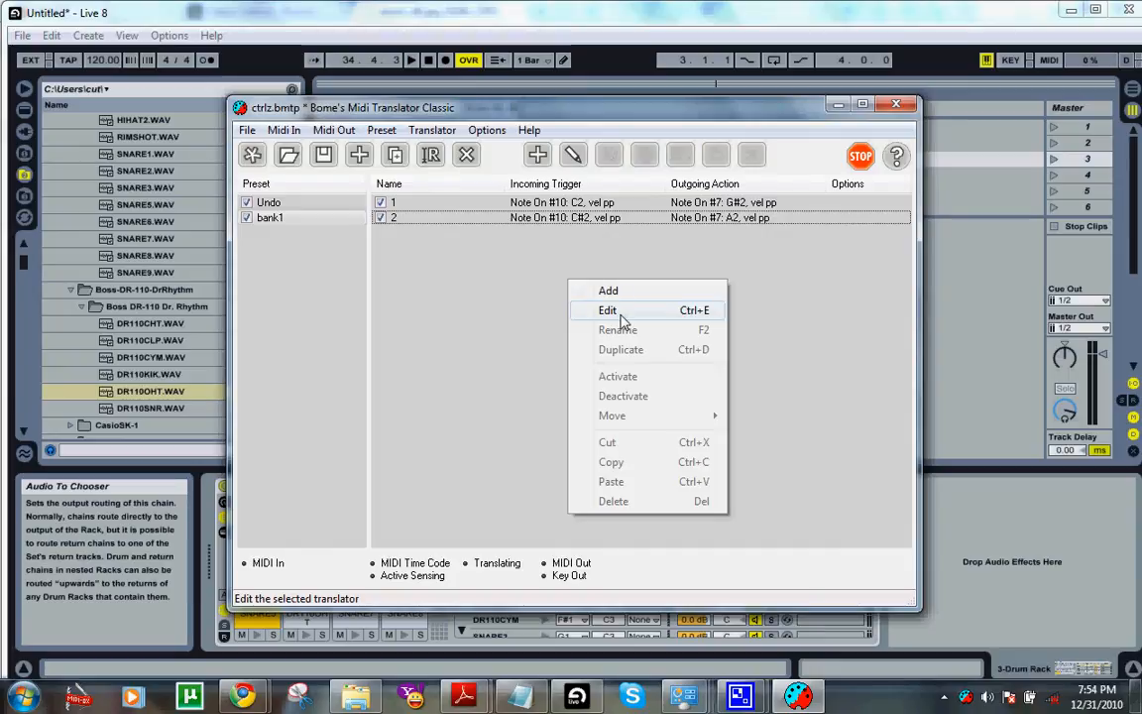
click(606, 309)
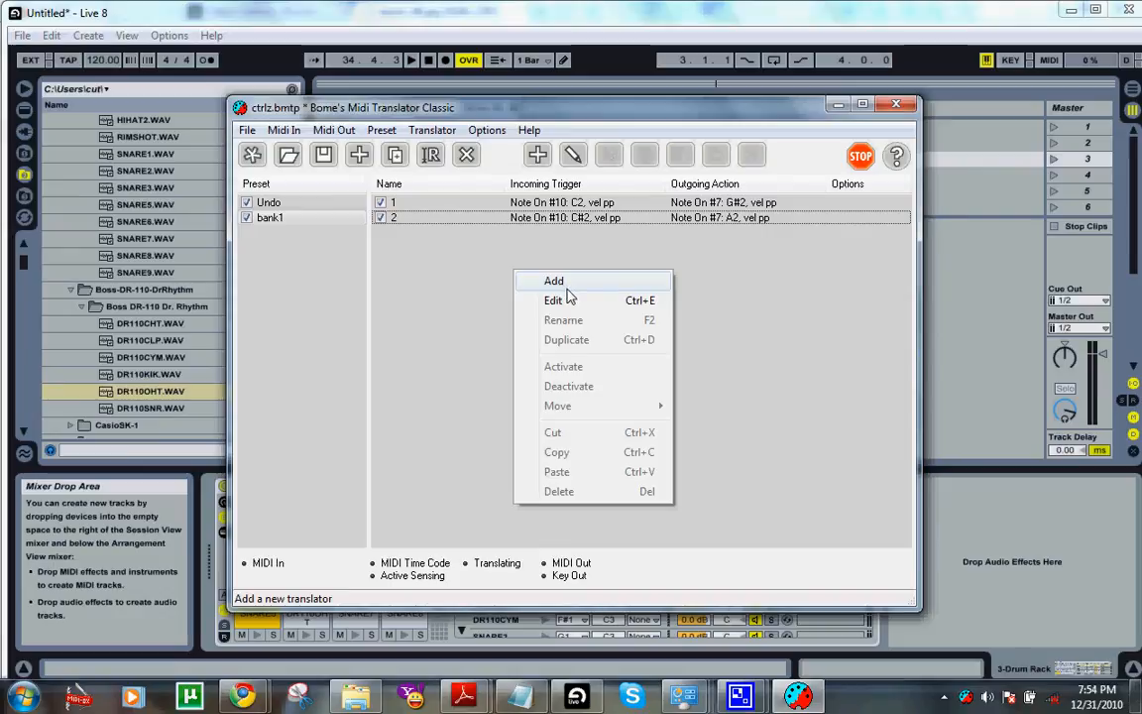
click(553, 281)
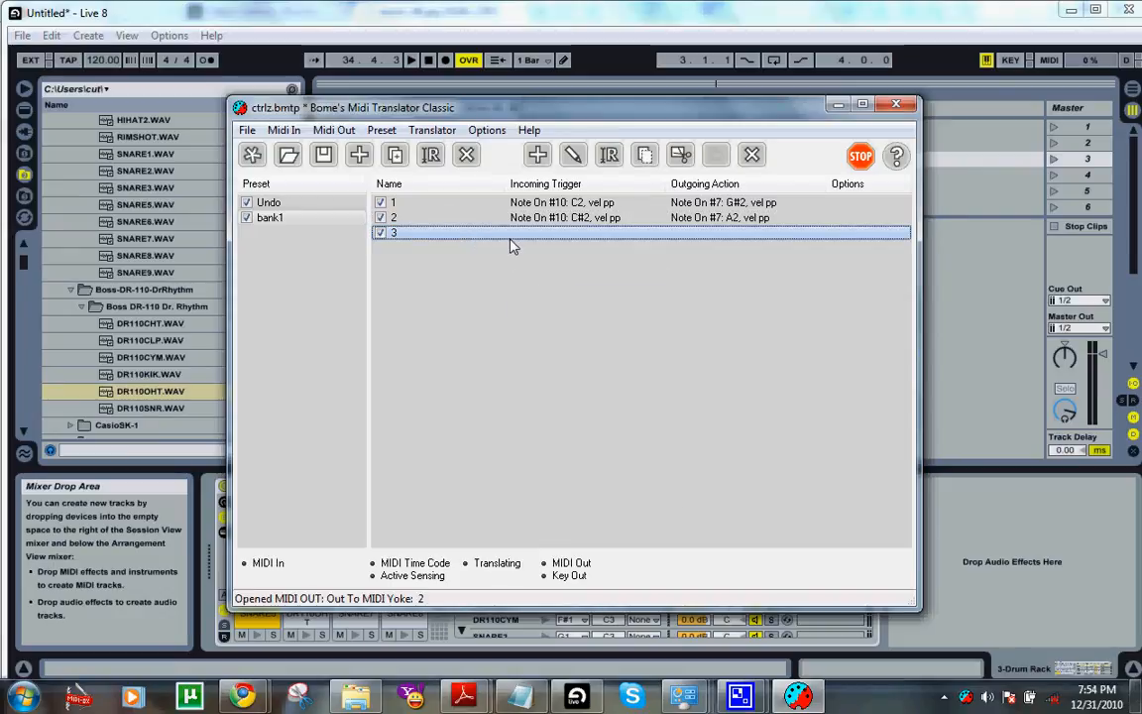
Set translator 3's incoming trigger to Note On channel 10 D2 and apply it
right_click(512, 238)
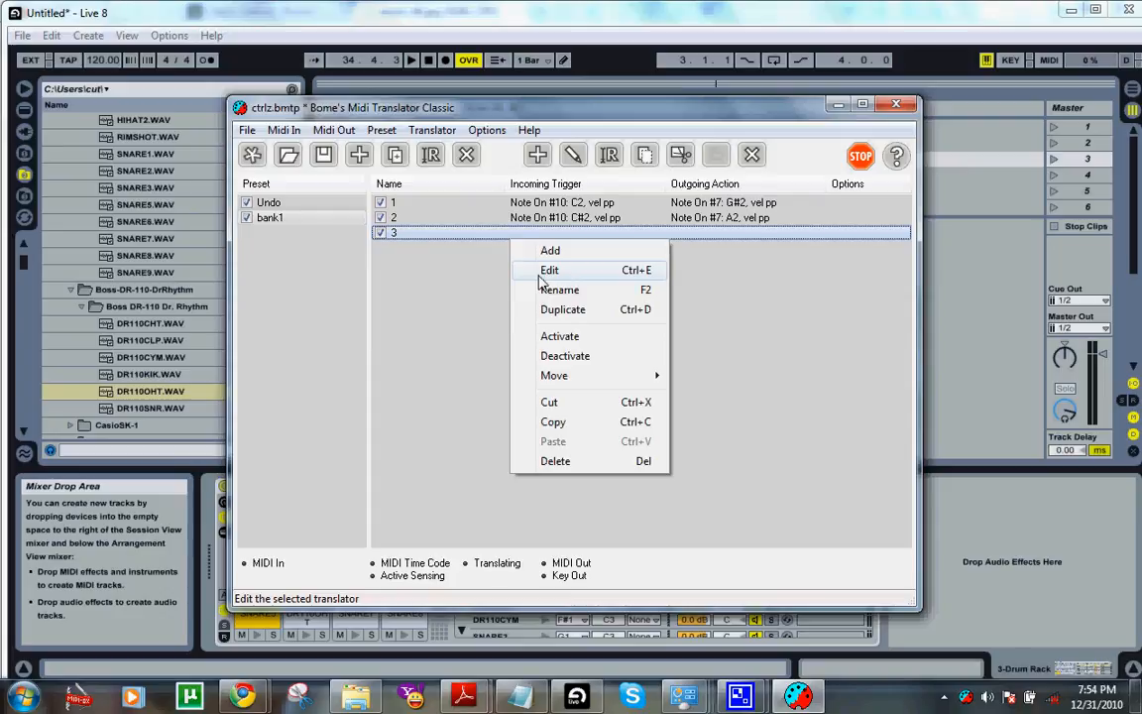
click(549, 270)
text(99 26 pp)
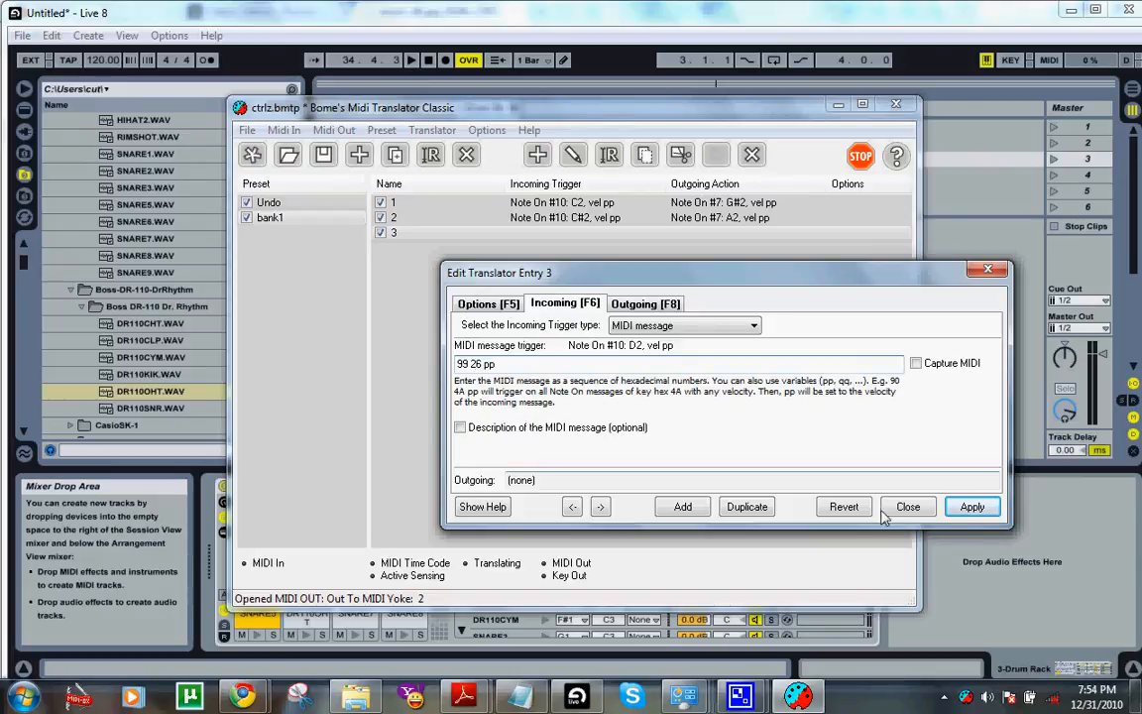
click(971, 507)
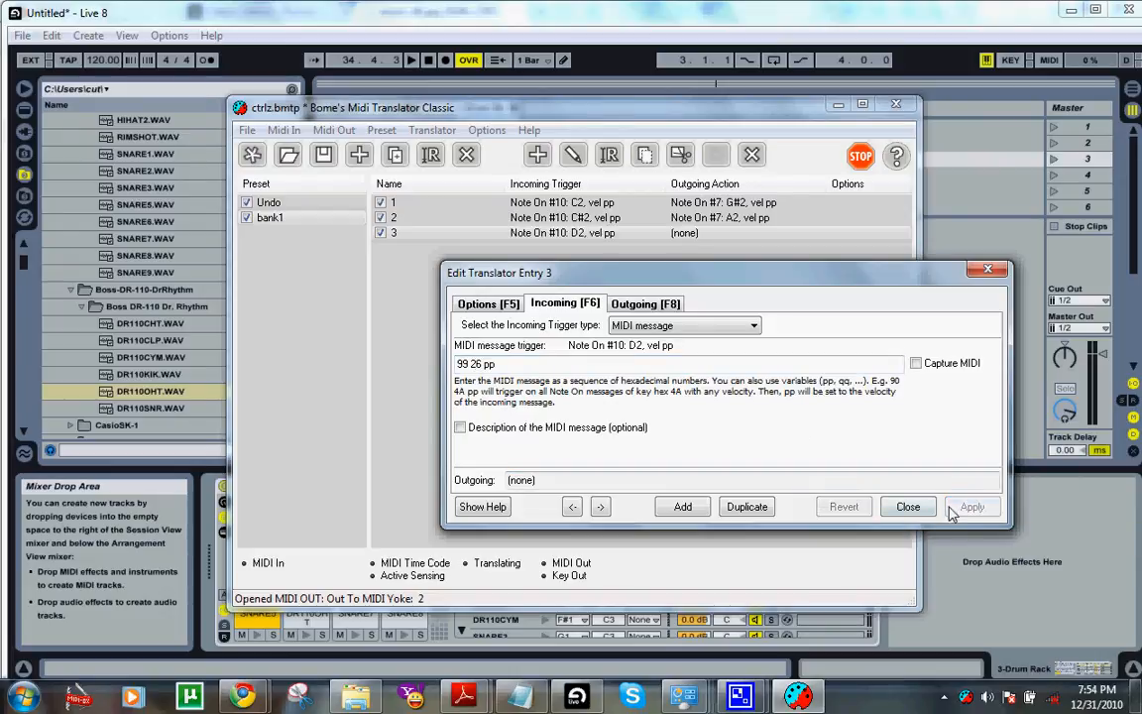
click(908, 507)
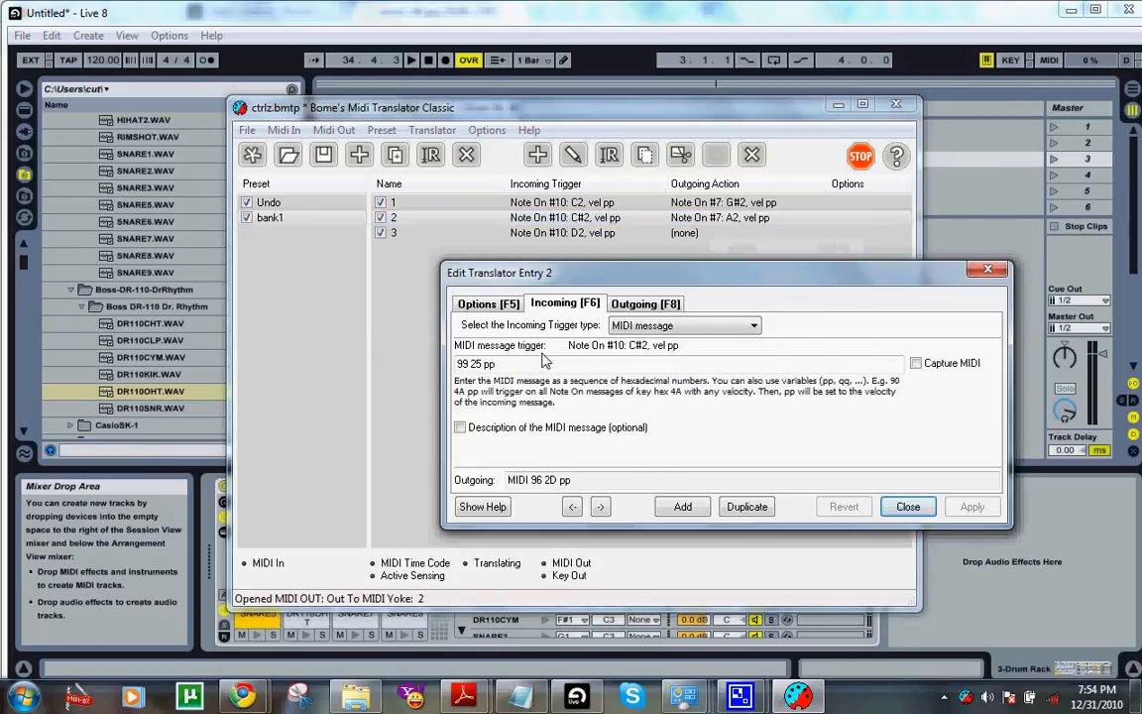
click(646, 304)
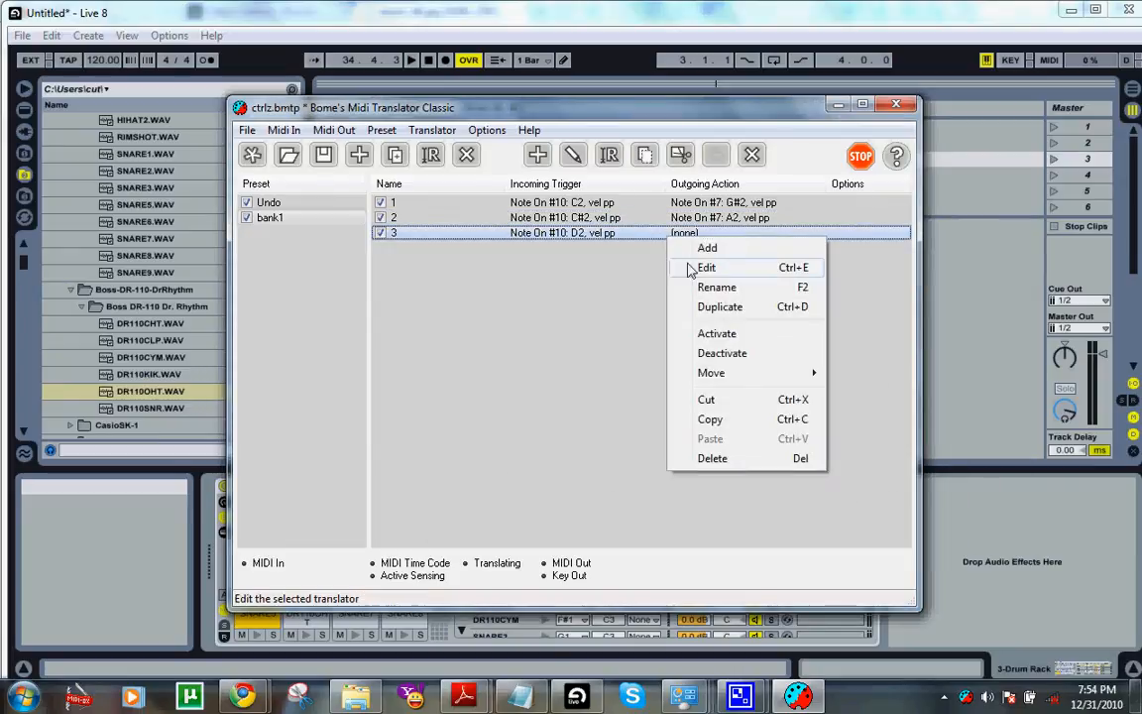
Make translator 3 output a MIDI message, Note On channel 7 A#2 keeping velocity, and apply
click(705, 268)
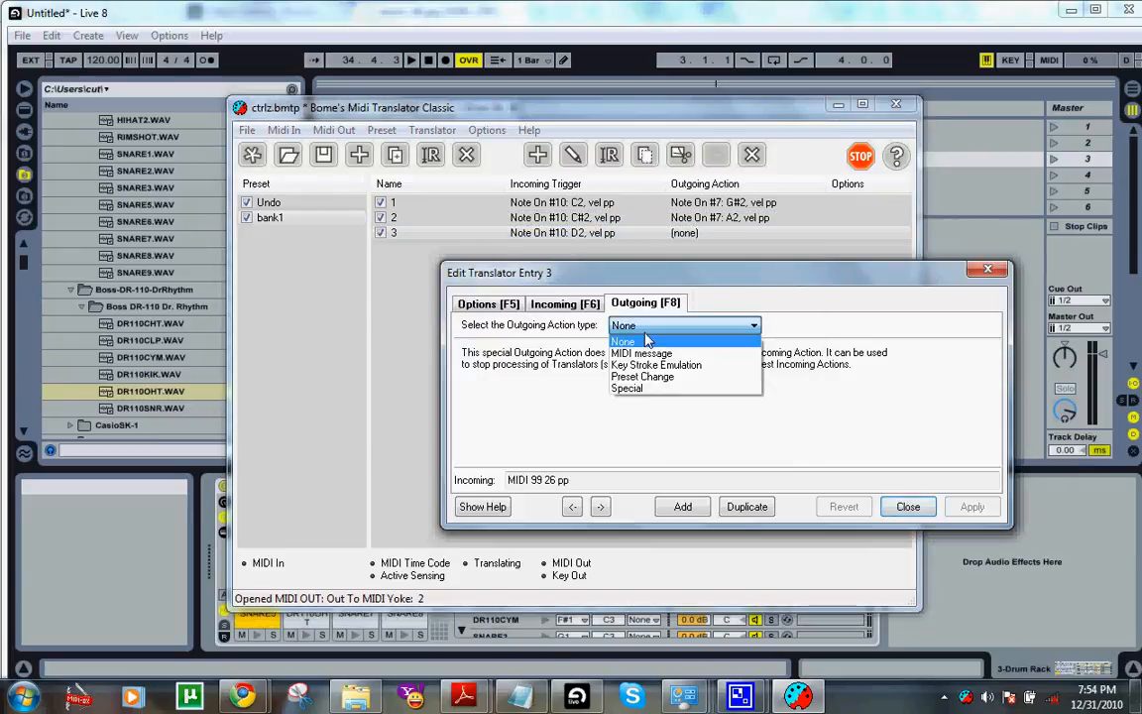
click(642, 353)
text(96 26 pp)
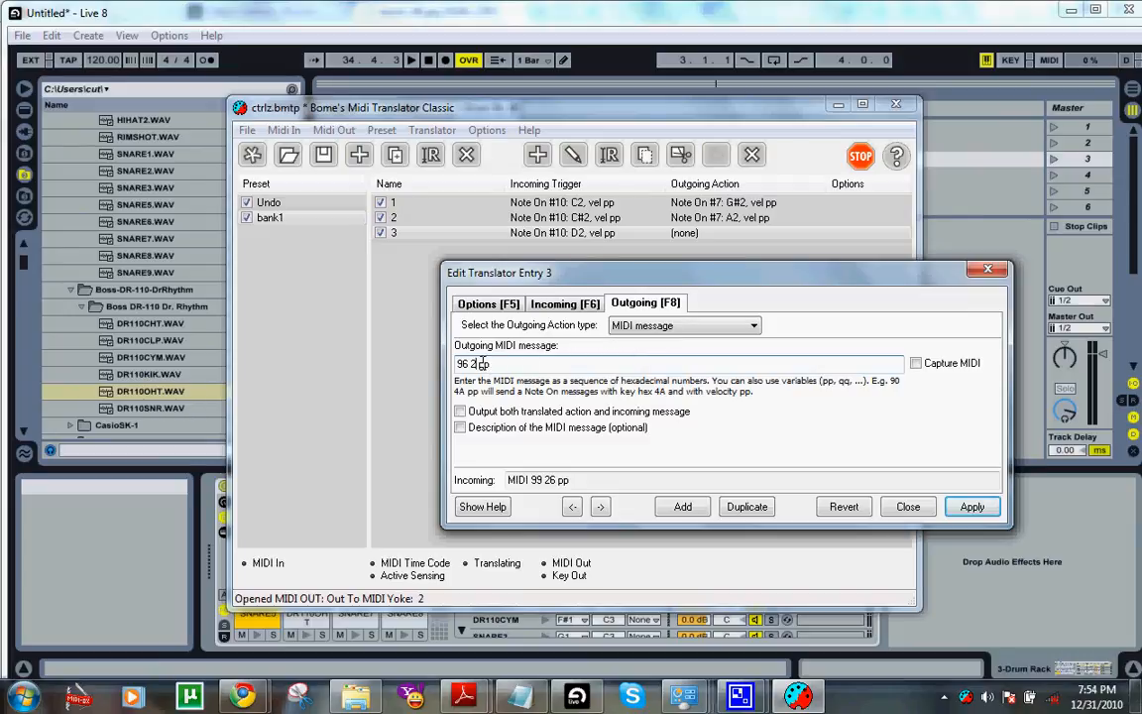
click(972, 507)
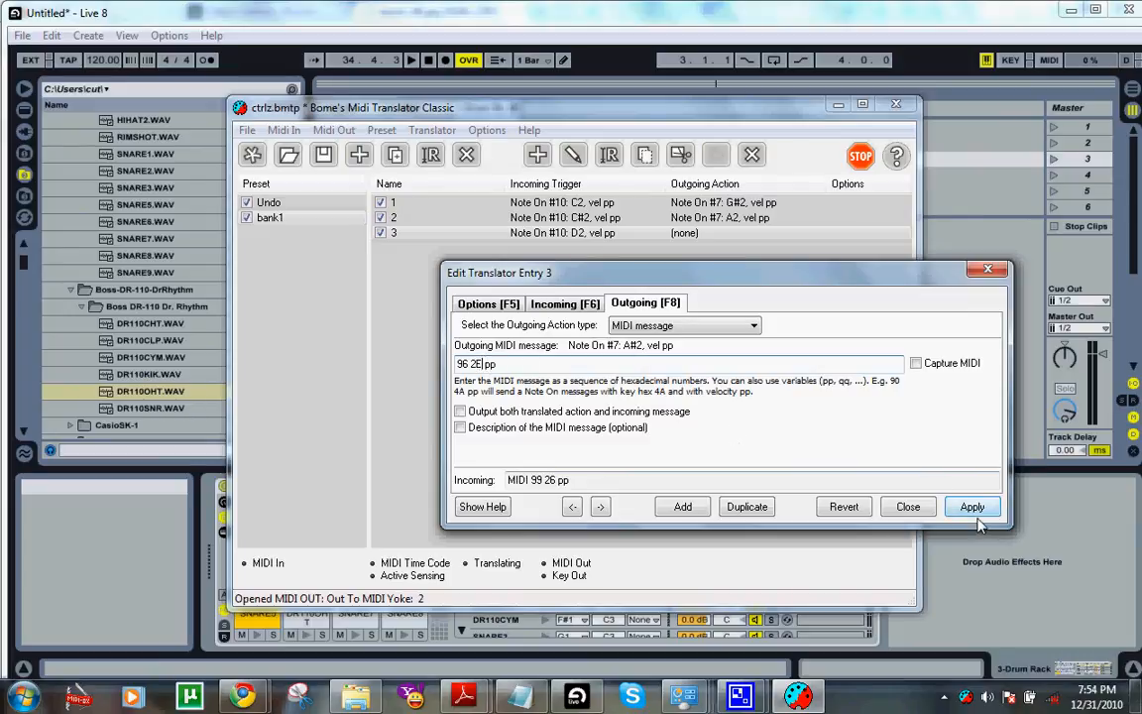
click(971, 507)
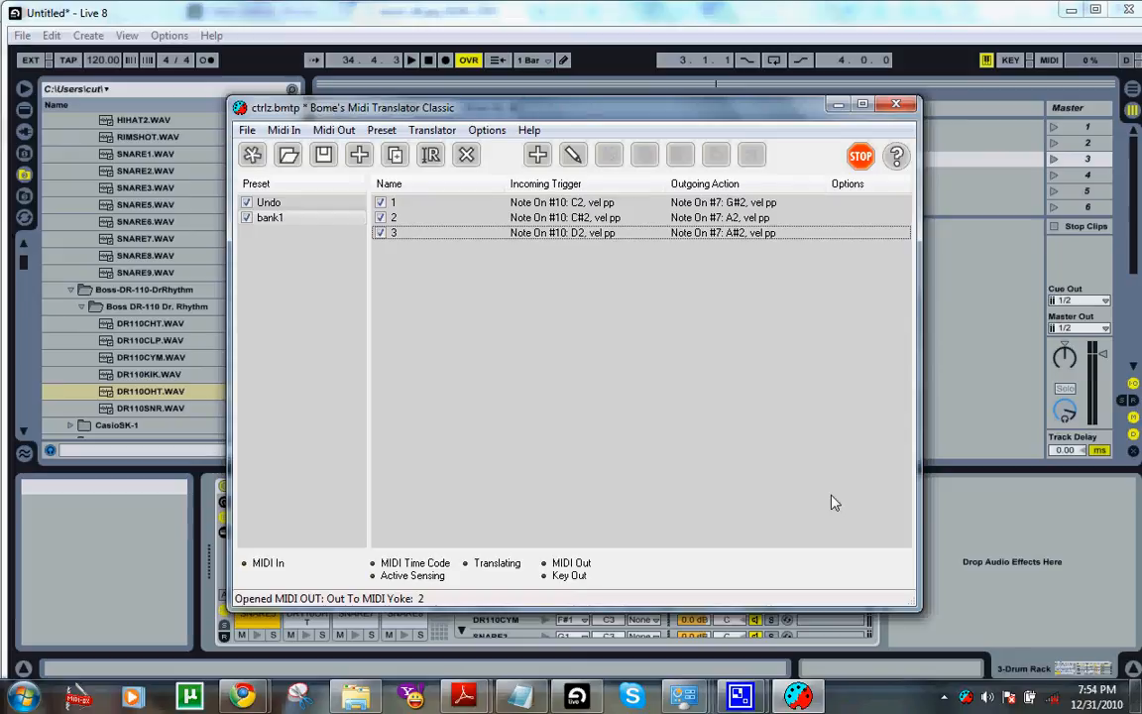
mouse_move(591, 361)
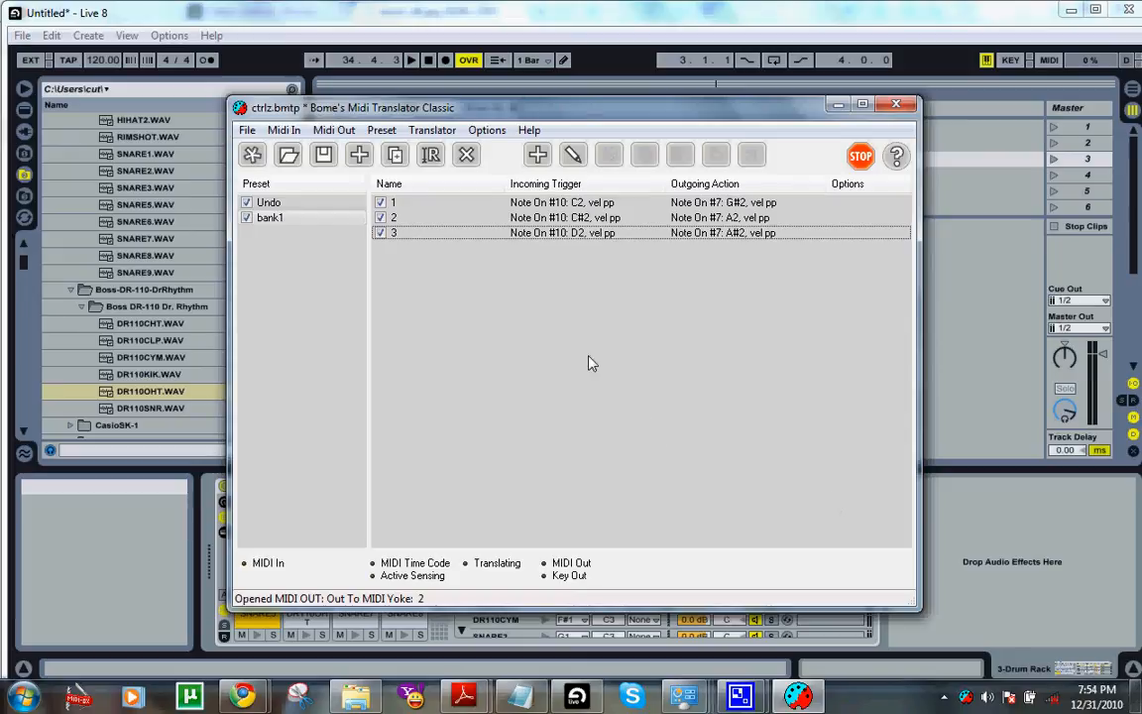
mouse_move(634, 355)
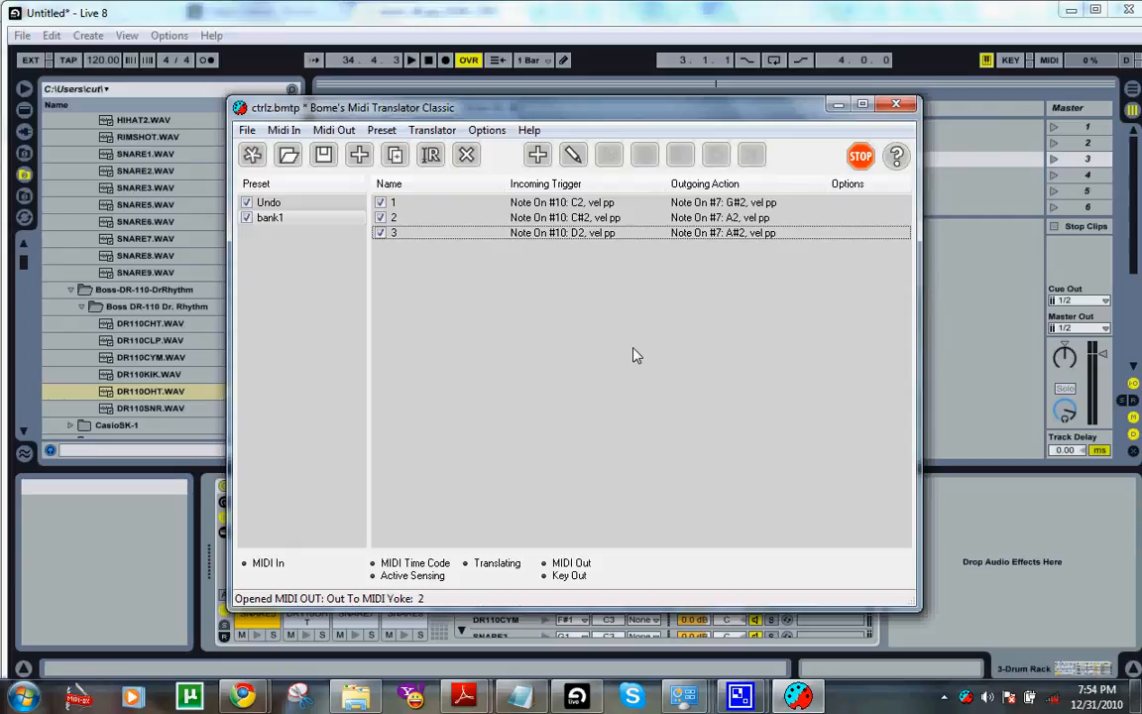
click(270, 216)
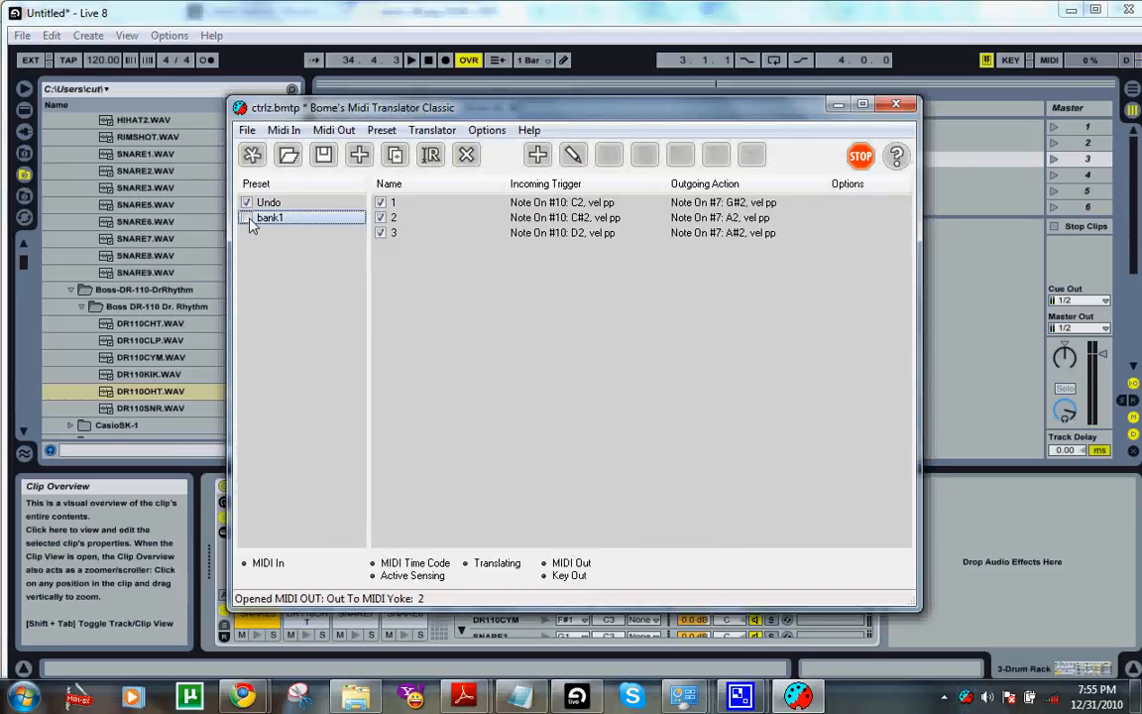
Re-activate bank1 and create a new empty preset to be named 'bank2' below it
click(246, 216)
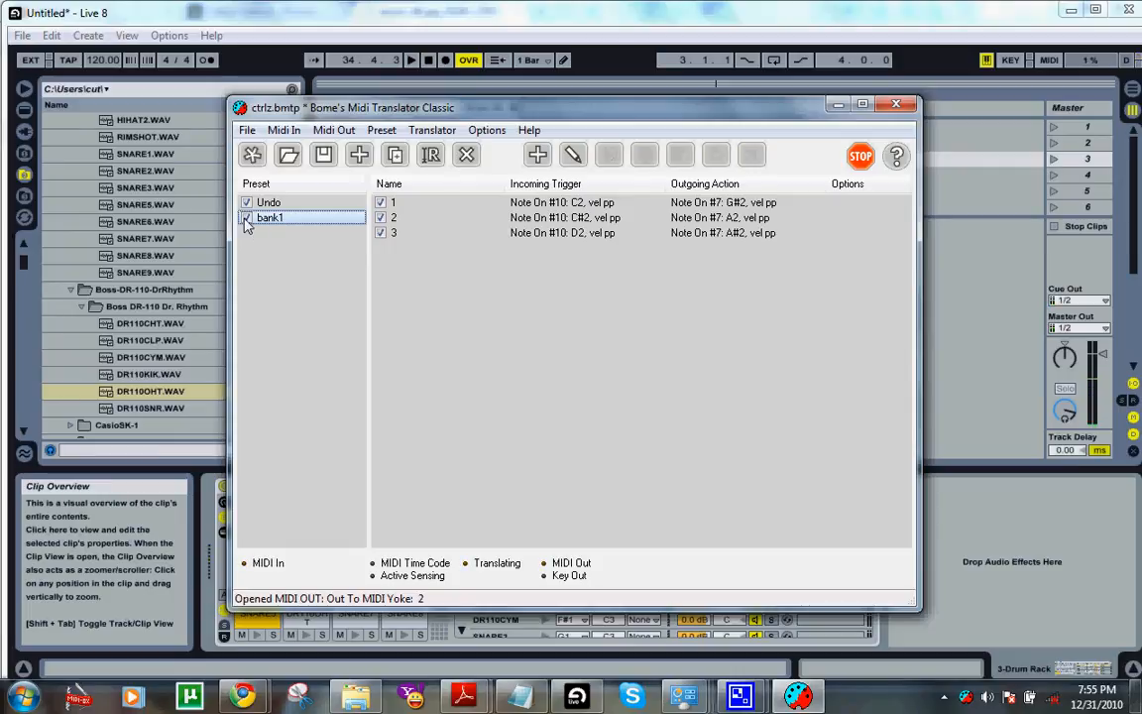
right_click(269, 216)
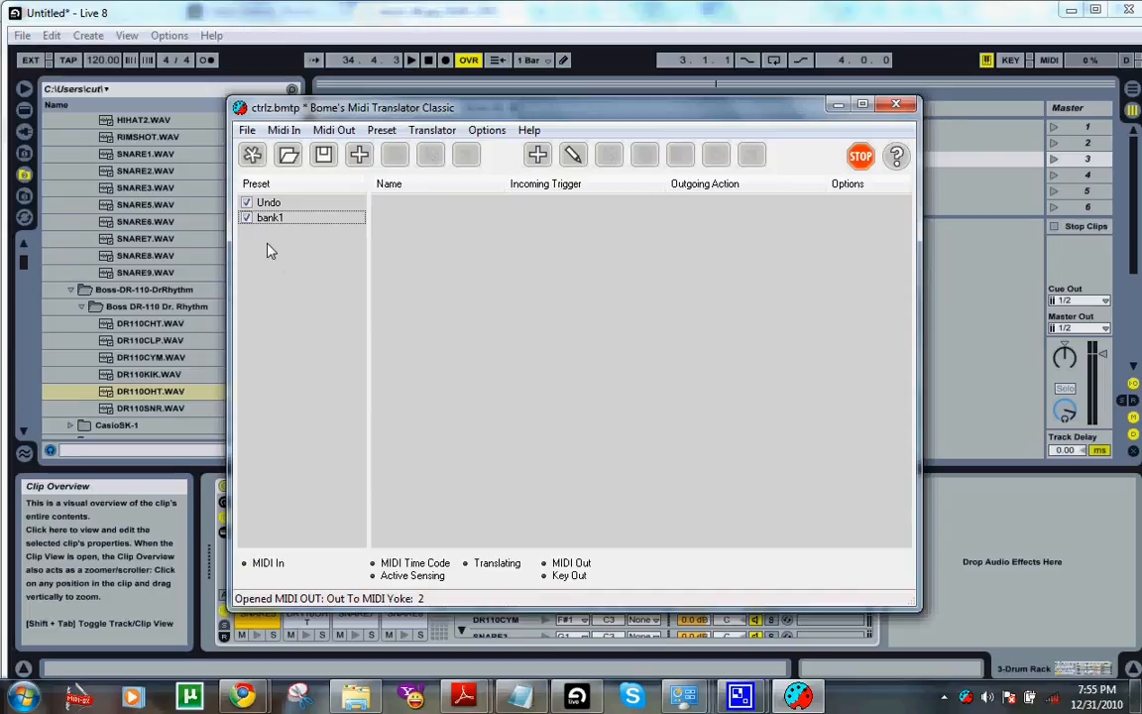
right_click(269, 216)
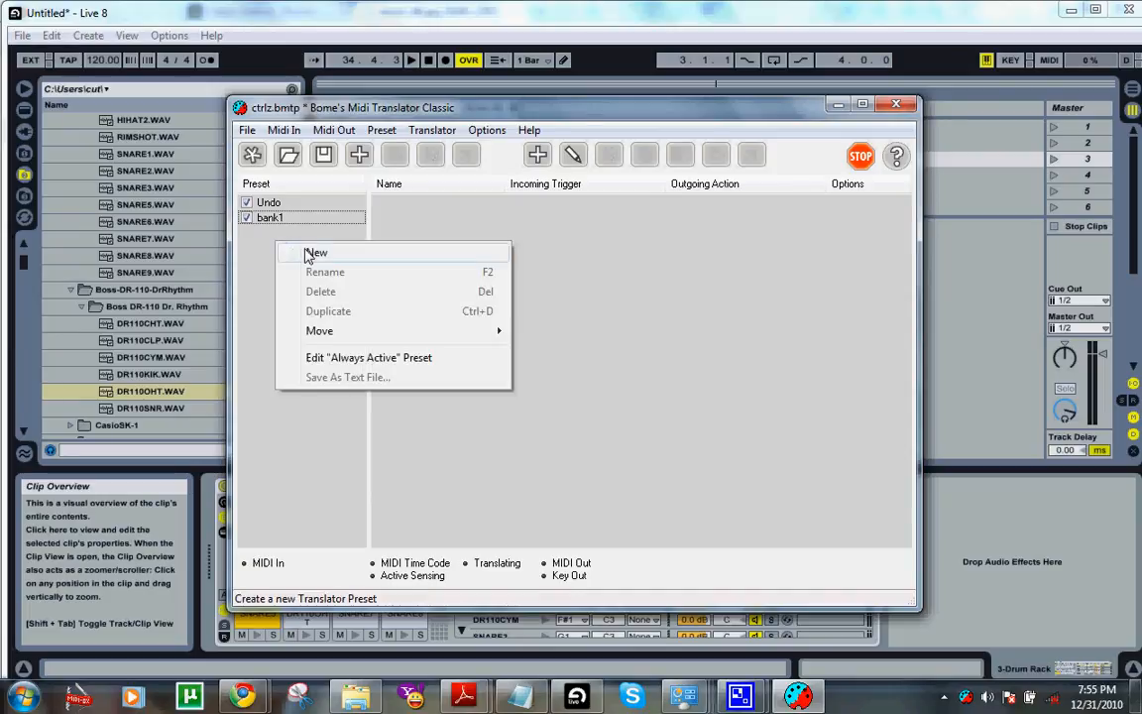
click(315, 252)
text(bank2)
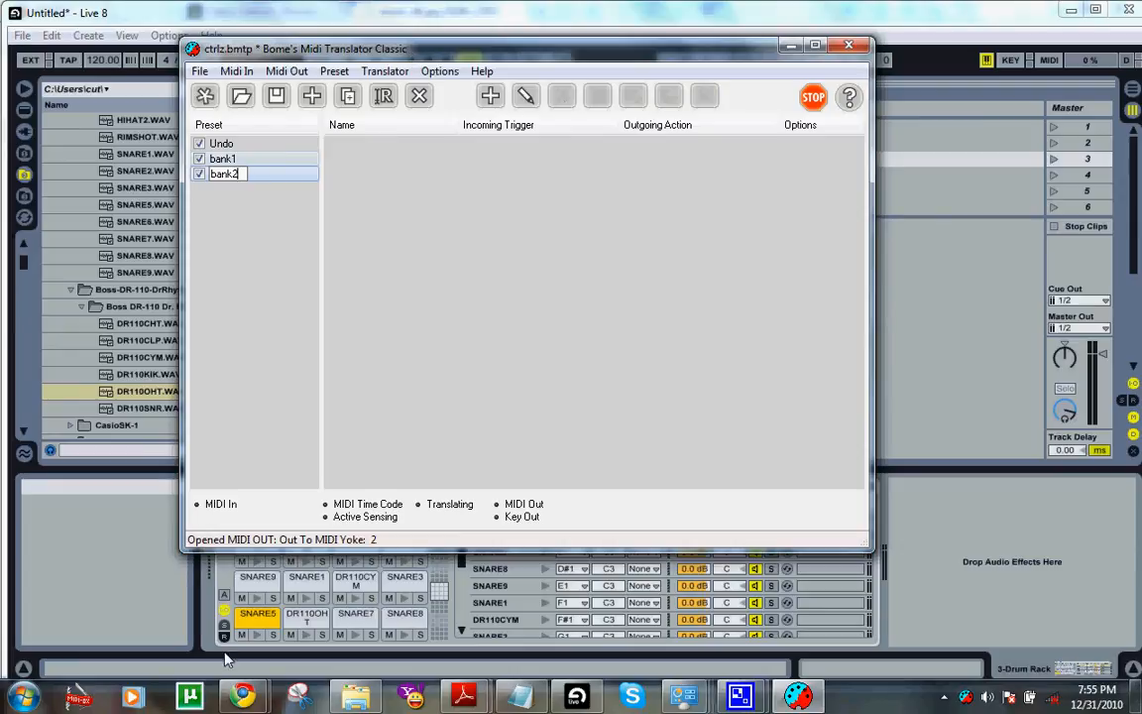
mouse_move(242, 693)
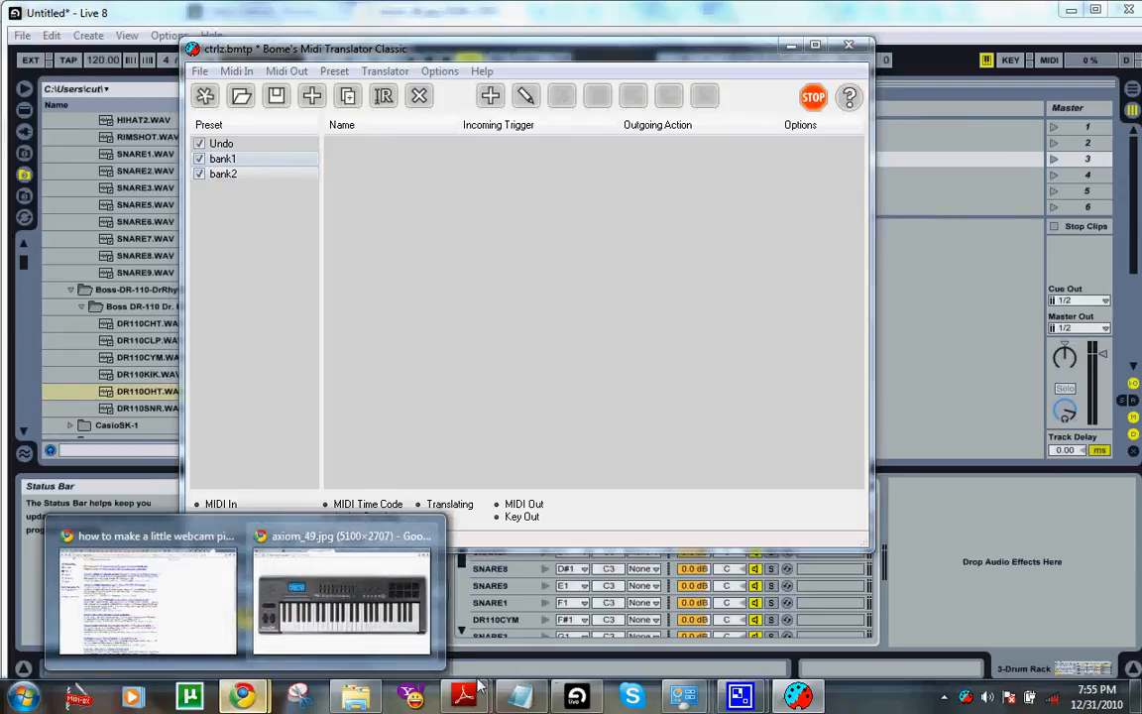